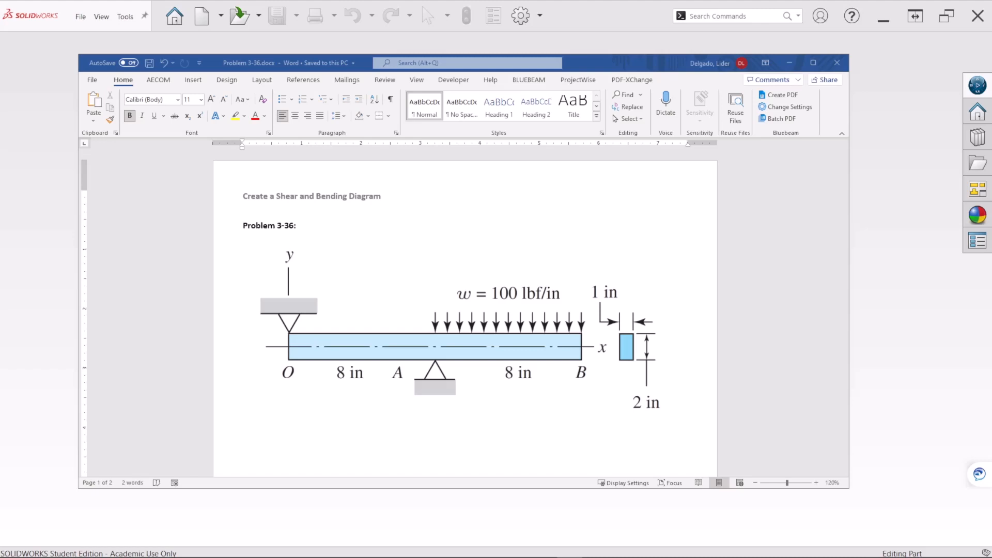
pyautogui.moveTo(476, 468)
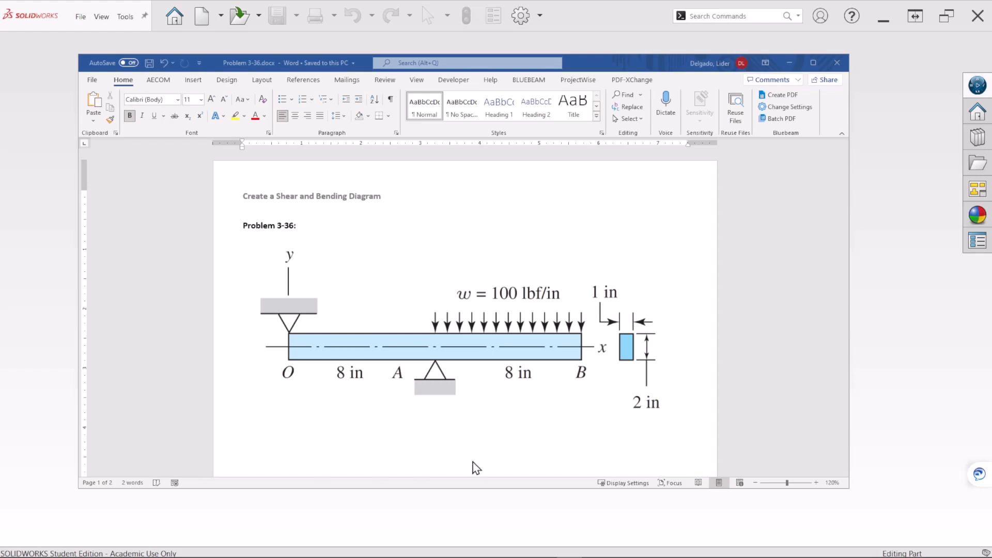
pyautogui.moveTo(529, 352)
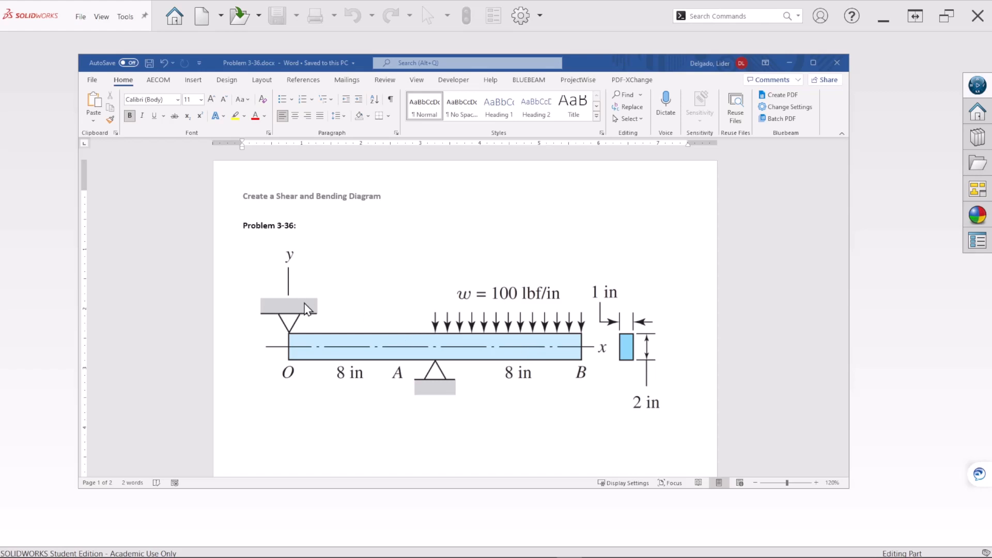
pyautogui.moveTo(409, 389)
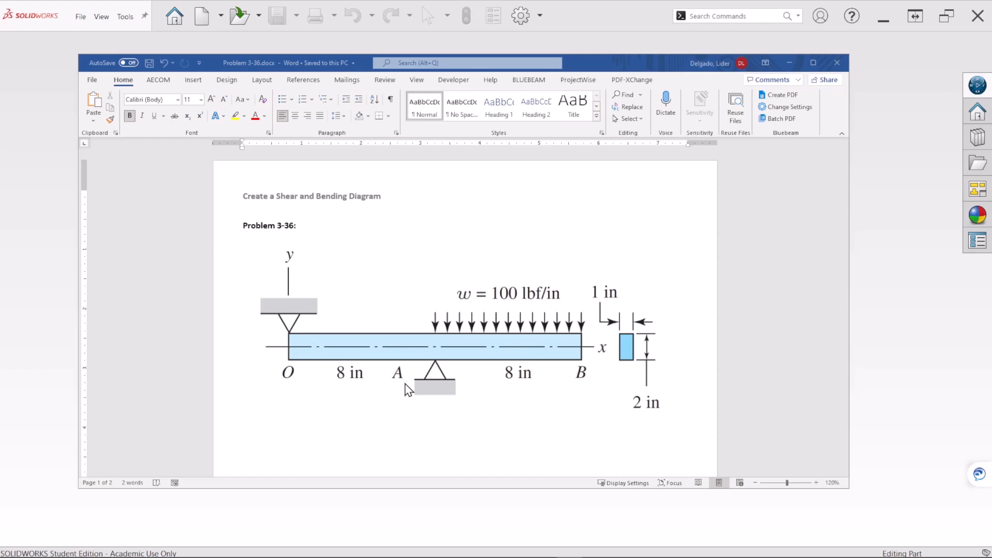
pyautogui.moveTo(461, 387)
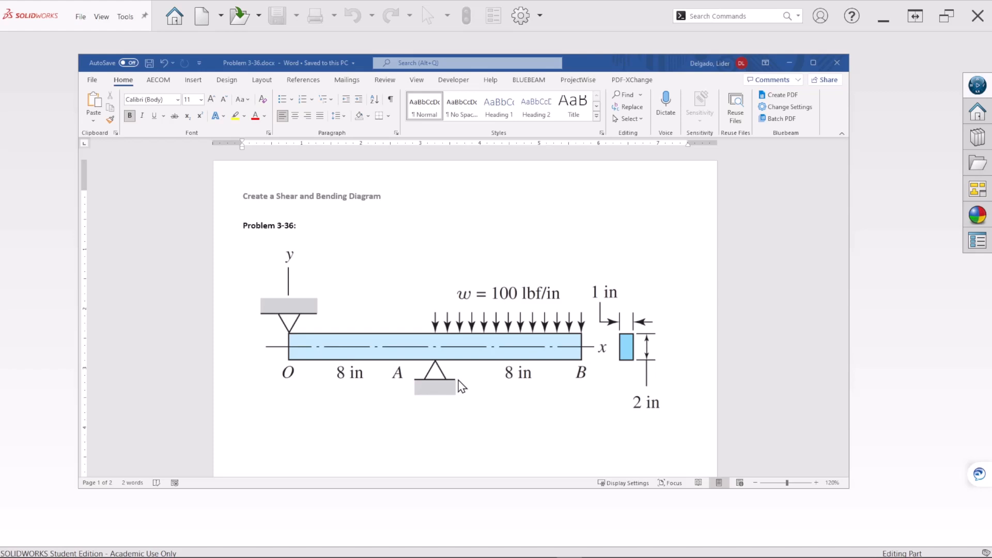
pyautogui.moveTo(445, 375)
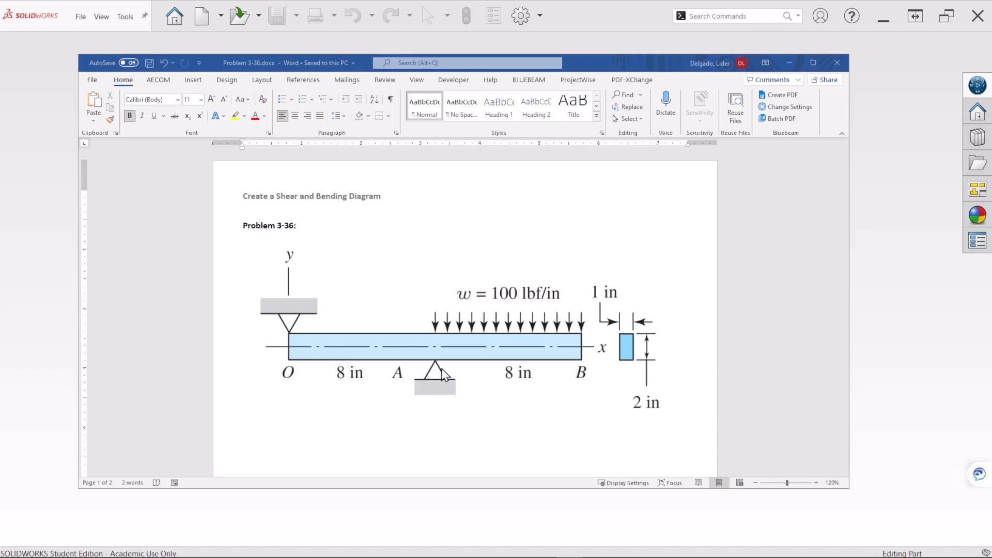
pyautogui.moveTo(460, 370)
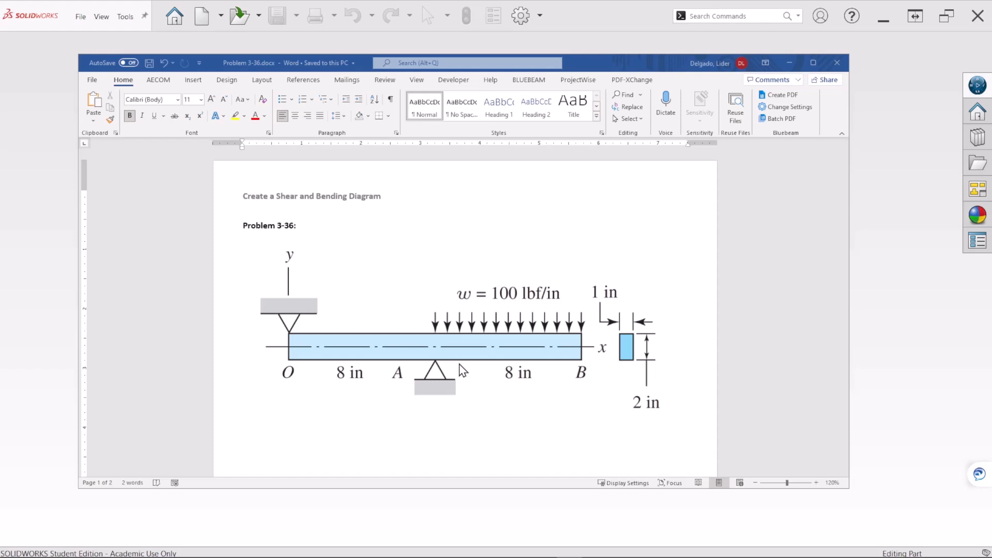
pyautogui.moveTo(639, 375)
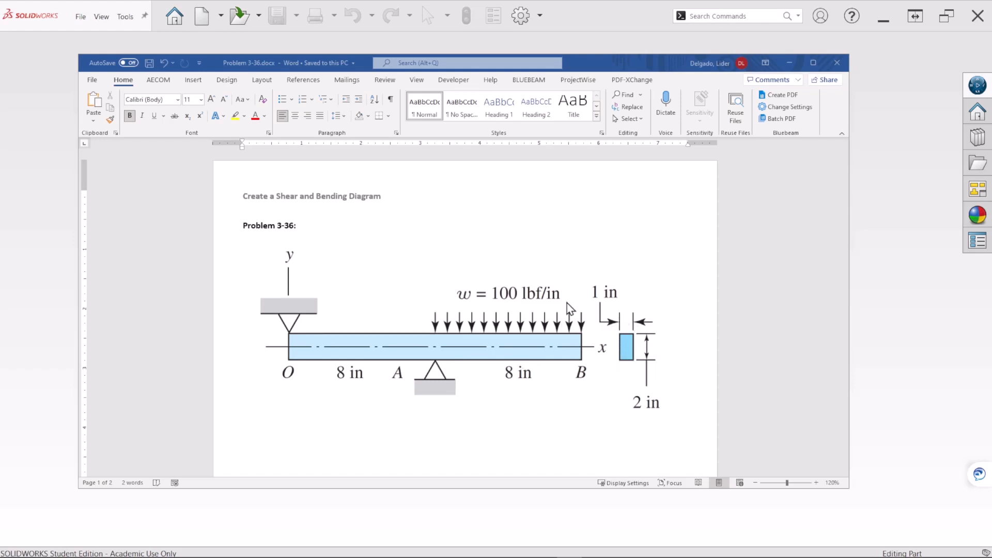
pyautogui.moveTo(523, 303)
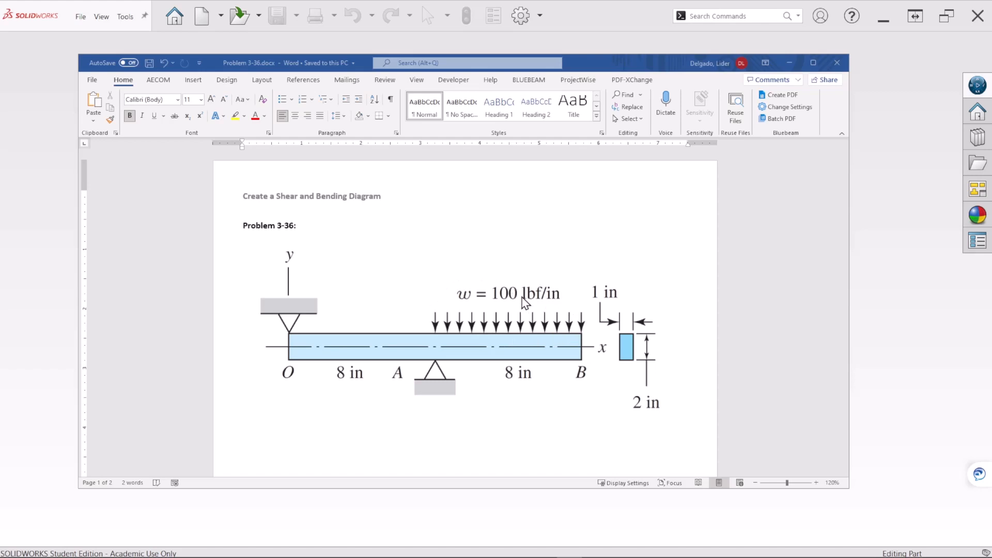
pyautogui.moveTo(301, 325)
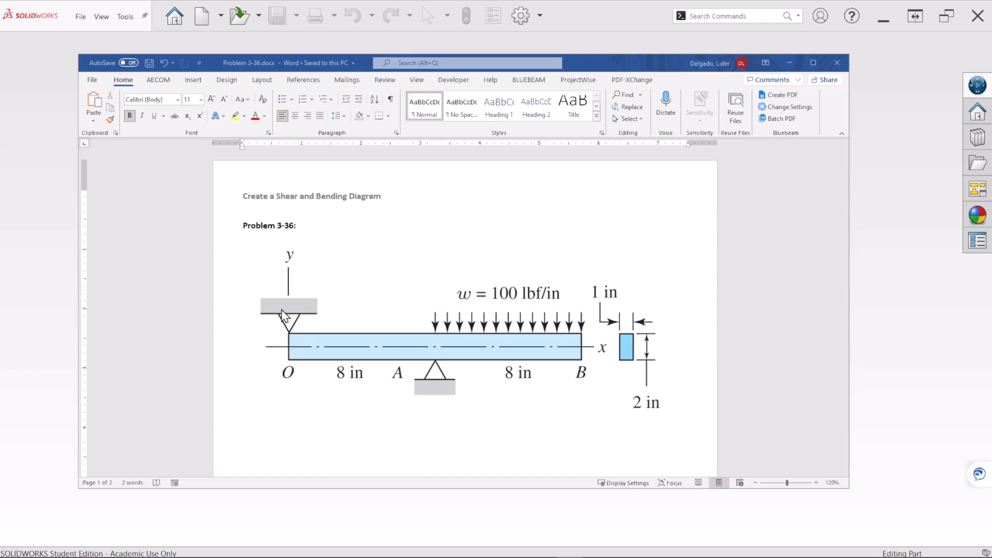
pyautogui.moveTo(294, 332)
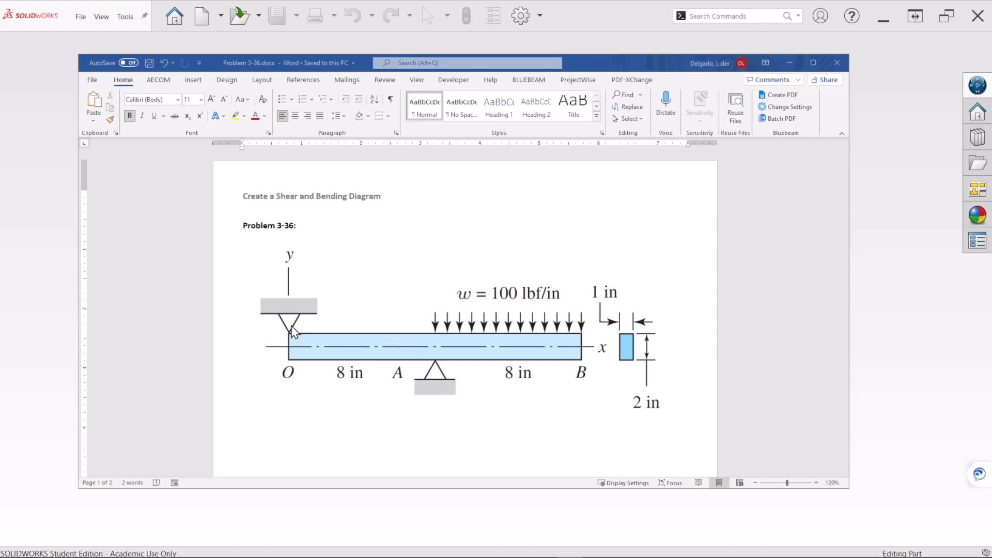
pyautogui.moveTo(373, 354)
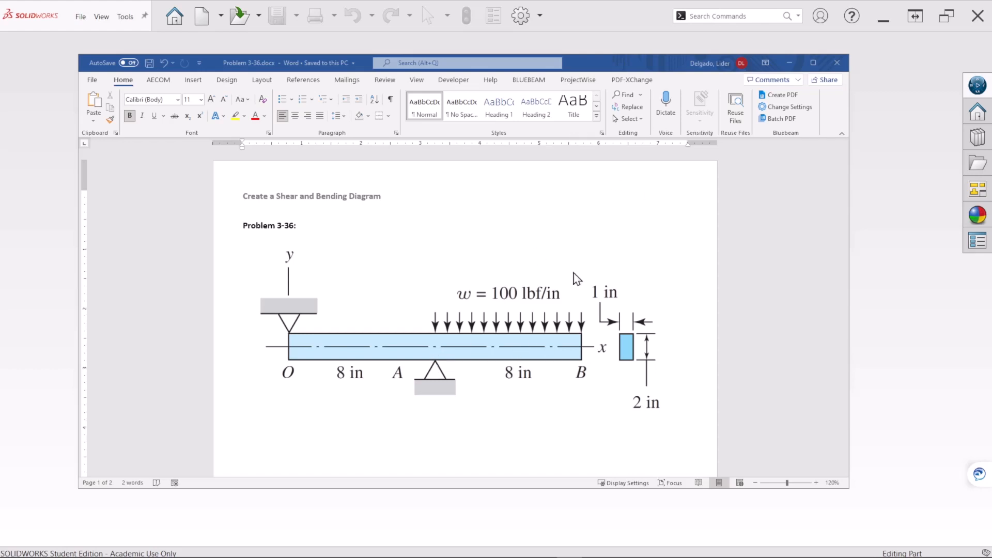
pyautogui.moveTo(522, 380)
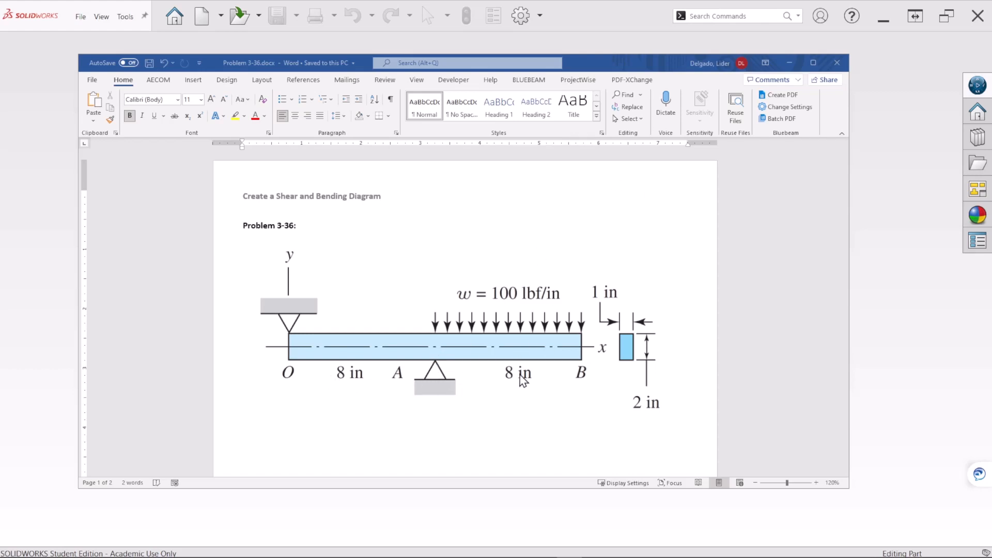
pyautogui.moveTo(609, 72)
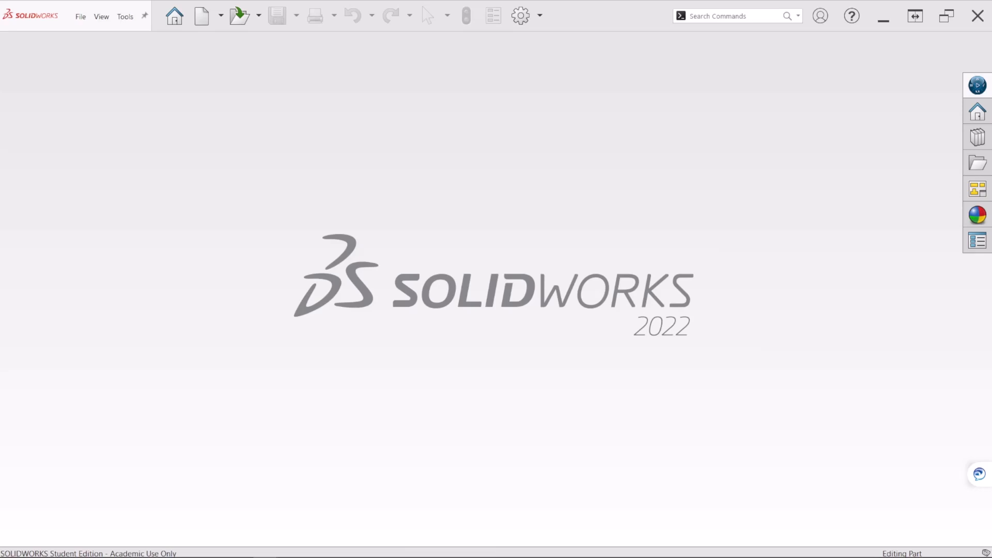
# Create a new part from the Part template, briefly checking System Options
pyautogui.click(201, 15)
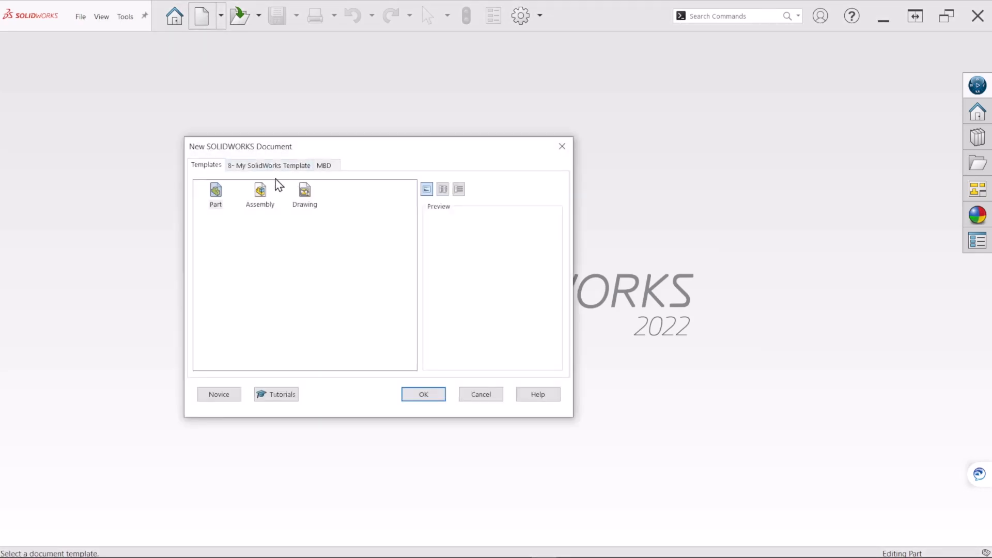
pyautogui.click(423, 394)
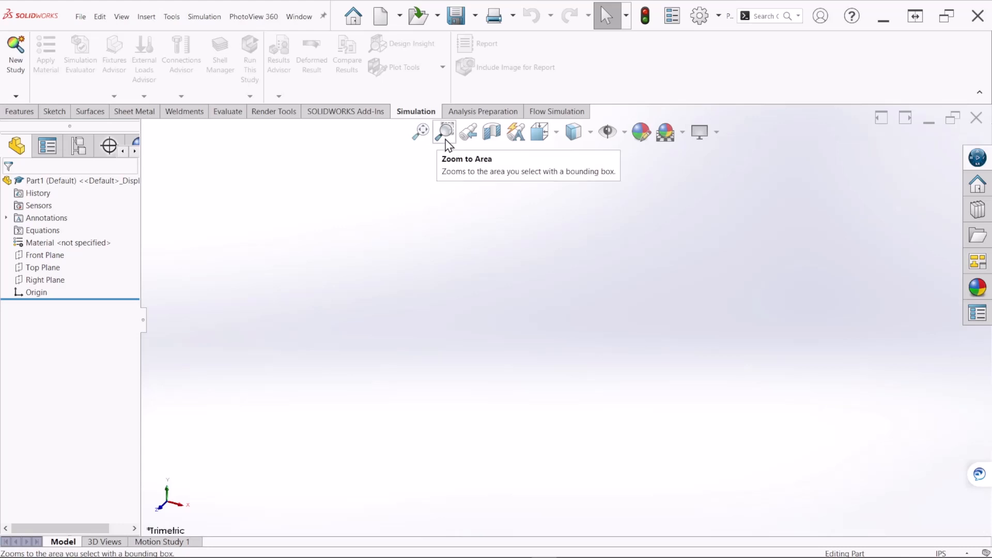
pyautogui.click(698, 16)
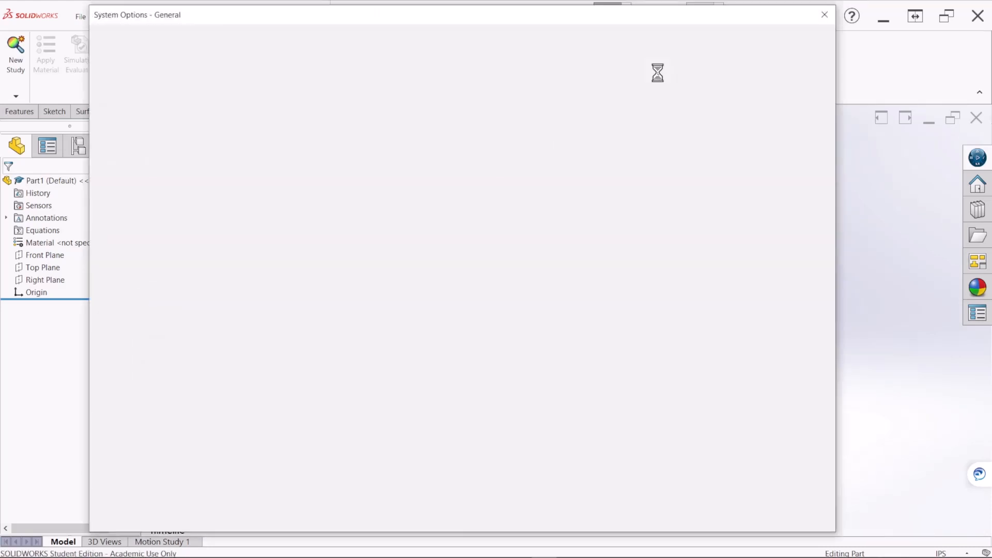
pyautogui.click(186, 38)
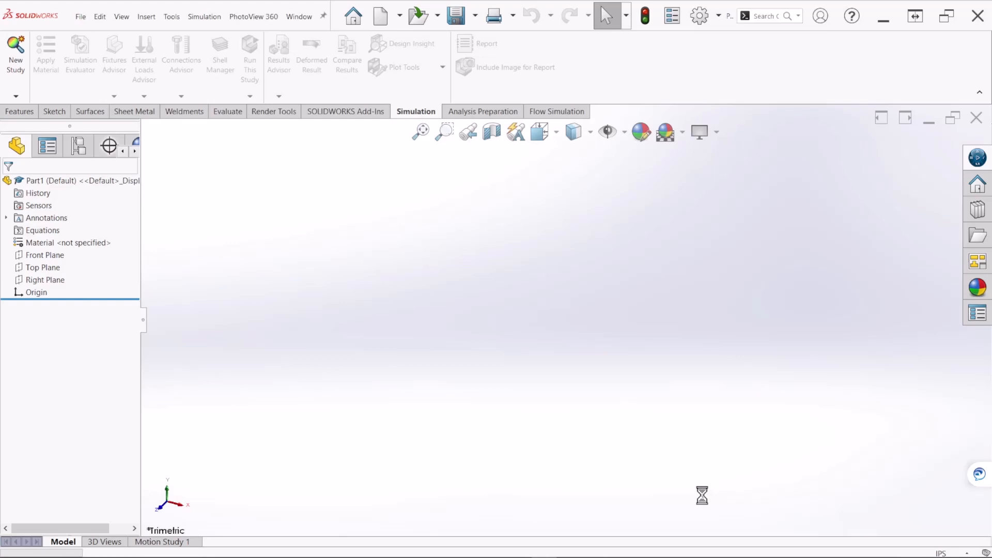
# Sketch the beam's horizontal centreline segments on the Front Plane
pyautogui.click(46, 255)
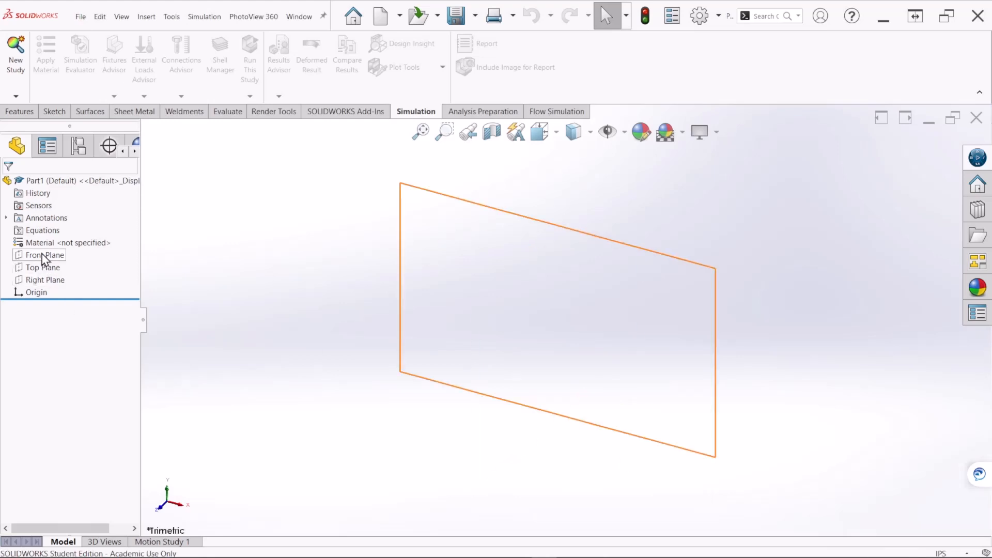
pyautogui.click(45, 254)
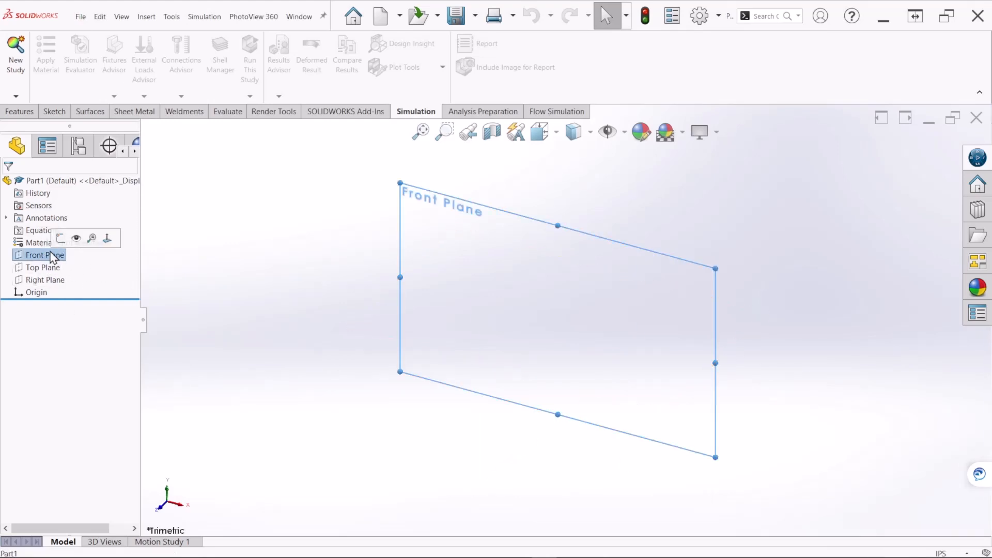
pyautogui.click(60, 238)
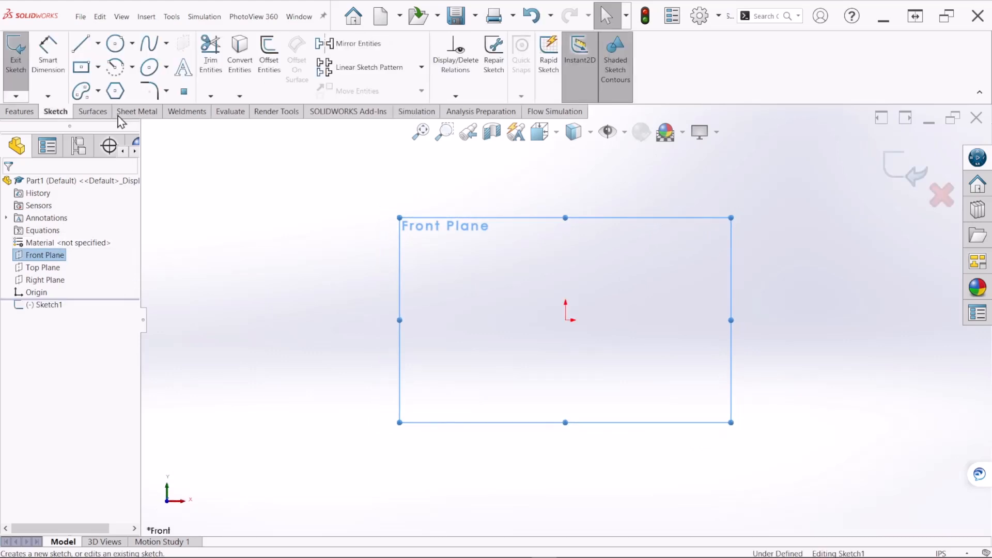
pyautogui.click(80, 43)
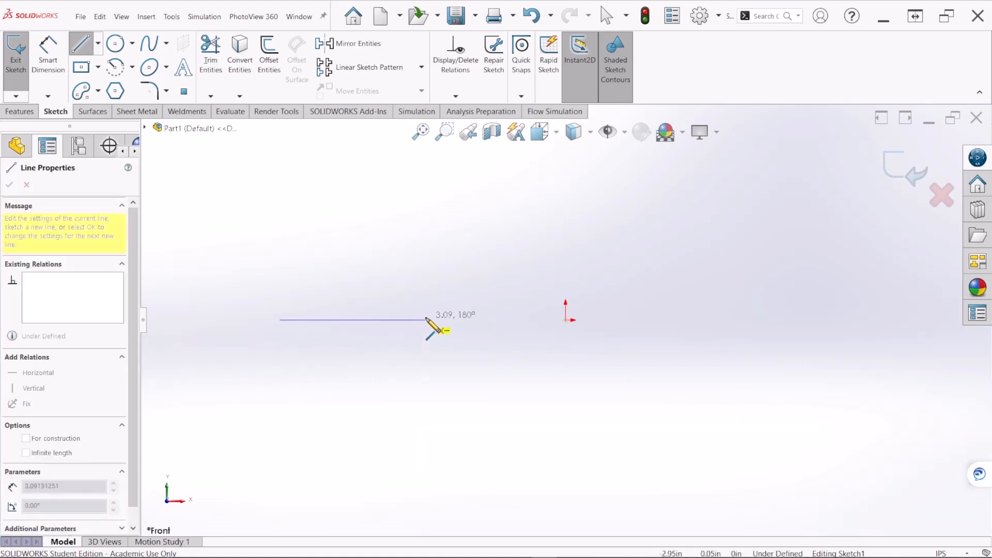
pyautogui.moveTo(437, 332)
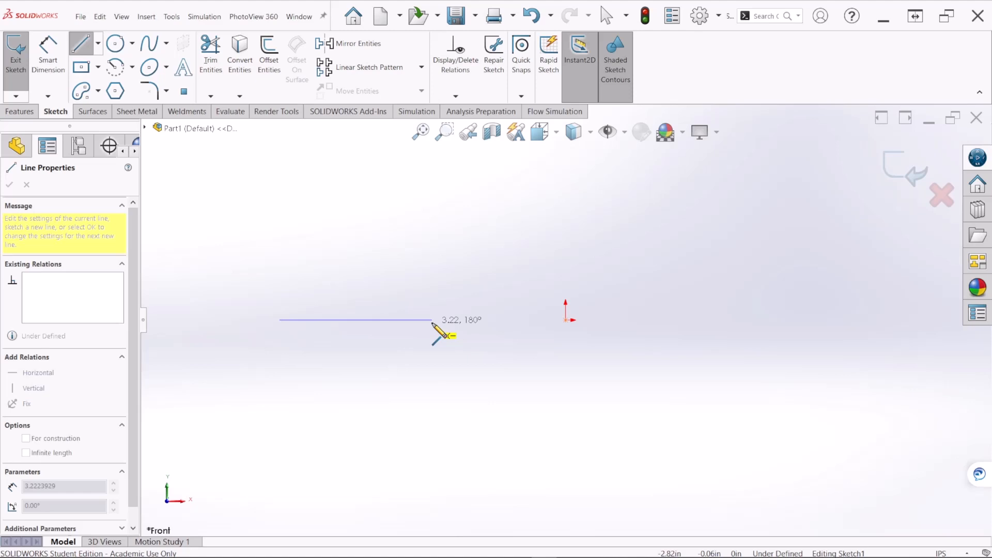
pyautogui.moveTo(433, 320); pyautogui.dragTo(626, 320)
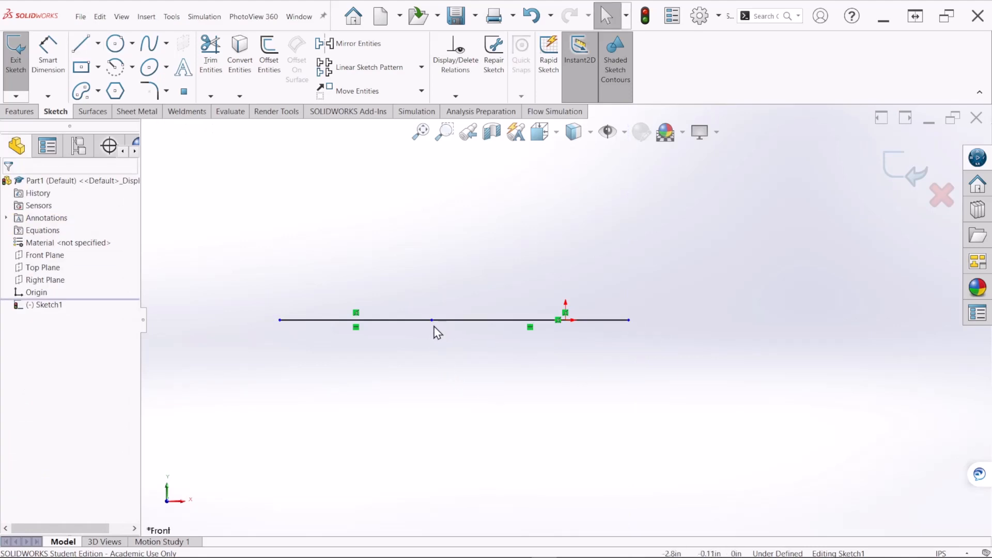
pyautogui.moveTo(555, 253)
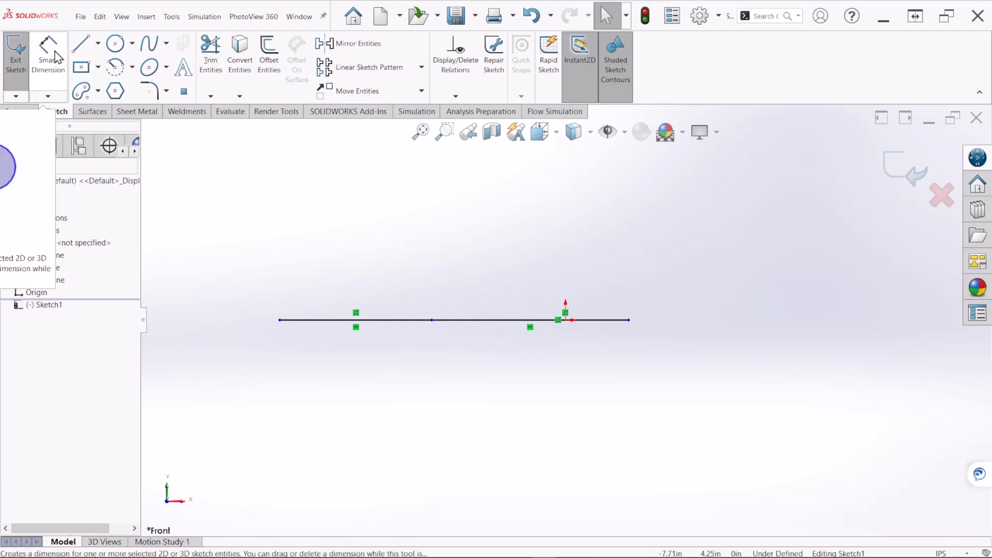
# Dimension the left span of the centreline to 8 in
pyautogui.click(356, 320)
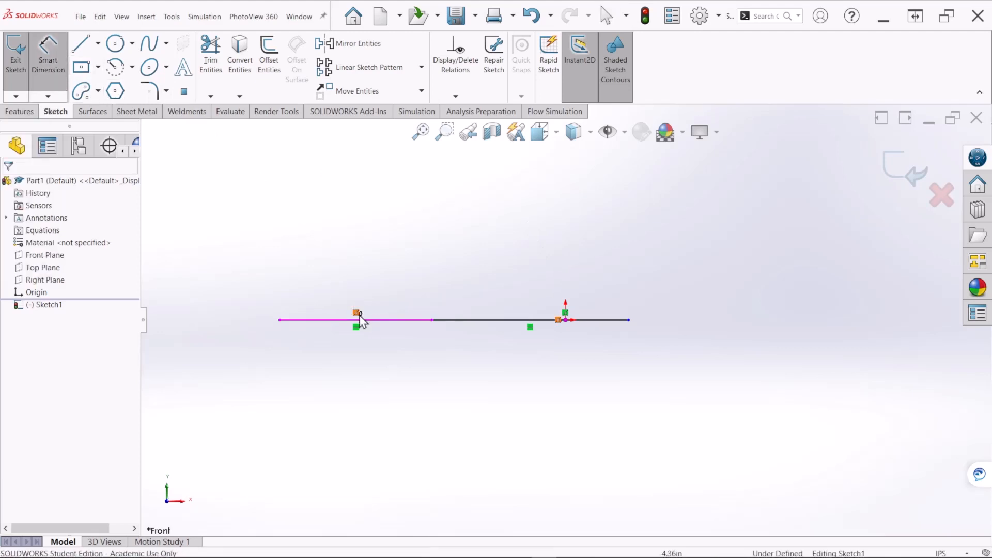
pyautogui.click(355, 319)
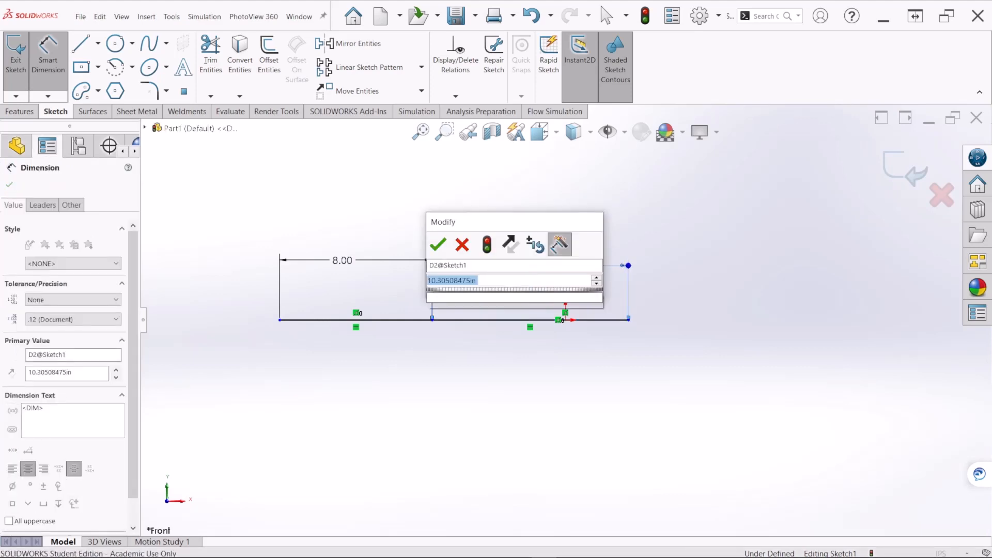
pyautogui.click(437, 245)
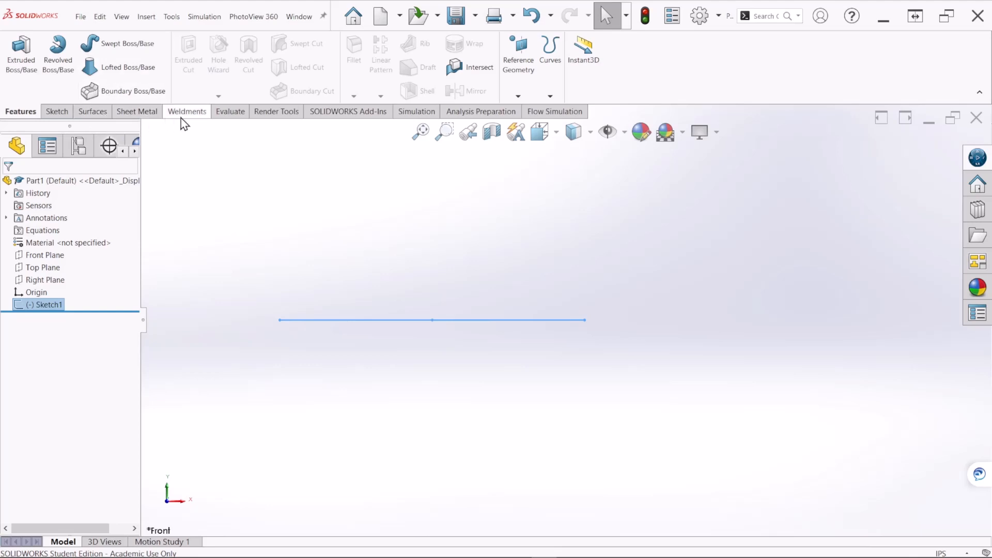
# Add an ANSI inch 0.5 SCH 40 pipe structural member and select its profile Sketch11
pyautogui.click(186, 111)
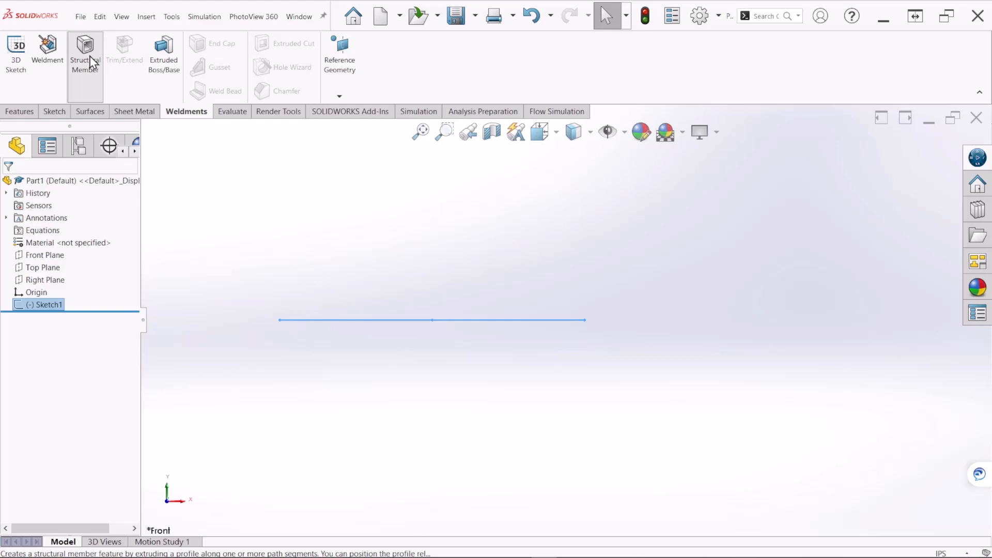
pyautogui.click(84, 54)
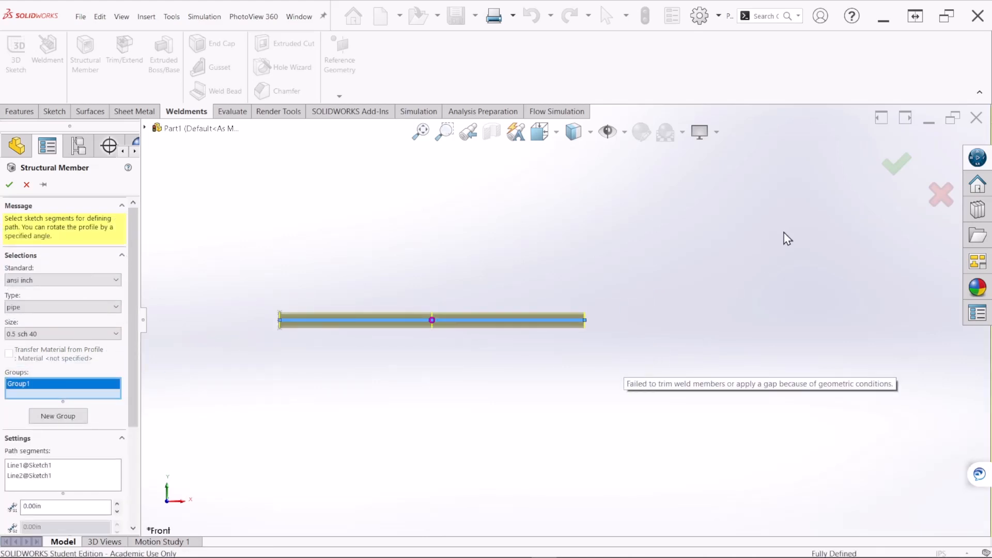
pyautogui.click(9, 184)
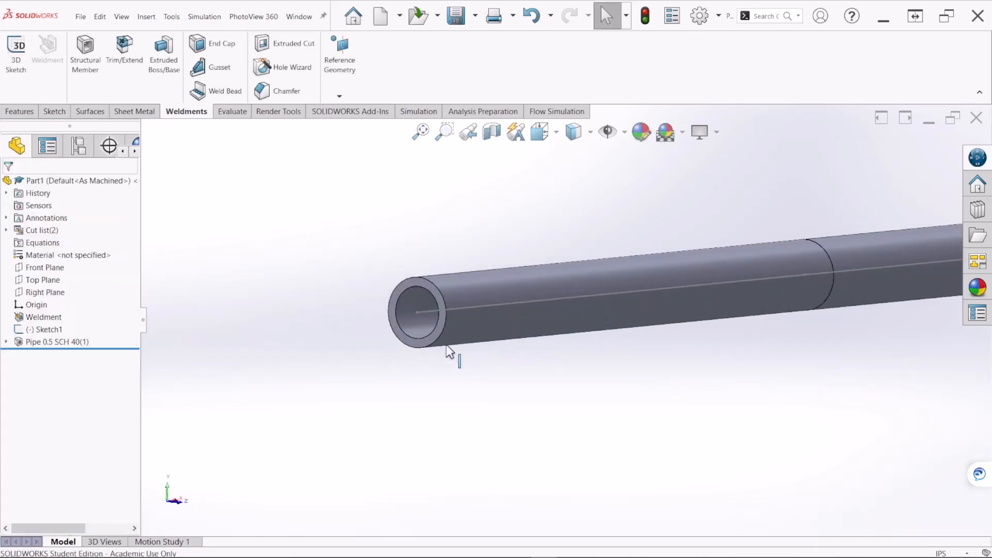
pyautogui.click(57, 342)
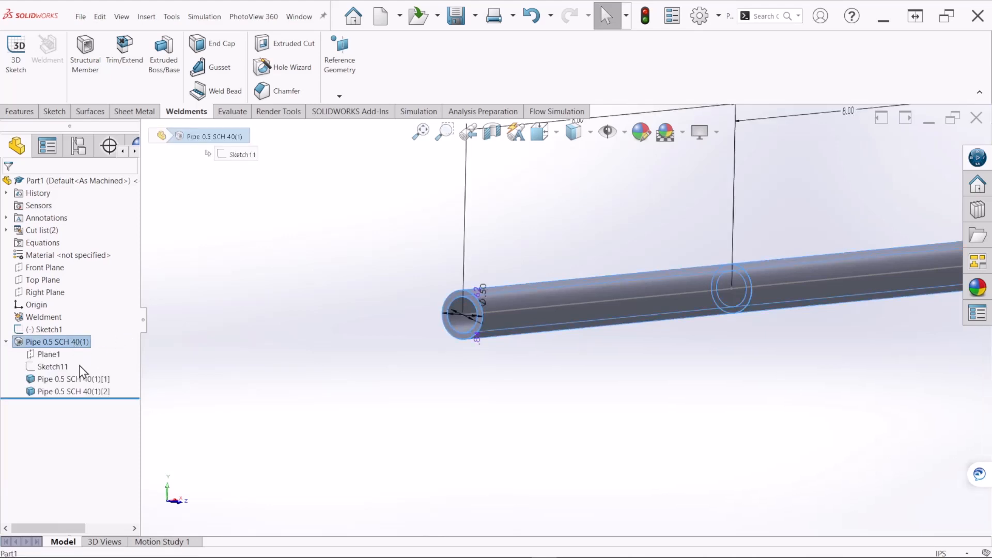
pyautogui.click(53, 366)
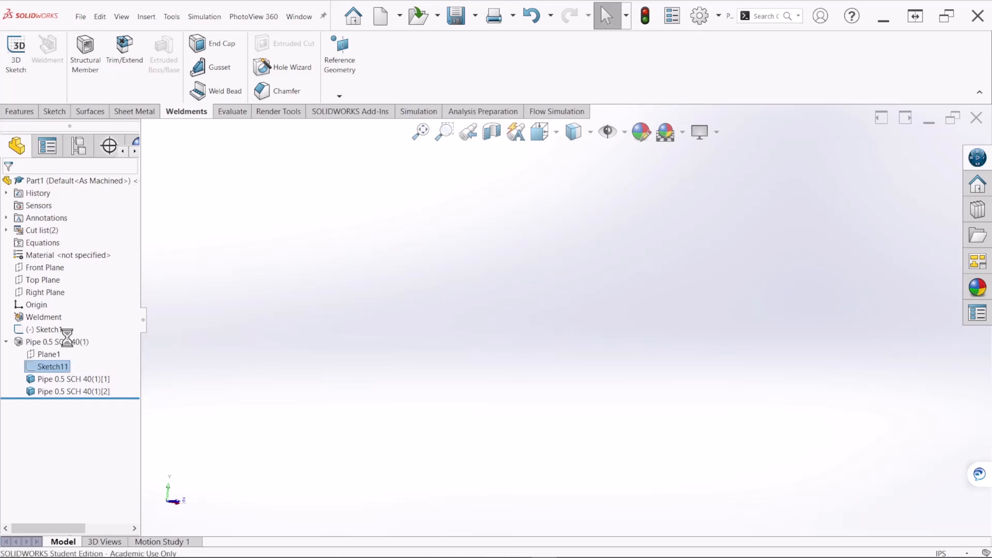
# Replace Sketch11's circle with an origin-centred rectangle dimensioned 1.00 x 2.00 in
pyautogui.doubleClick(53, 366)
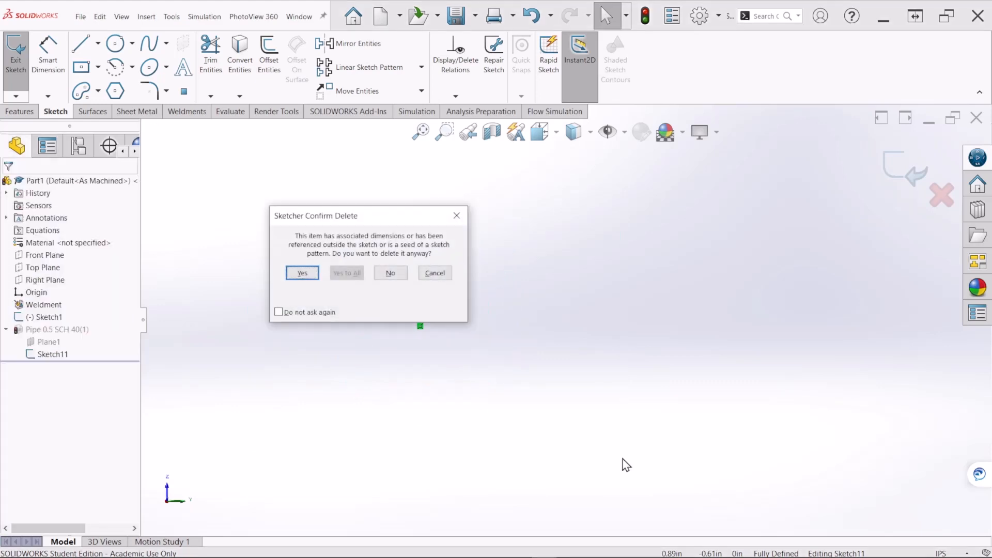
pyautogui.click(302, 273)
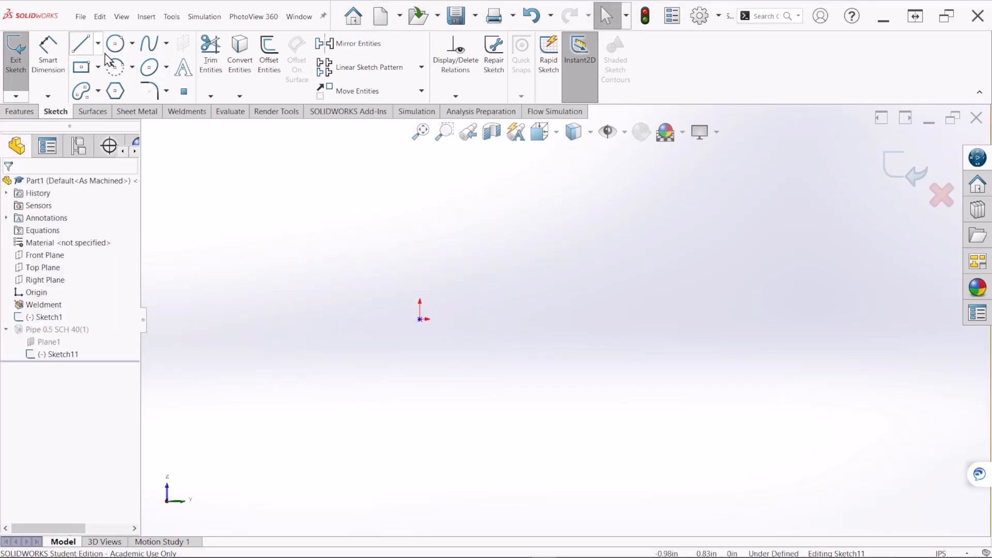
pyautogui.click(81, 67)
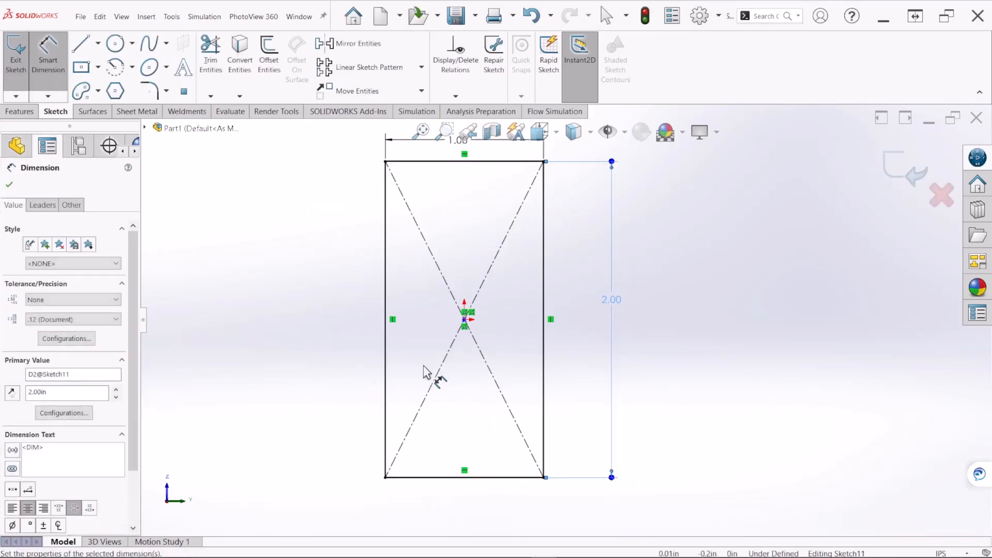
pyautogui.click(465, 323)
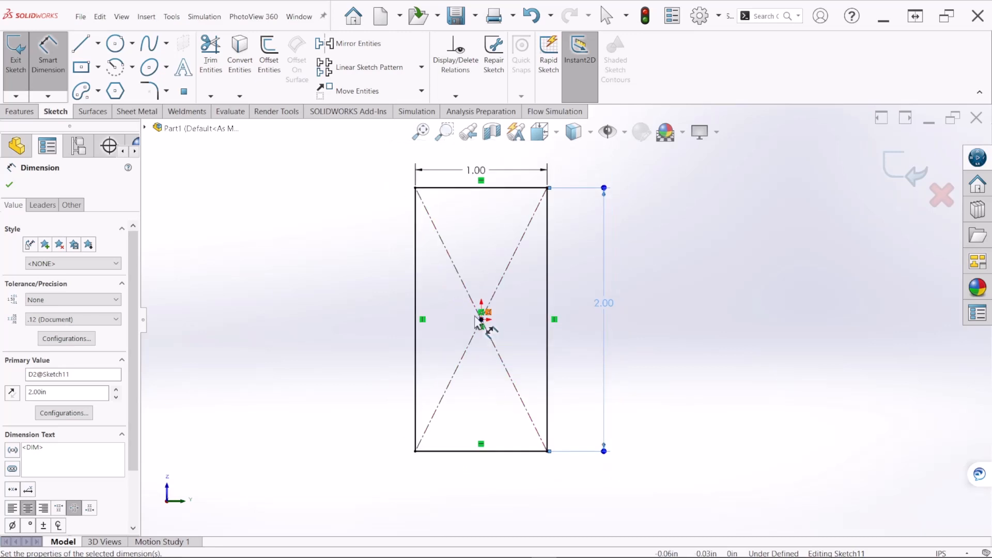
pyautogui.moveTo(499, 326)
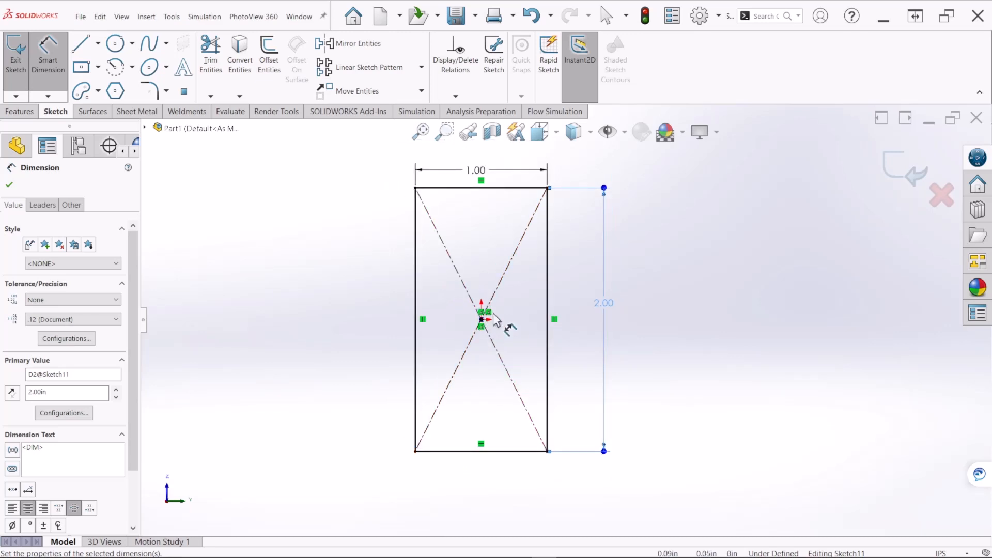
pyautogui.moveTo(708, 264)
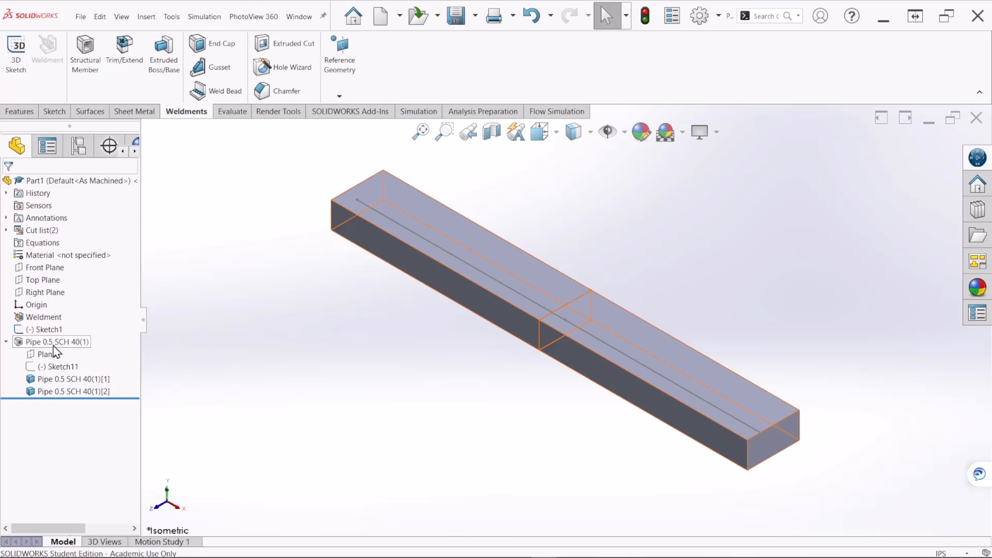
# Edit the Pipe 0.5 SCH 40(1) member and rotate its profile 90°
pyautogui.rightClick(57, 341)
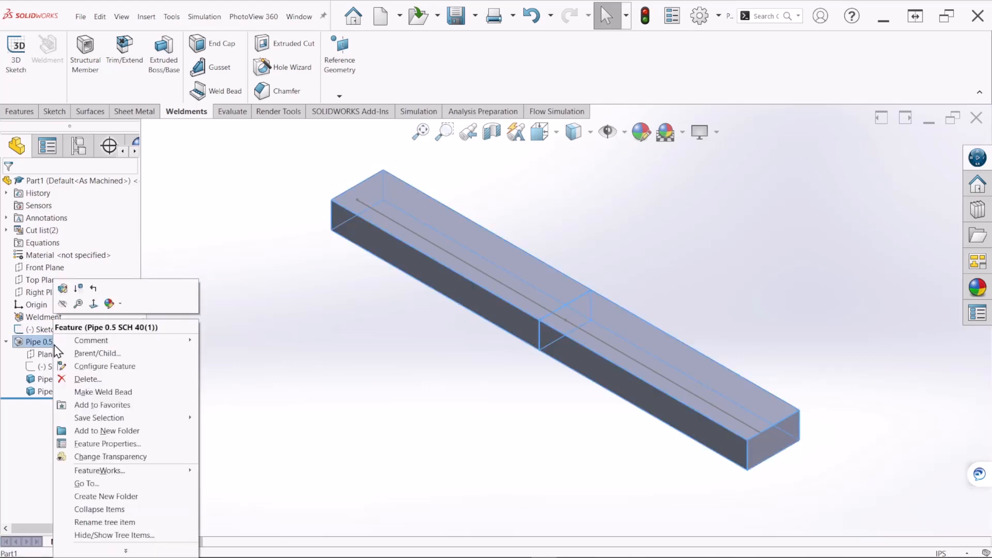
pyautogui.moveTo(62, 288)
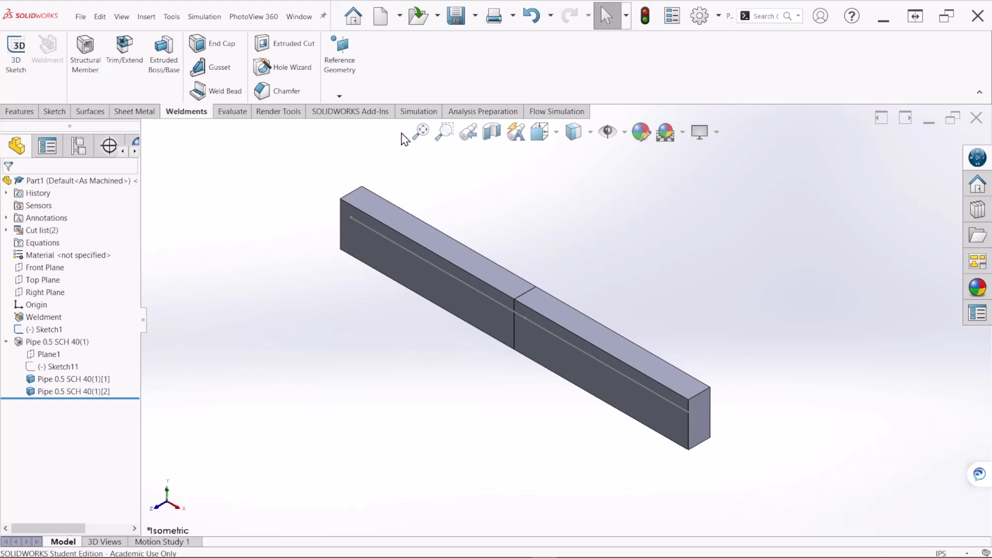
# Start a new Static study and name it 'Shear and Bending Diagrams'
pyautogui.click(415, 111)
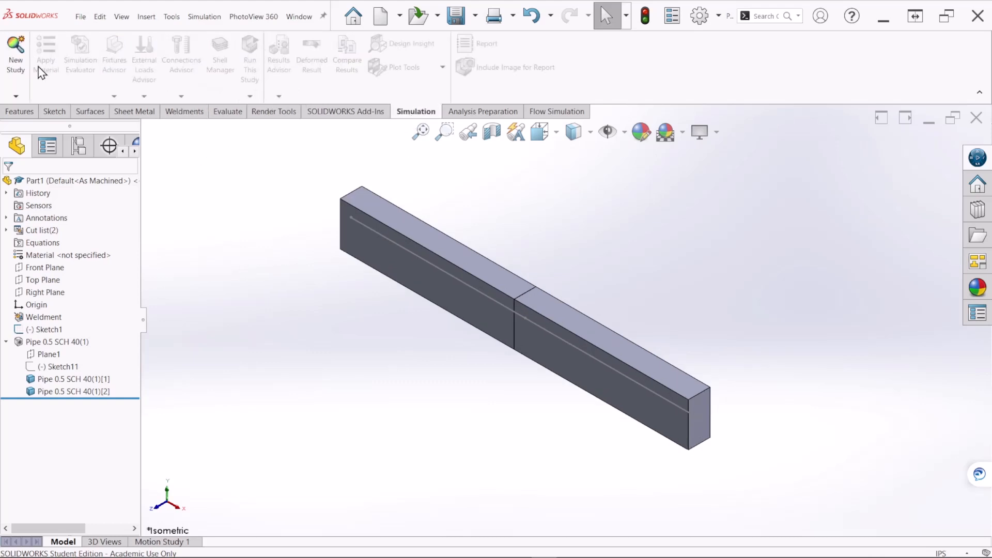
pyautogui.click(15, 54)
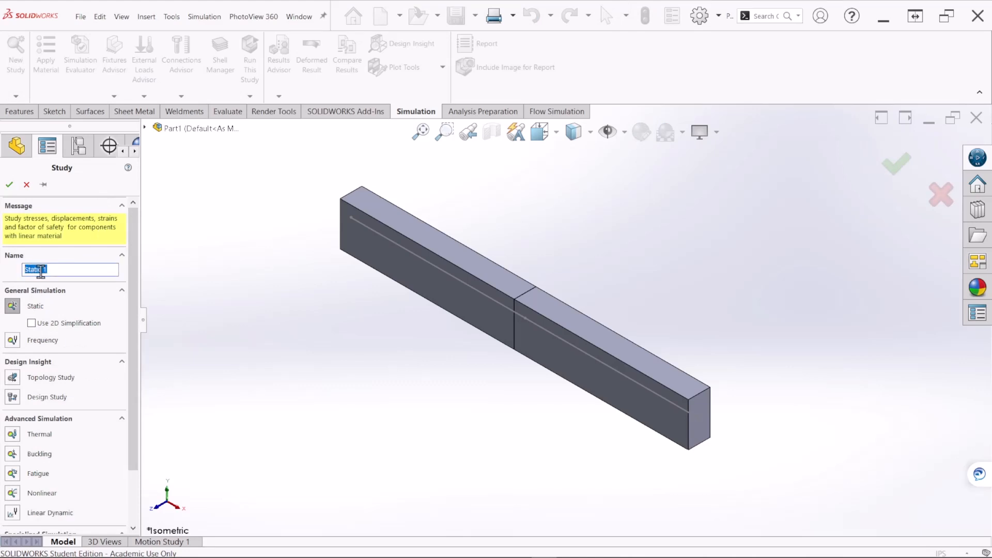
pyautogui.write('SHEA')
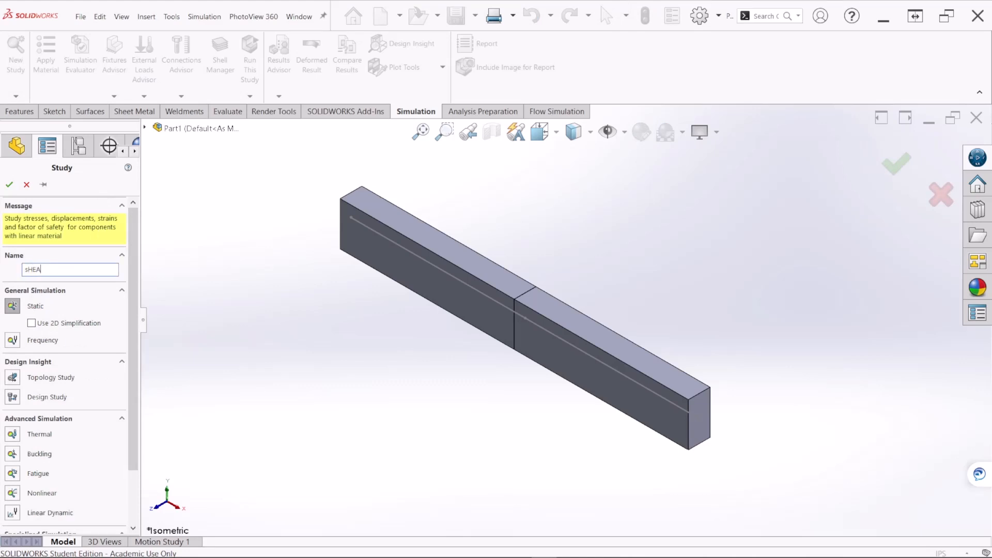
pyautogui.press('BackSpace')
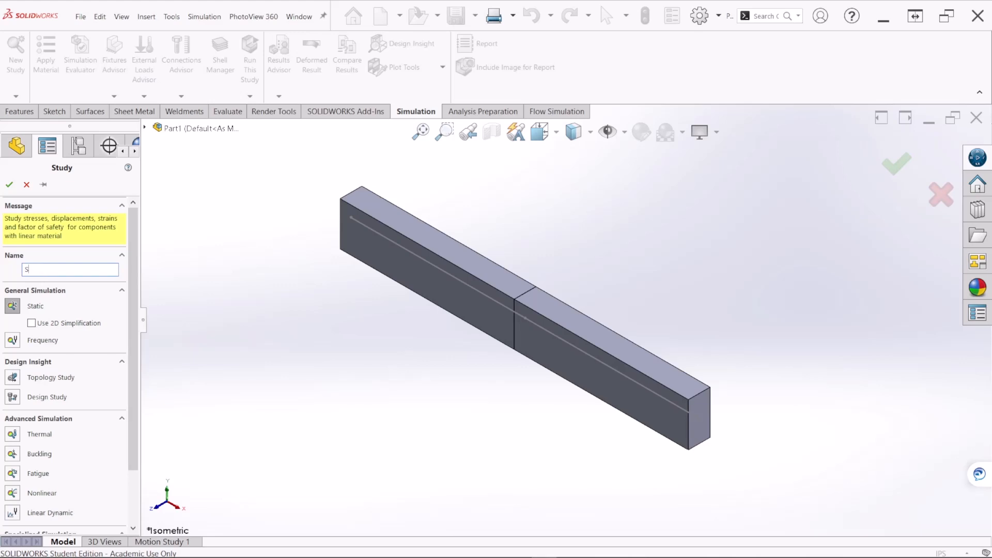
pyautogui.write('hear and Bend')
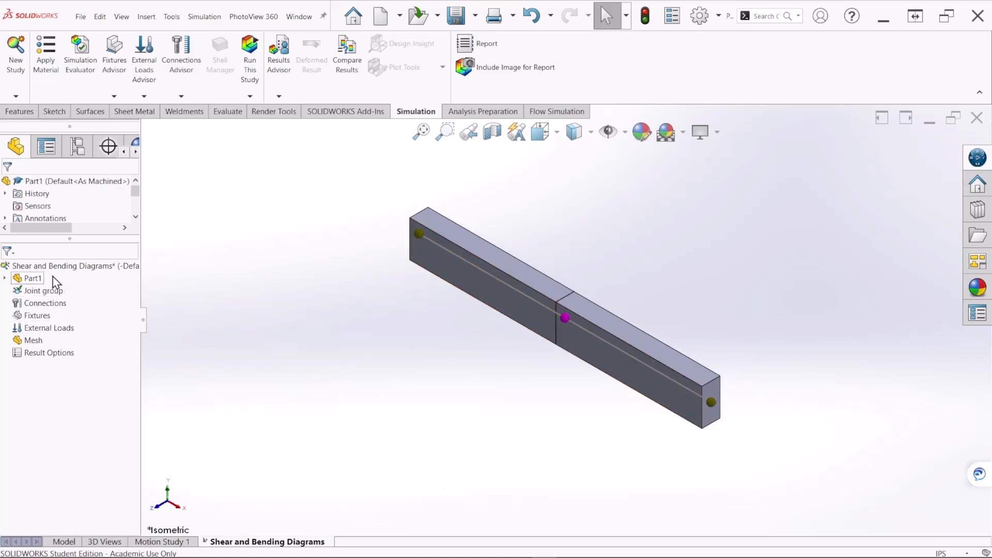
# Apply Alloy Steel from the Steel library to Part1 and close the Material window
pyautogui.click(32, 278)
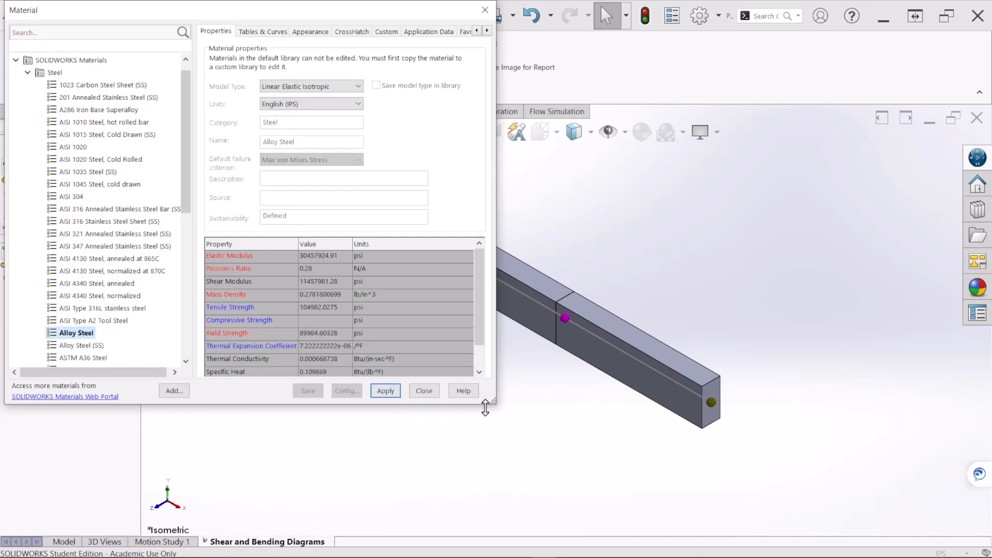
pyautogui.moveTo(495, 408)
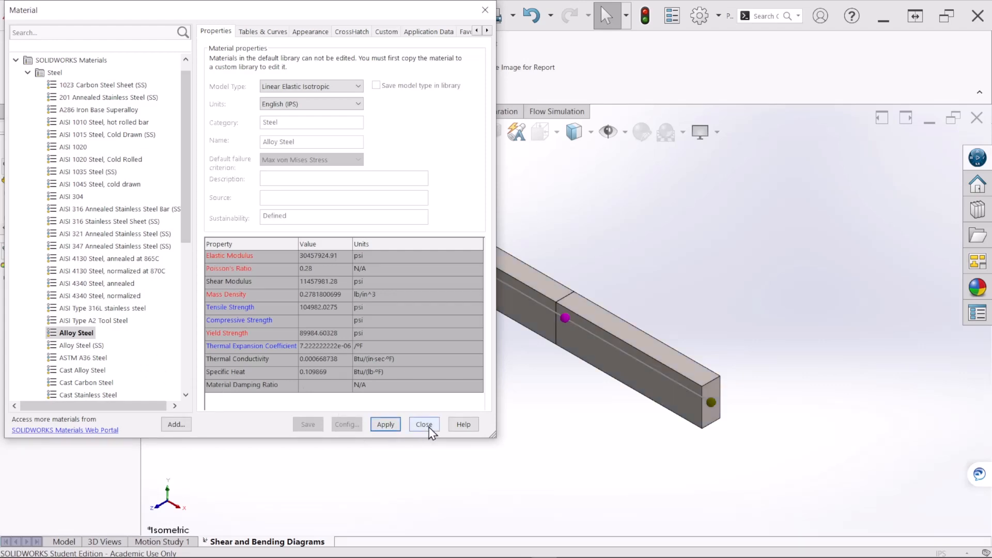
pyautogui.click(423, 423)
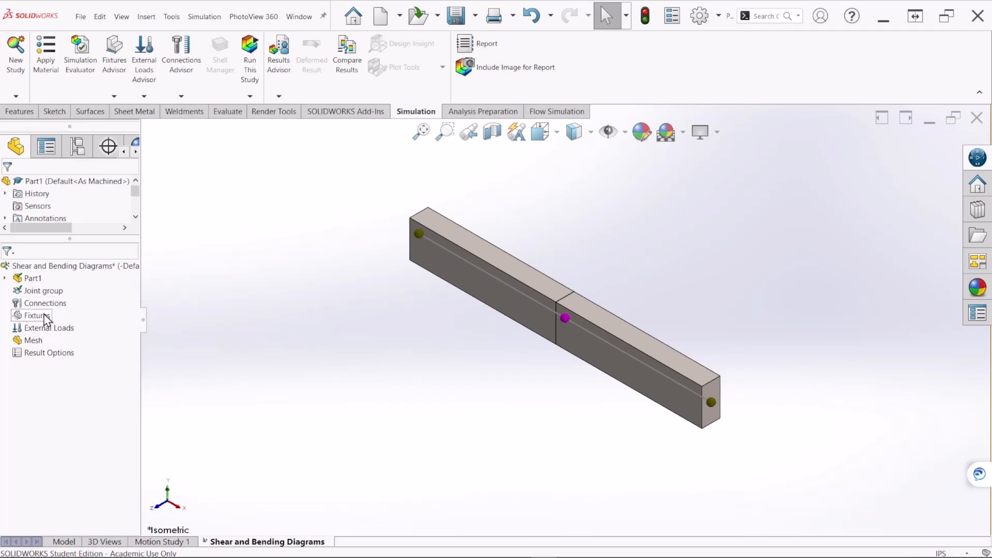
# Choose Fixed Geometry from the Fixtures menu, then check Problem 3-36 in Word
pyautogui.rightClick(33, 315)
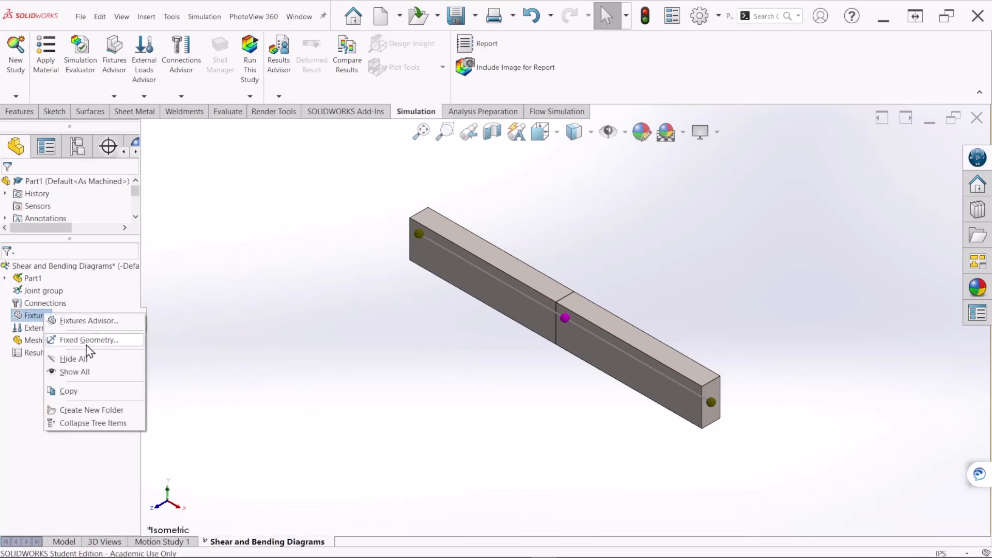
pyautogui.click(88, 340)
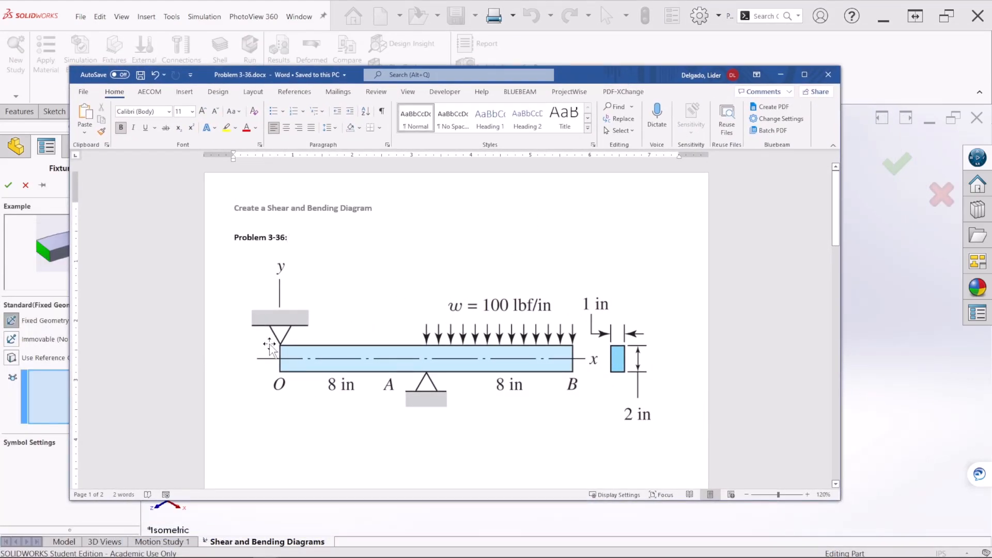
pyautogui.moveTo(287, 334)
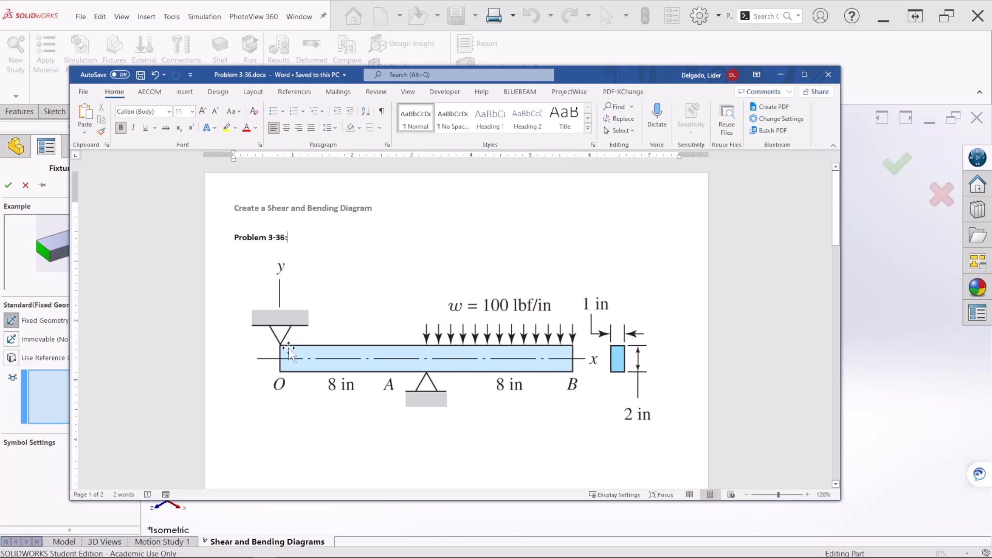
pyautogui.moveTo(434, 389)
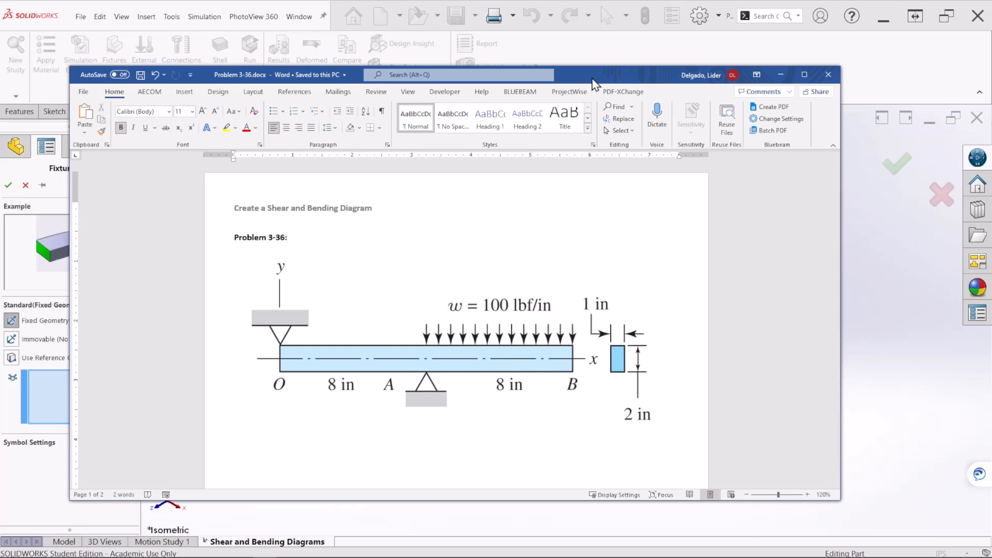
# Set the fixture to Reference Geometry on Joint<2,1> relative to the Top Plane
pyautogui.click(827, 74)
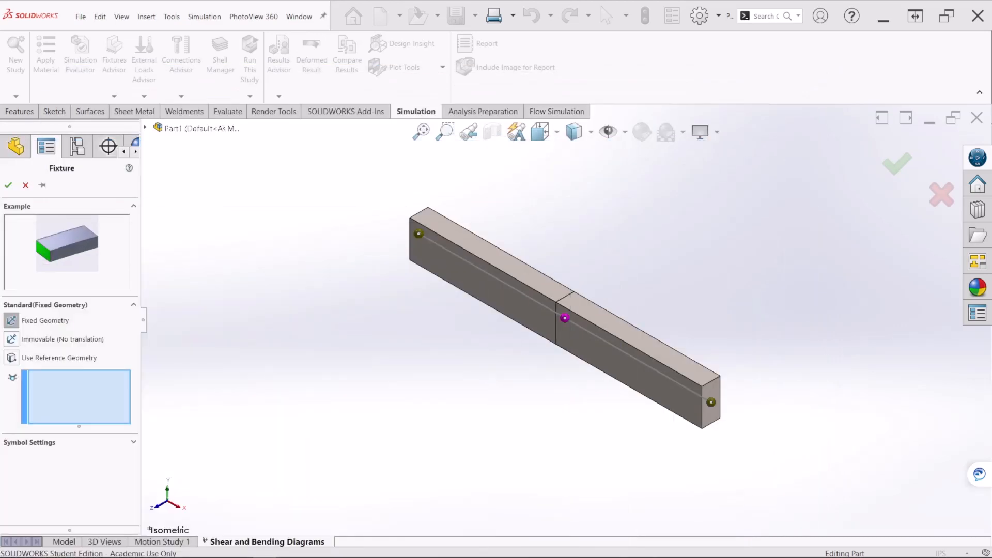
pyautogui.moveTo(174, 365)
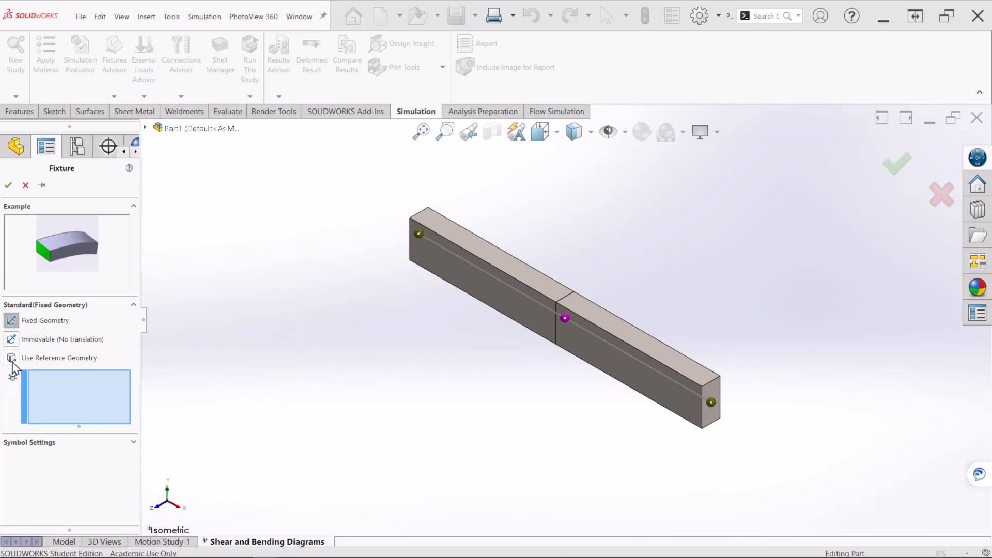
pyautogui.click(12, 357)
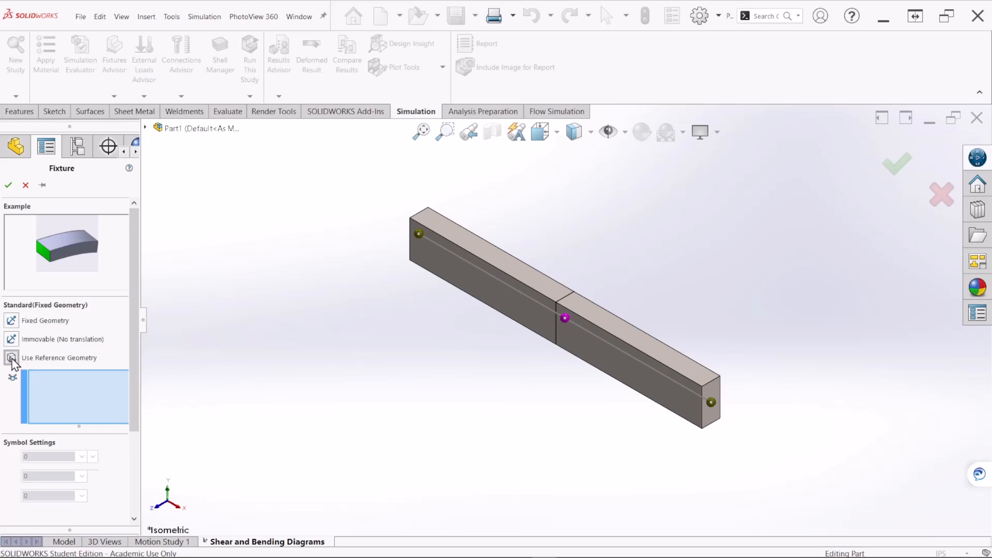
pyautogui.click(11, 358)
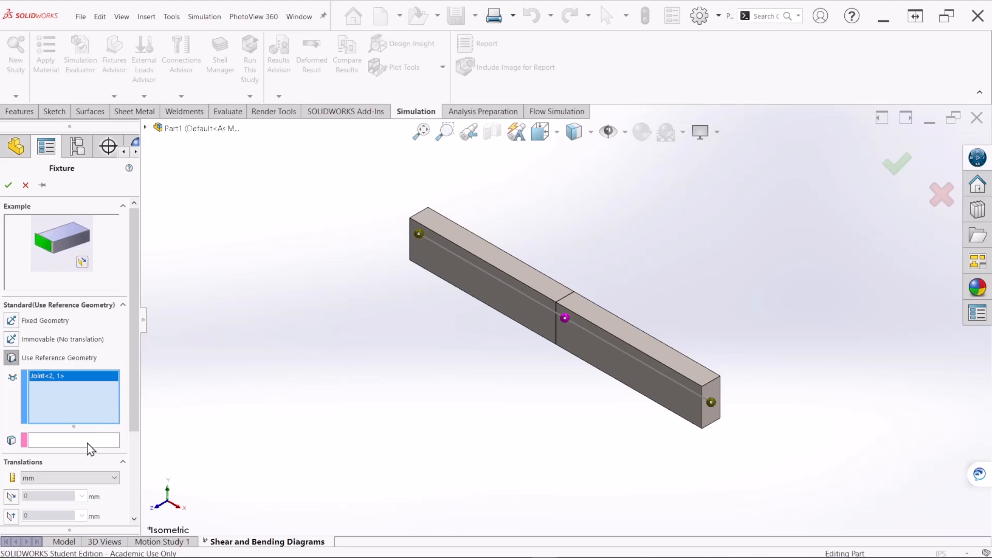
pyautogui.click(71, 439)
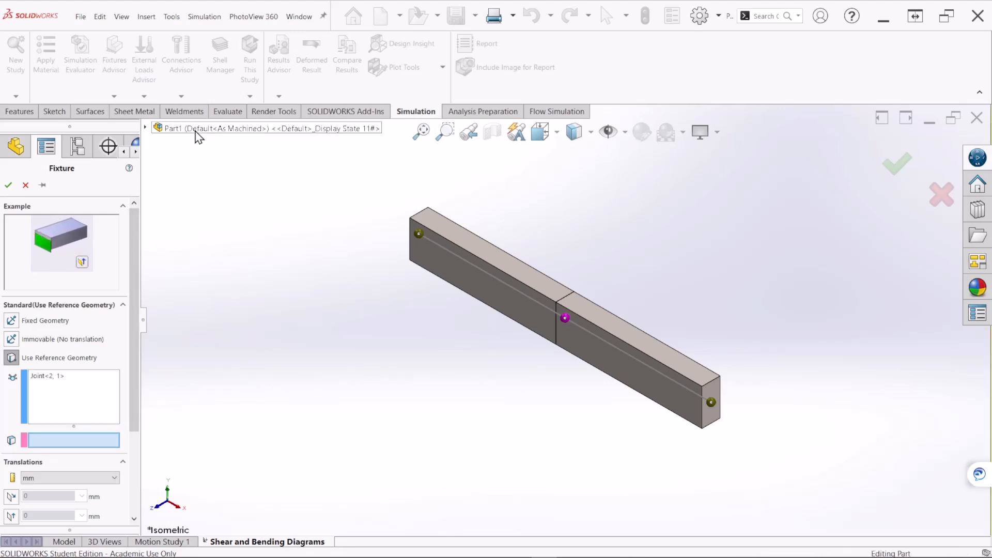
pyautogui.click(195, 227)
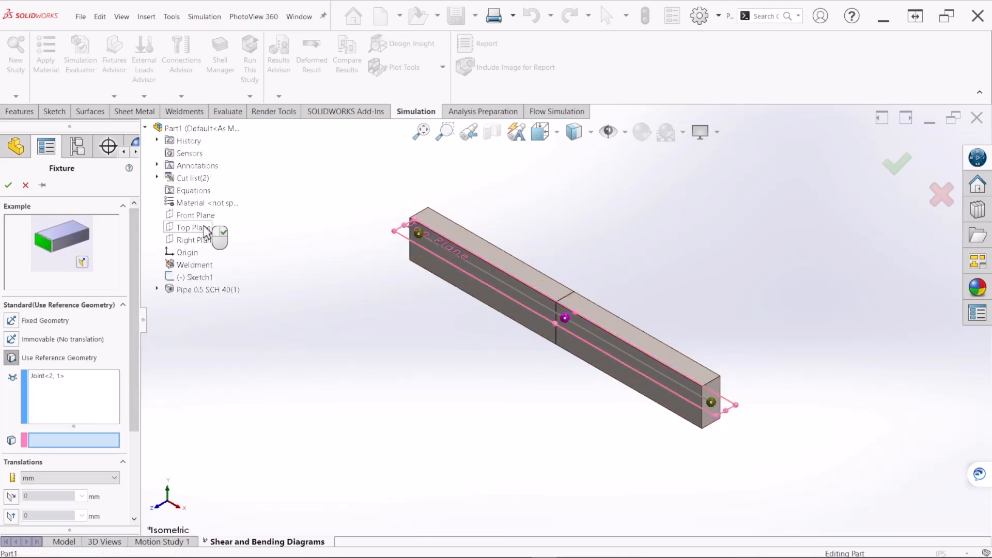
pyautogui.click(194, 227)
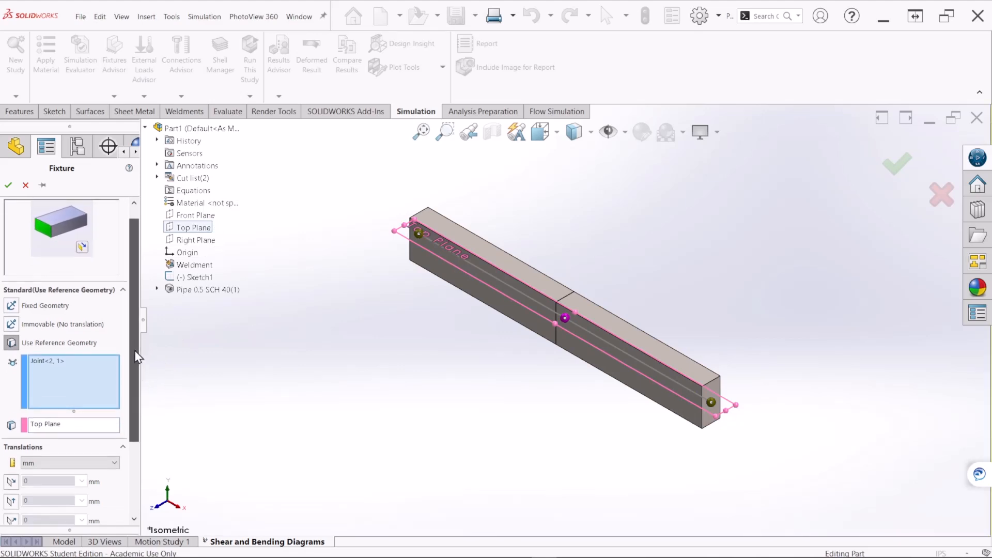
# Zero the translations, reverse direction, set symbol size 200, and confirm
pyautogui.scroll(-3)
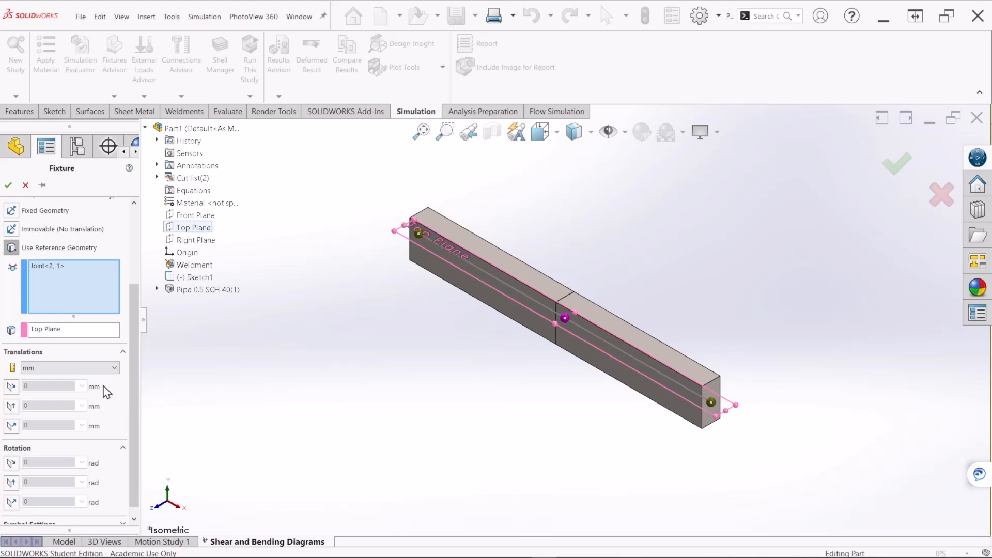
pyautogui.moveTo(11, 427)
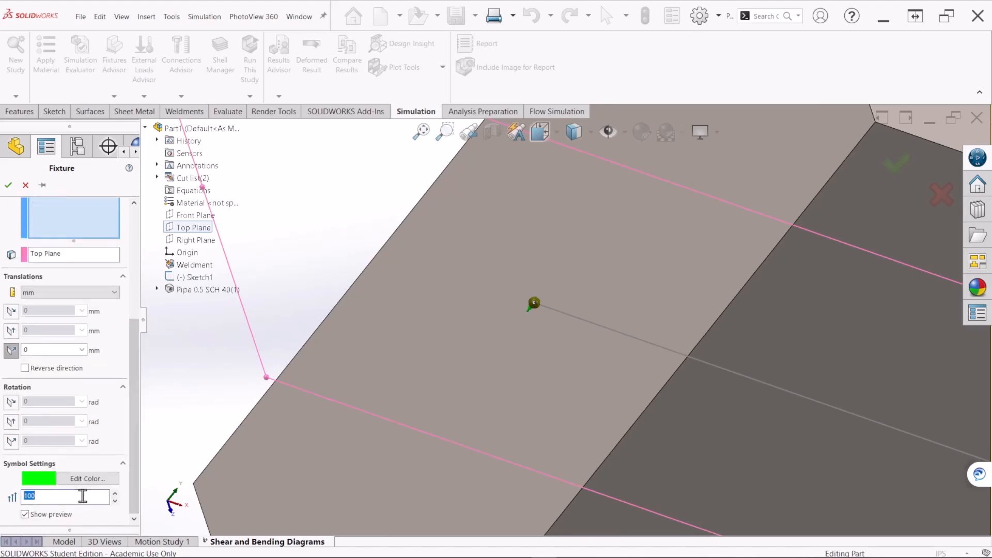
pyautogui.write('200')
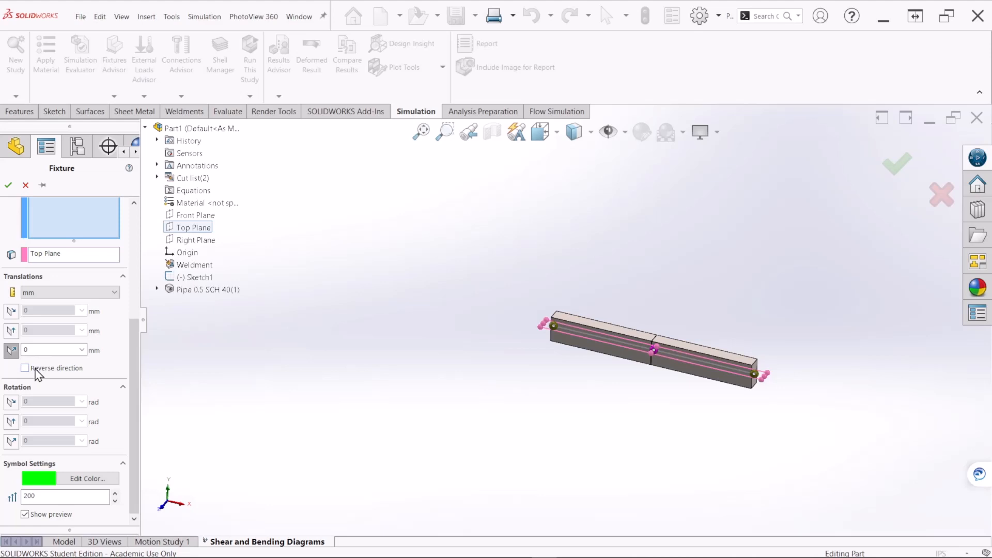
pyautogui.click(25, 367)
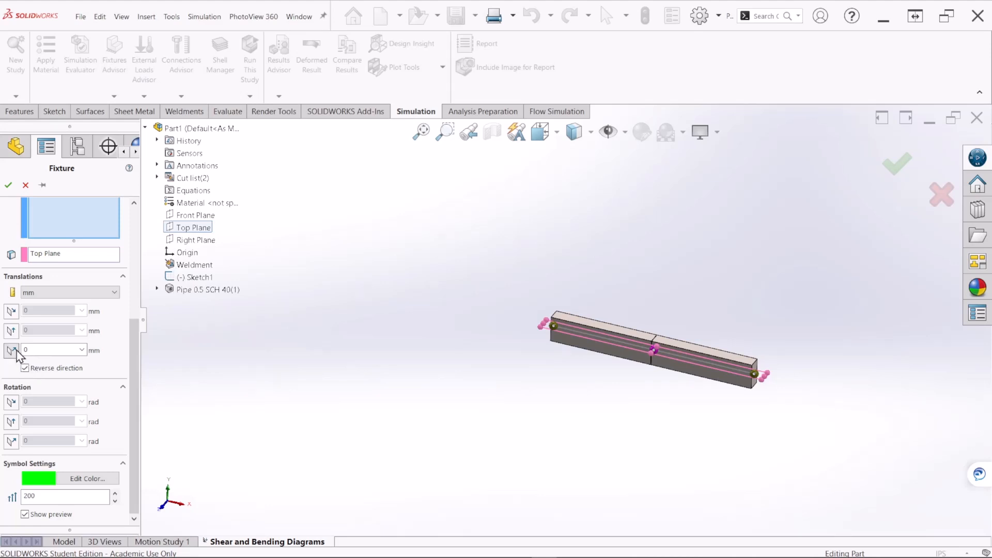
pyautogui.moveTo(11, 330)
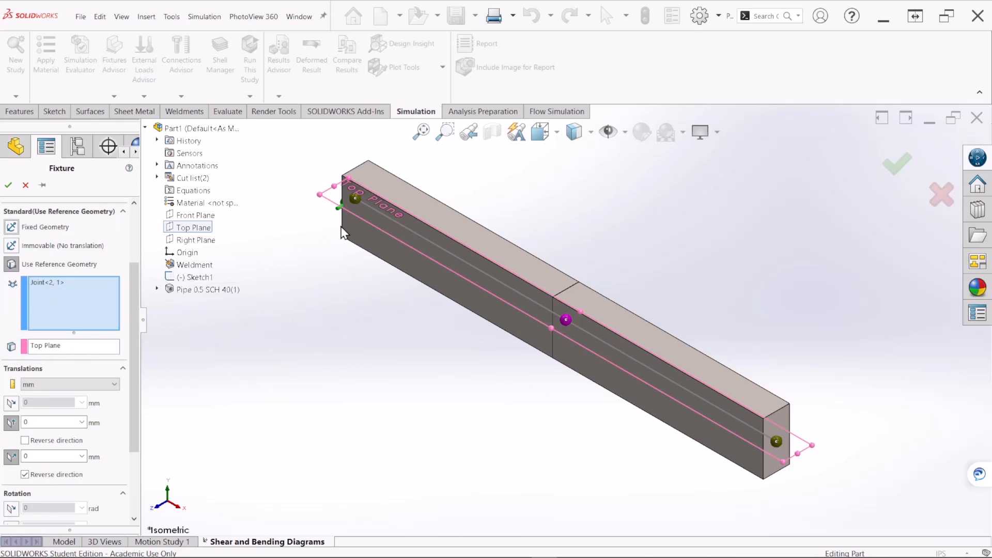
pyautogui.moveTo(342, 226)
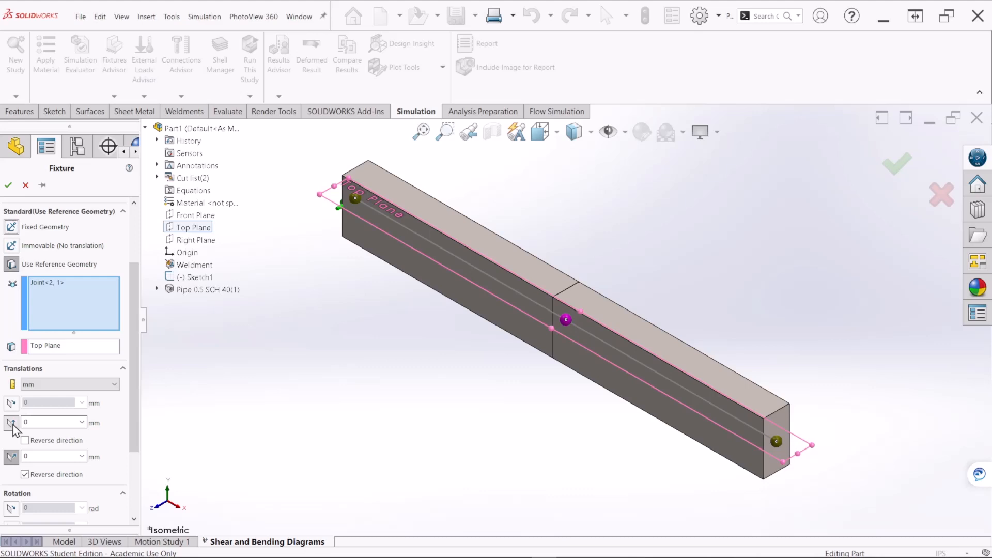
pyautogui.moveTo(12, 423)
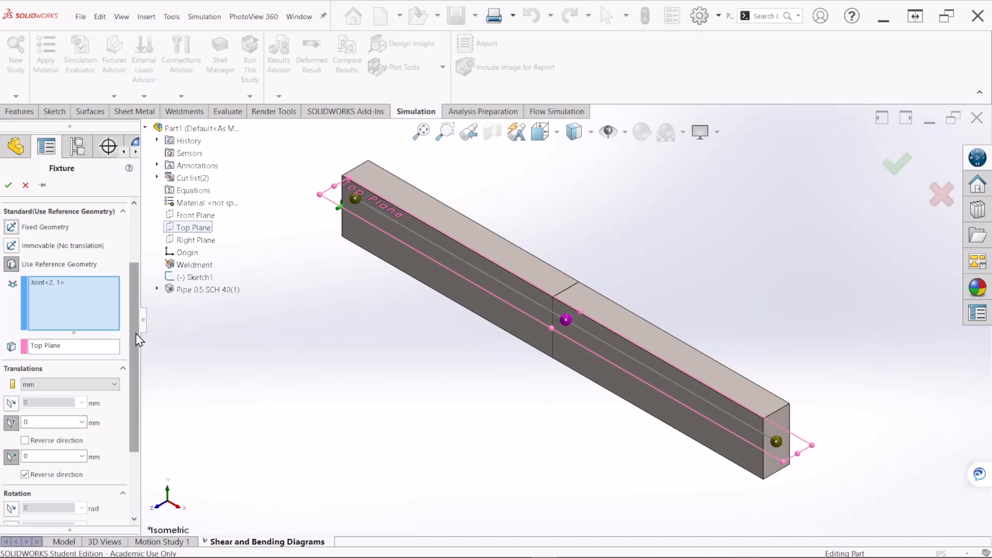
pyautogui.scroll(-3)
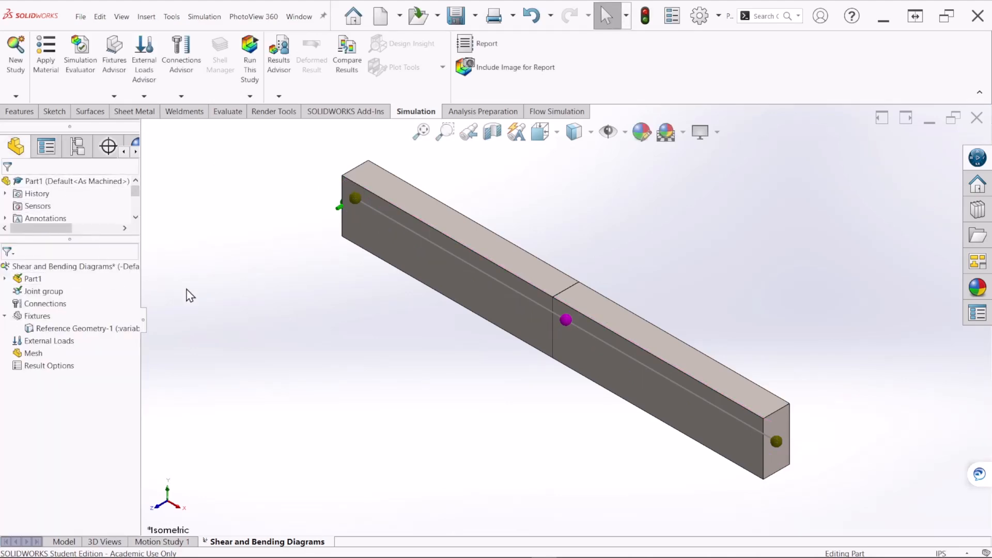
# Add a Reference Geometry fixture on Joint<5,1> relative to the Top Plane
pyautogui.rightClick(36, 316)
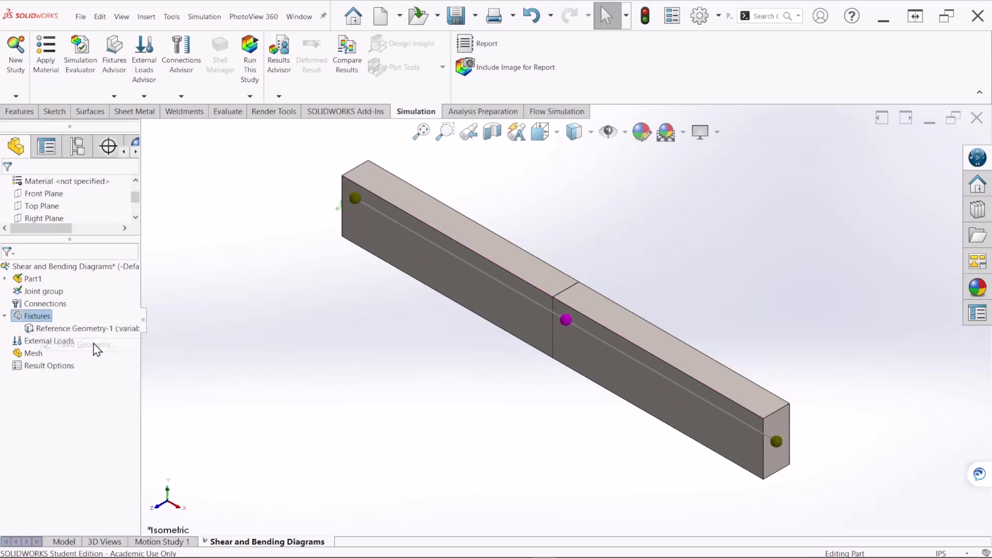
pyautogui.click(83, 344)
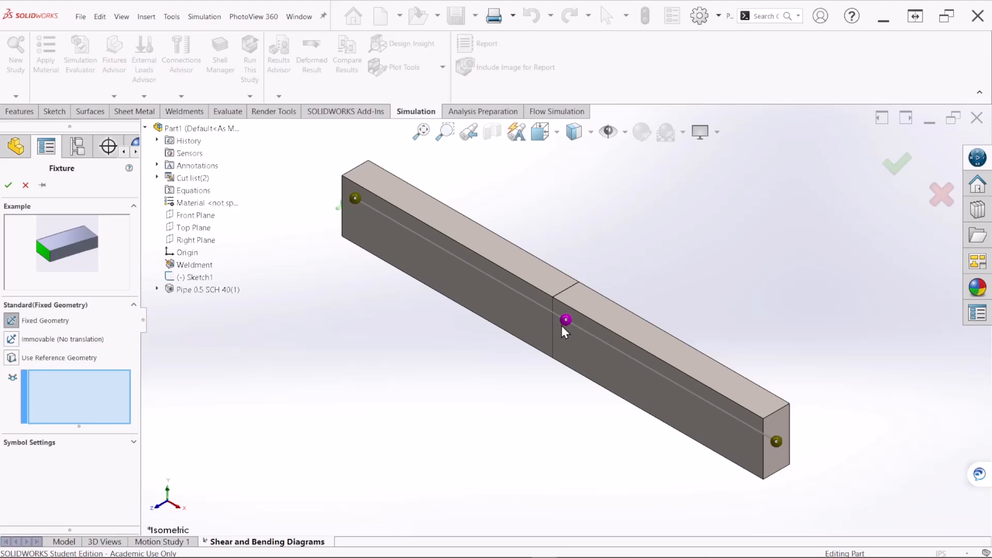
pyautogui.moveTo(533, 360)
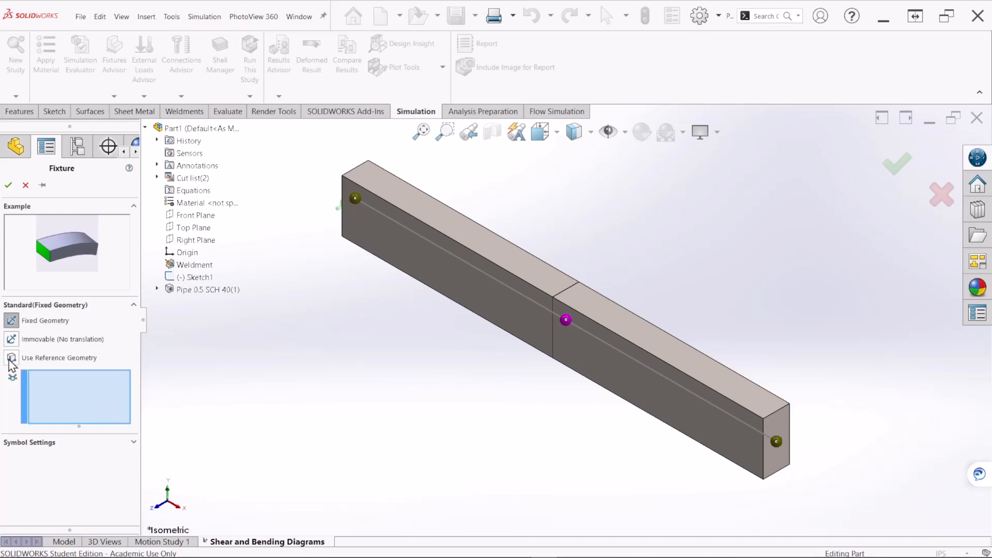
pyautogui.click(12, 358)
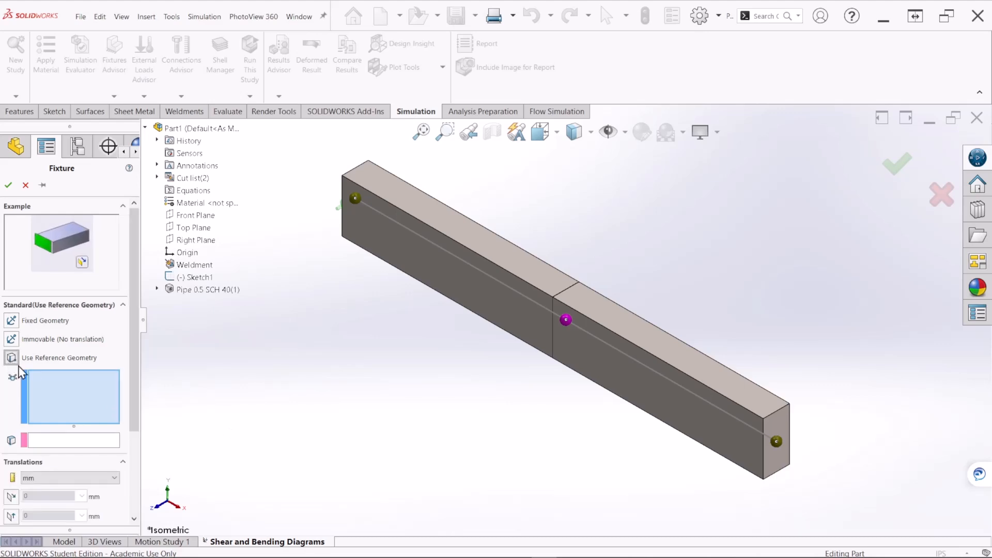
pyautogui.click(564, 319)
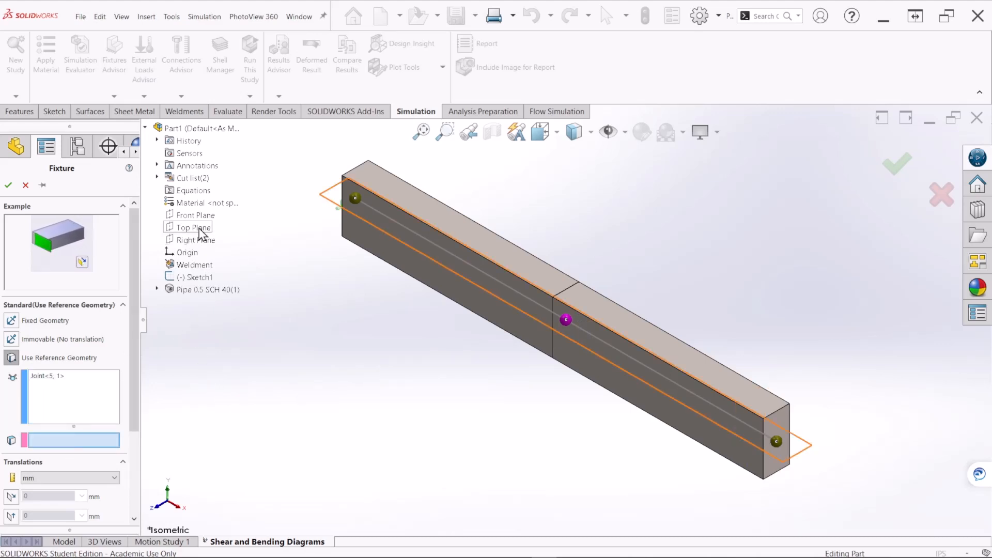
pyautogui.click(194, 228)
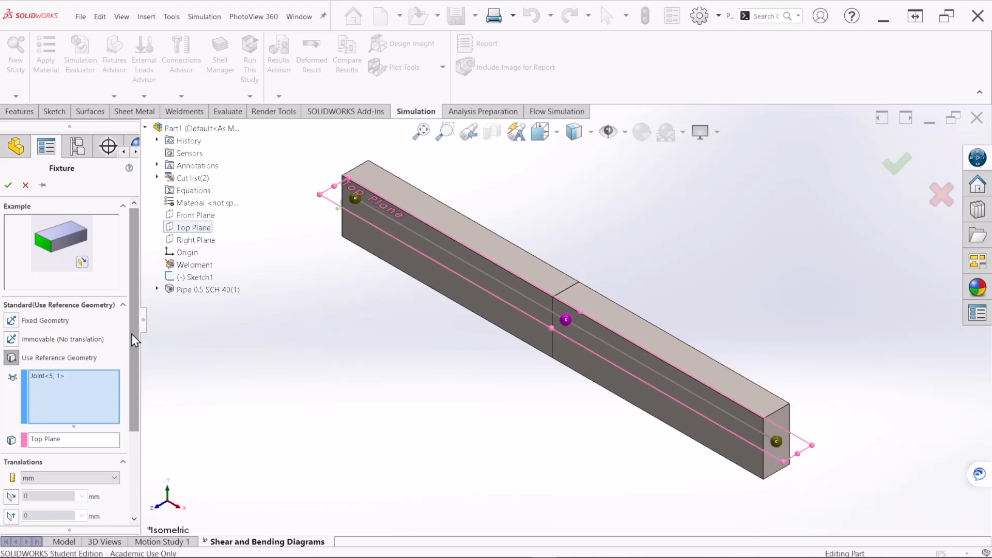
# Set the translations to 0, symbol size 500, and confirm the fixture
pyautogui.scroll(-3)
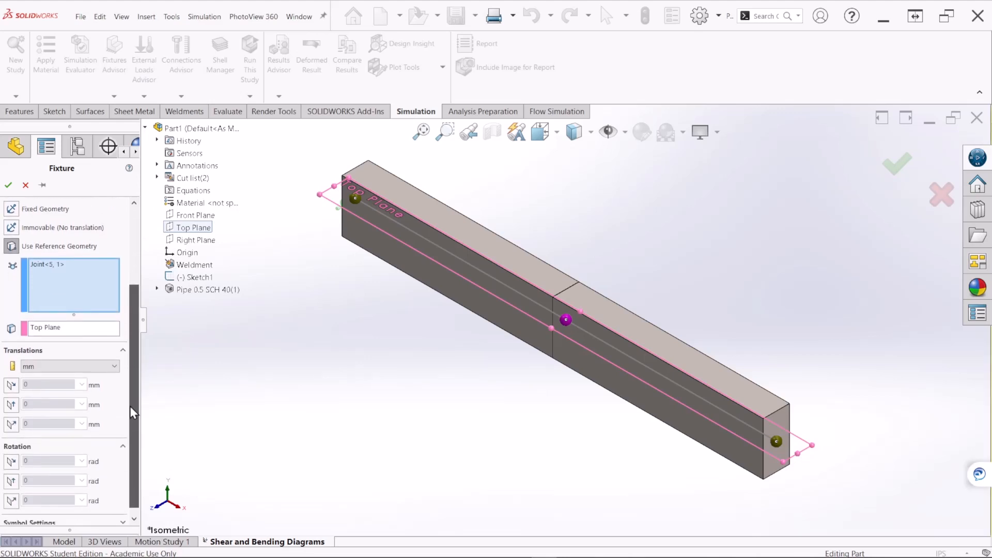
pyautogui.moveTo(11, 424)
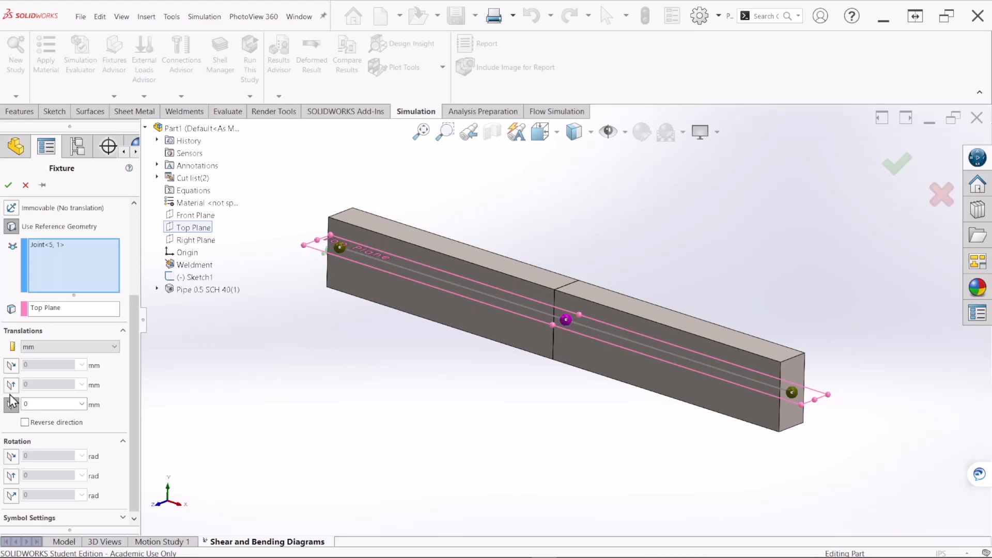
pyautogui.moveTo(11, 385)
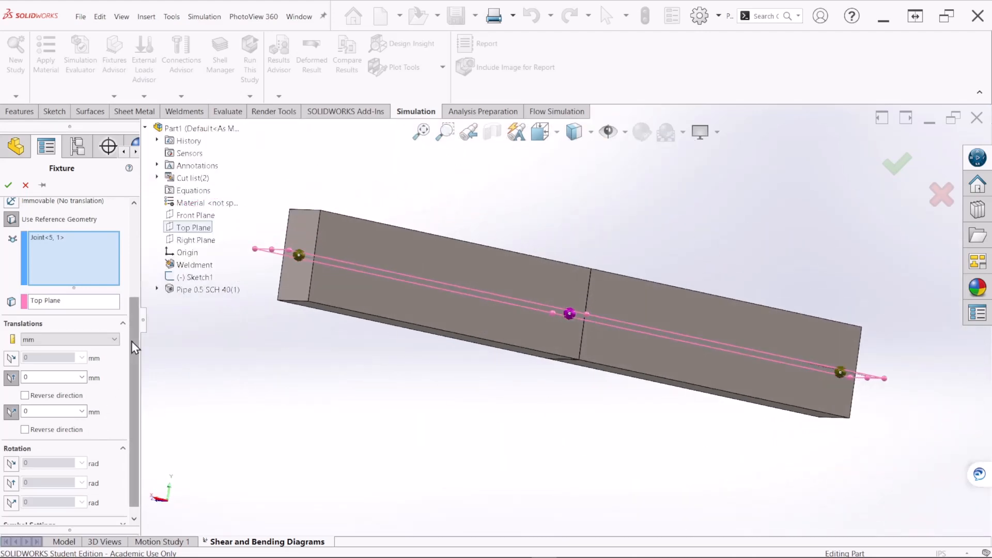
pyautogui.scroll(-3)
pyautogui.write('3')
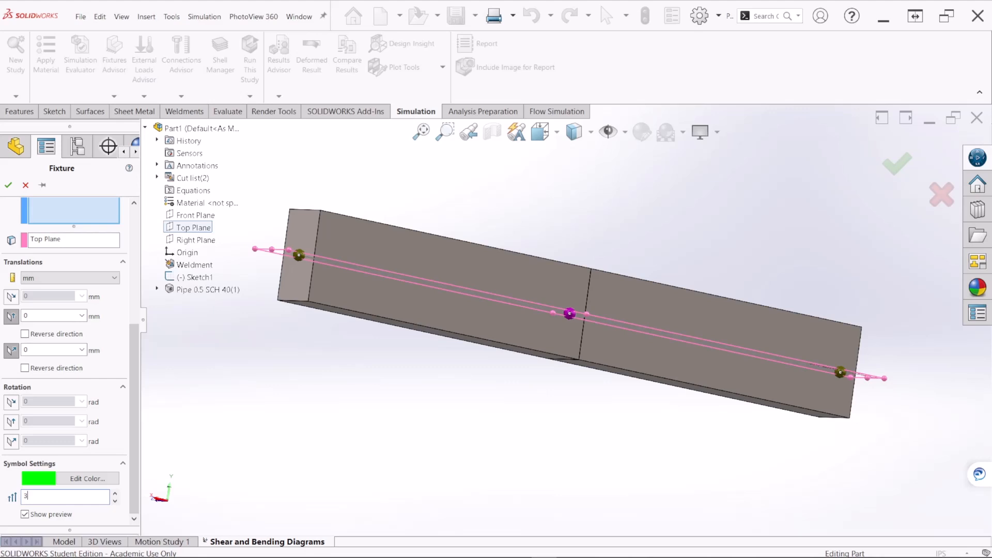
pyautogui.write('00')
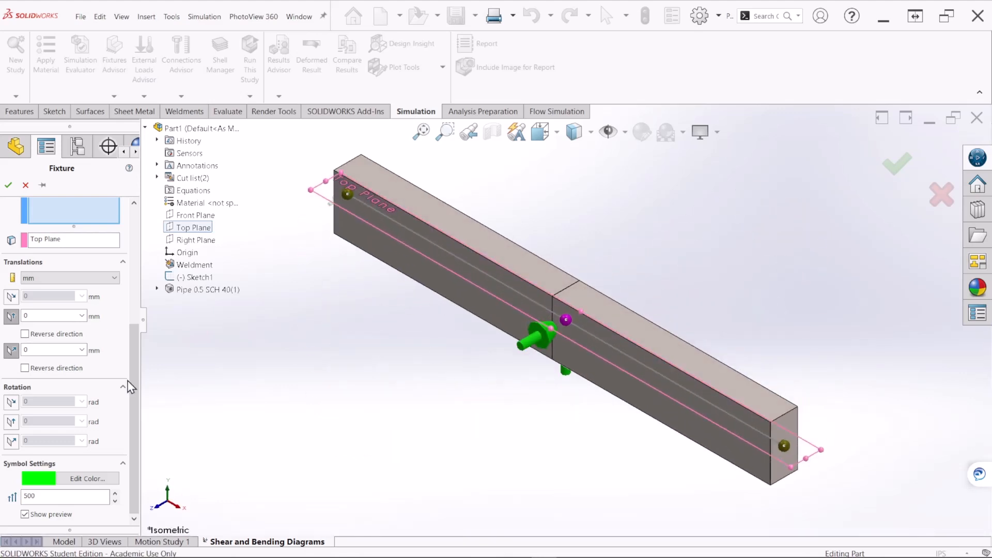
pyautogui.click(8, 185)
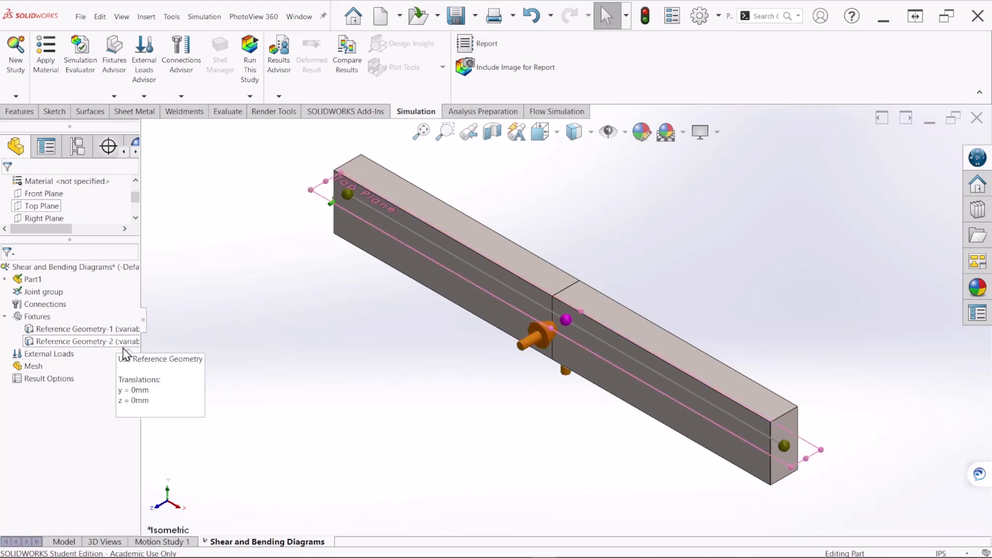
# Open the External Loads right-click menu to add a Force load to the beam study
pyautogui.rightClick(48, 353)
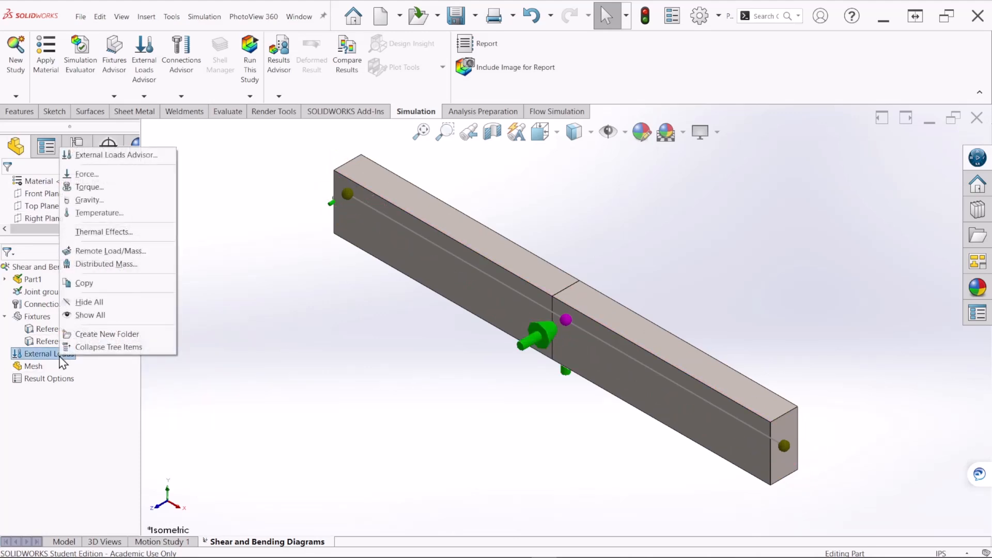
pyautogui.moveTo(87, 175)
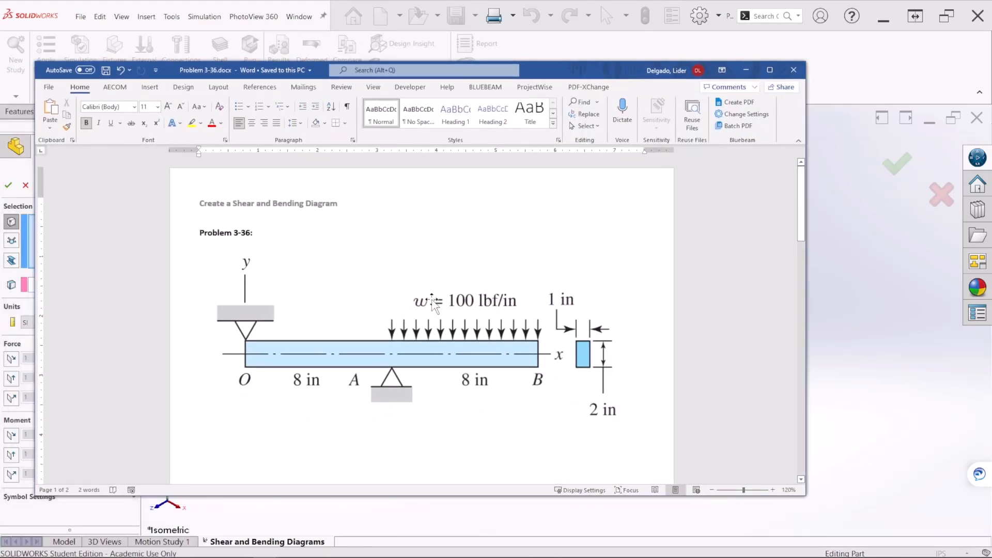
pyautogui.moveTo(459, 301)
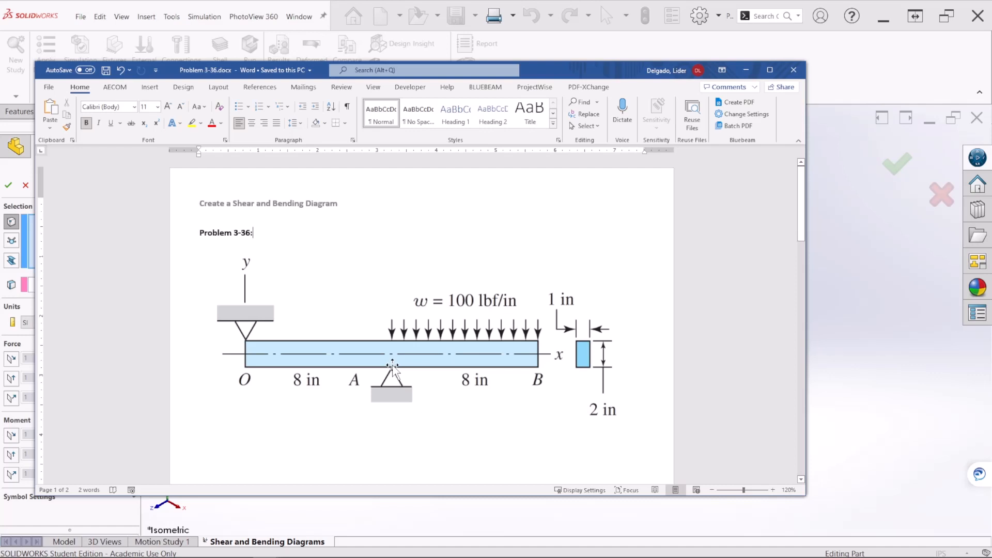
pyautogui.moveTo(566, 223)
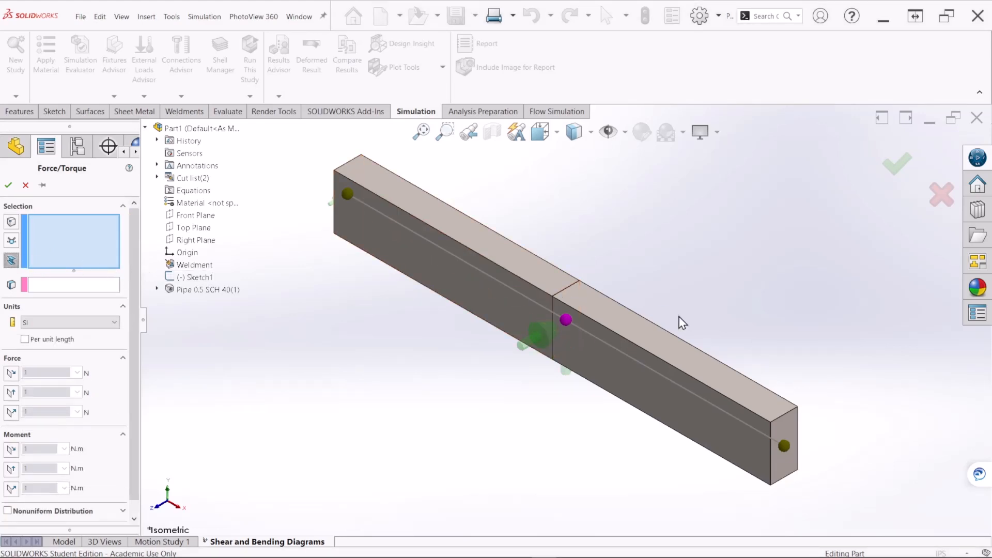
pyautogui.moveTo(644, 334)
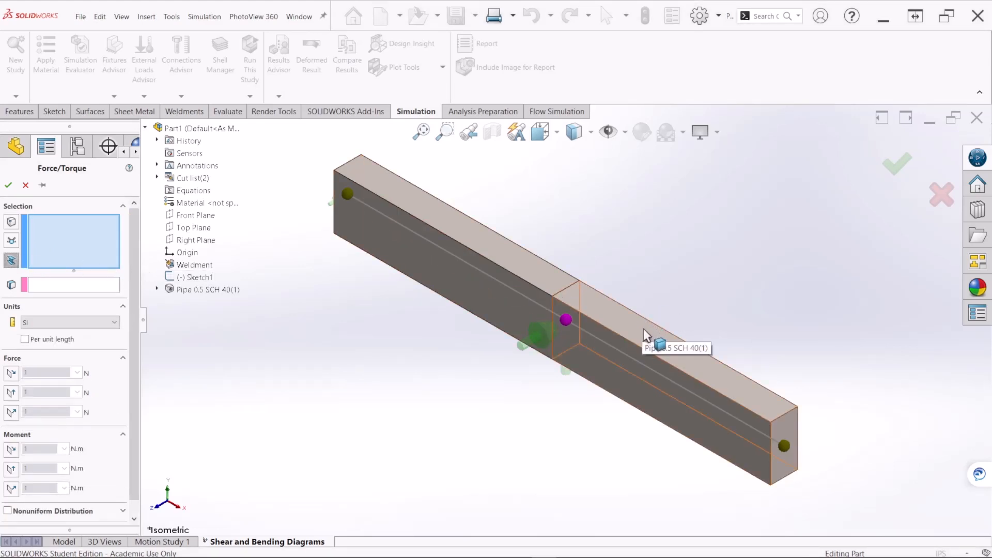
# Apply a reversed 100 lbf/in per-unit-length force to the right beam, Top Plane reference, symbol size 300
pyautogui.click(632, 347)
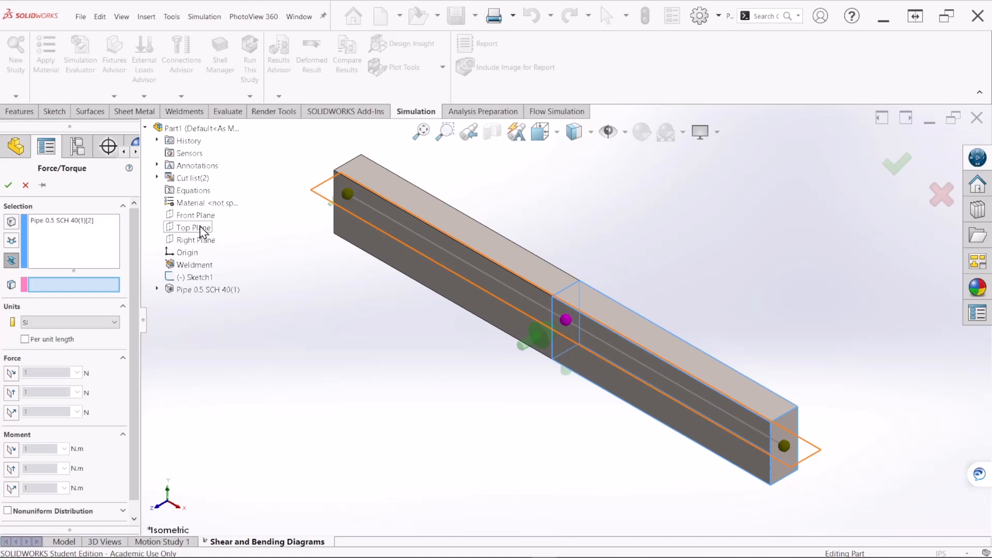
pyautogui.click(194, 228)
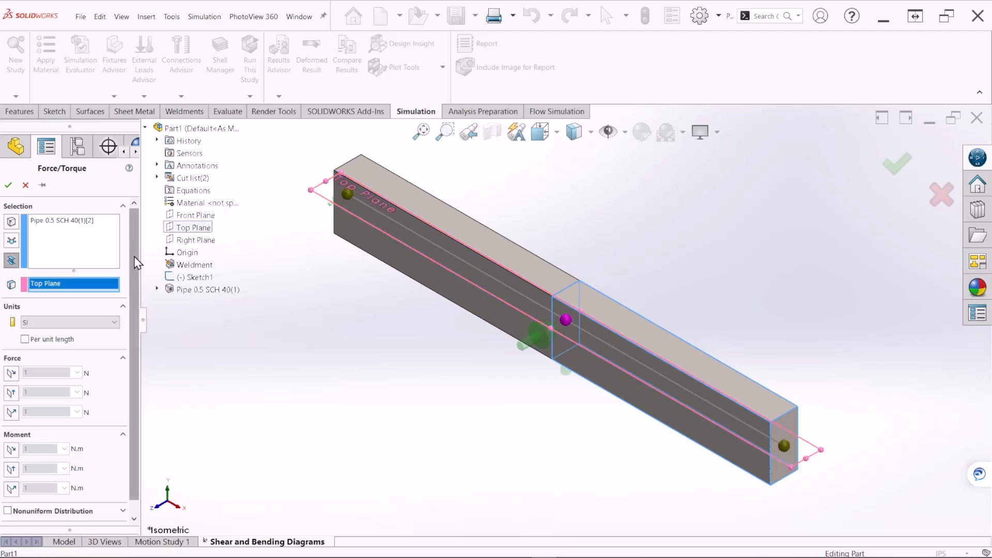
pyautogui.scroll(-3)
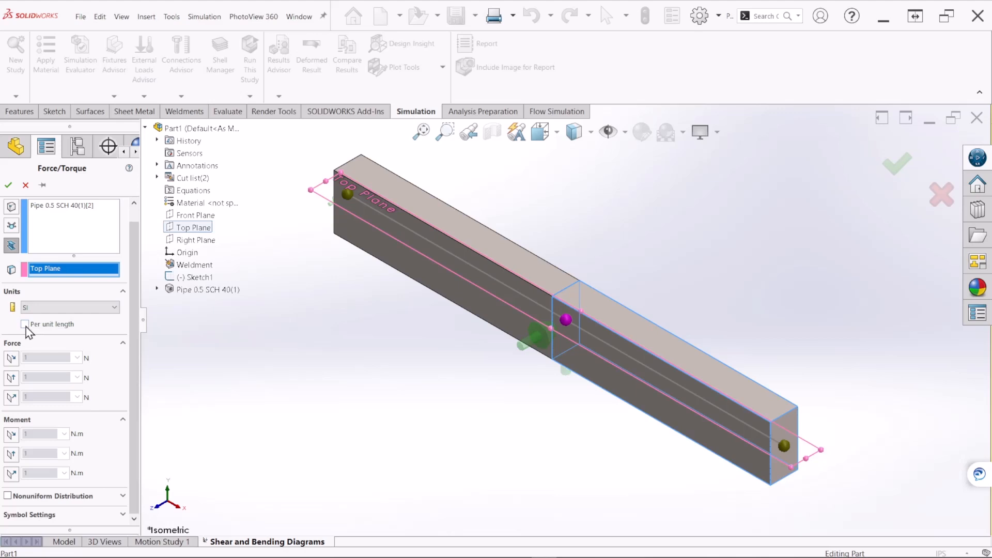
pyautogui.moveTo(33, 330)
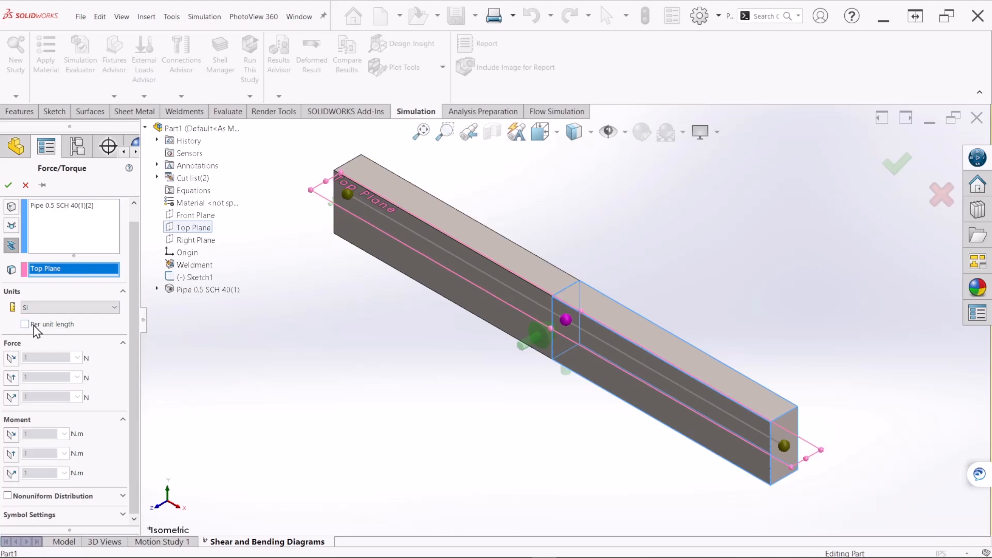
pyautogui.moveTo(34, 333)
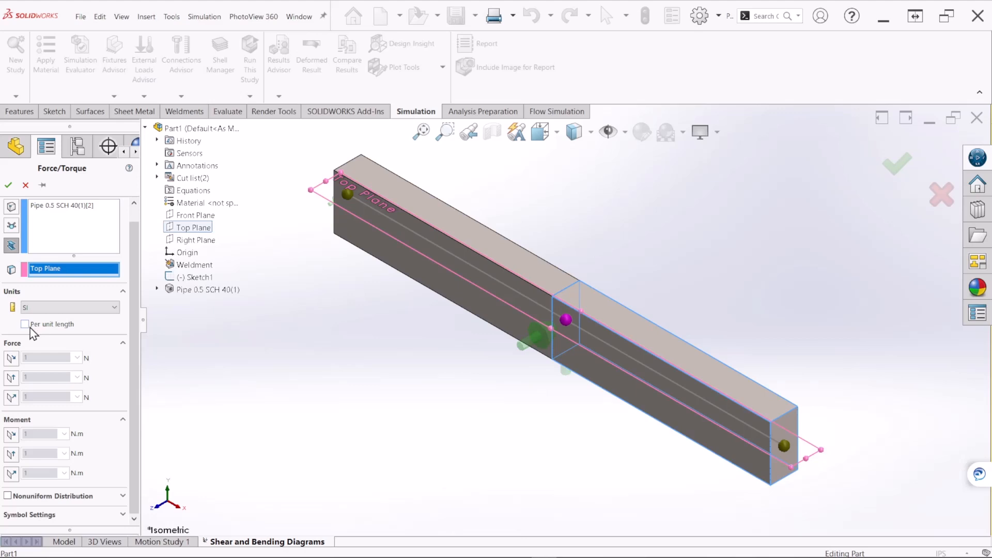
pyautogui.click(25, 324)
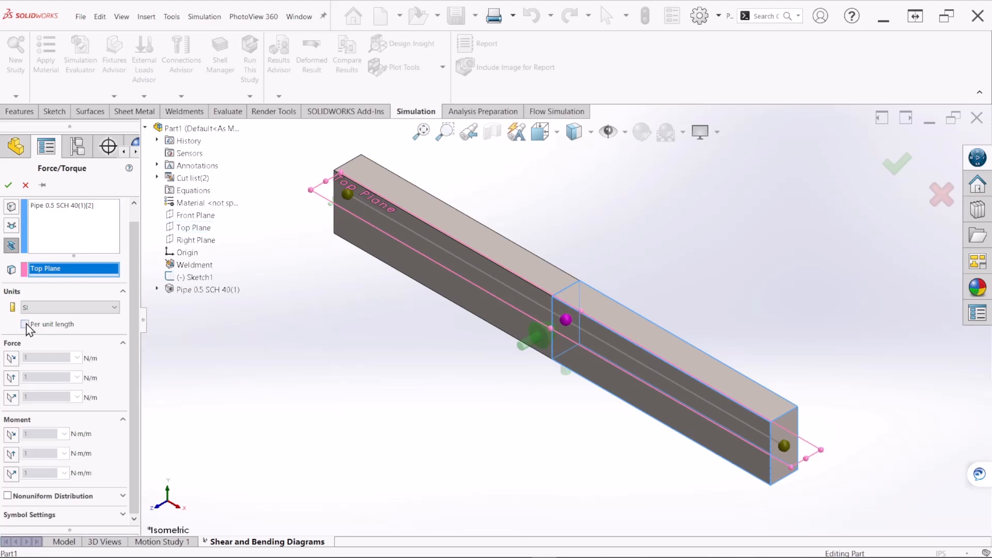
pyautogui.click(25, 324)
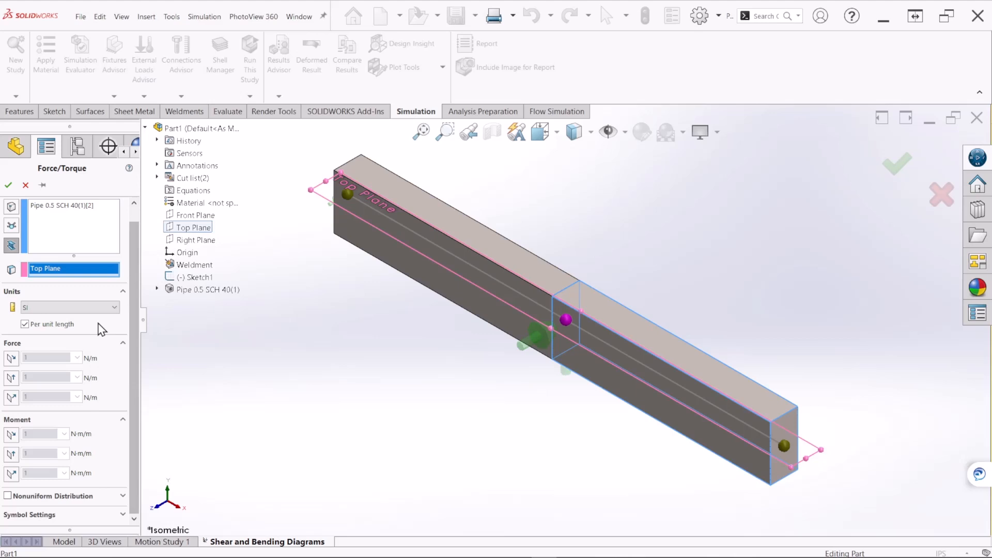
pyautogui.click(69, 307)
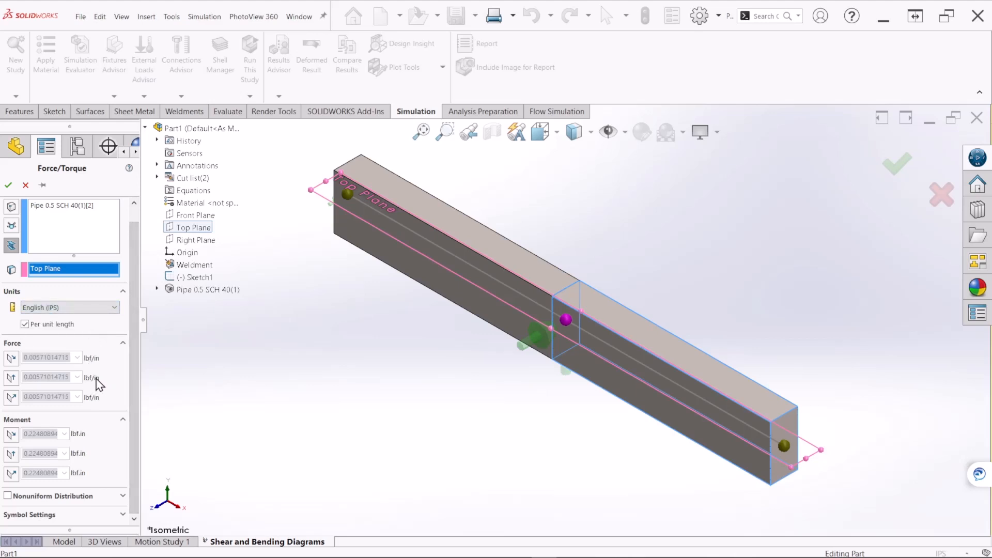
pyautogui.moveTo(52, 407)
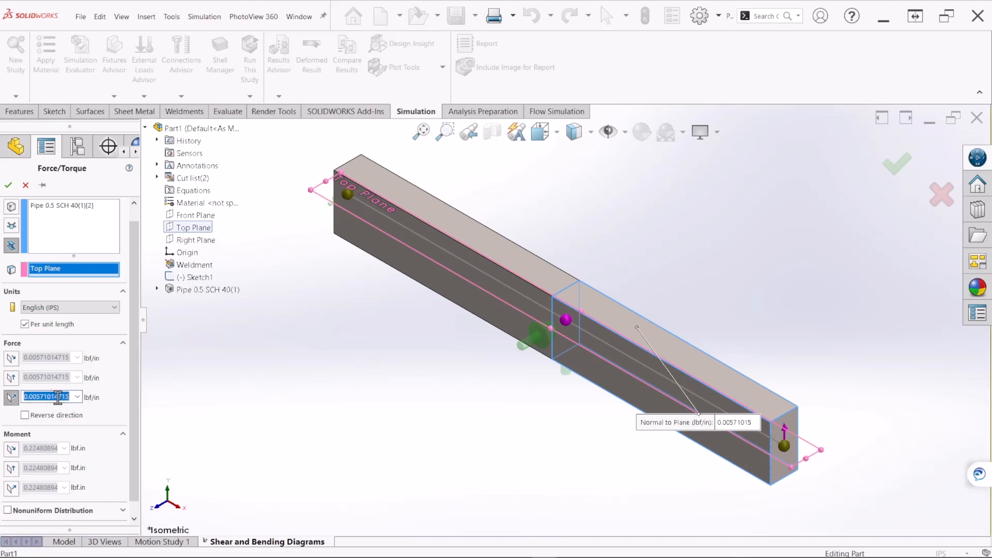
pyautogui.write('100')
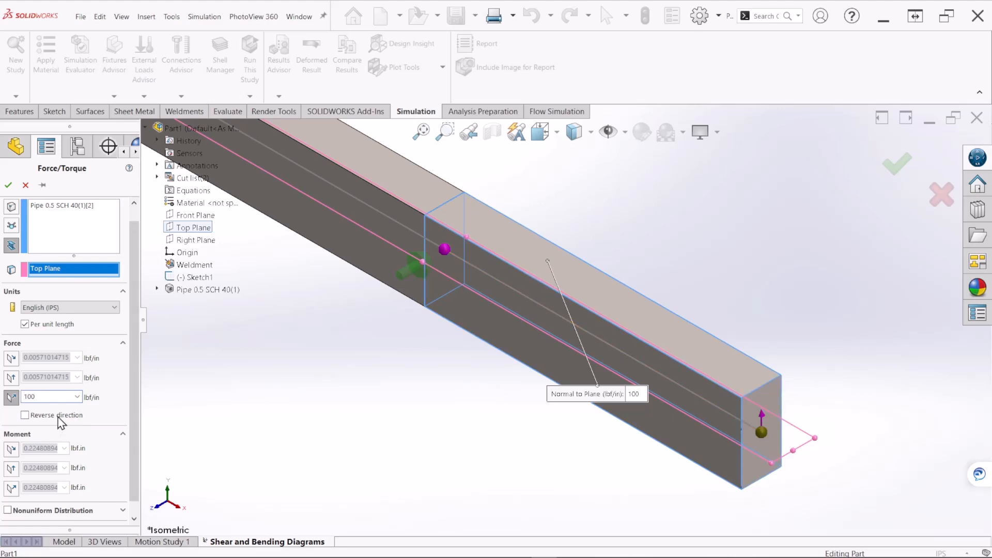
pyautogui.click(25, 414)
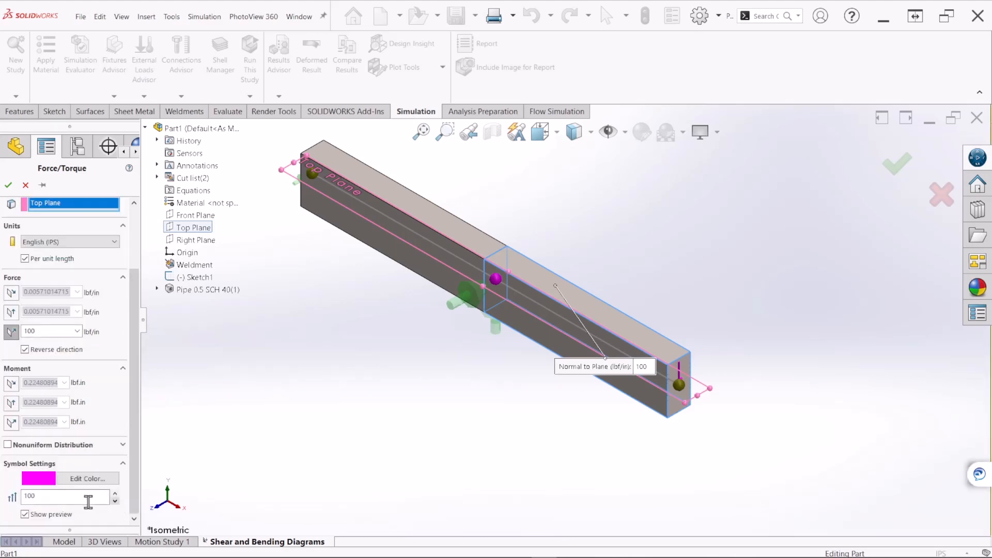
pyautogui.write('300')
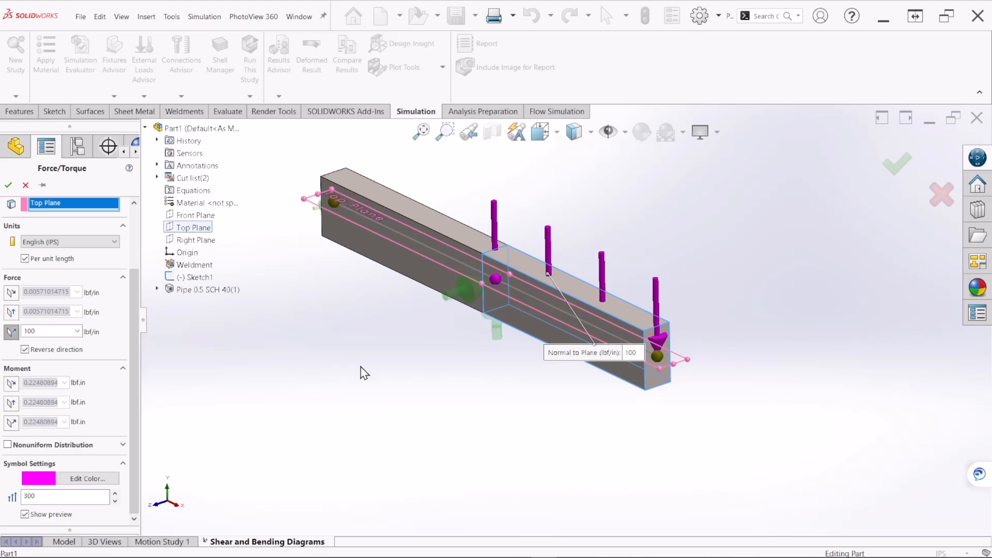
pyautogui.click(9, 185)
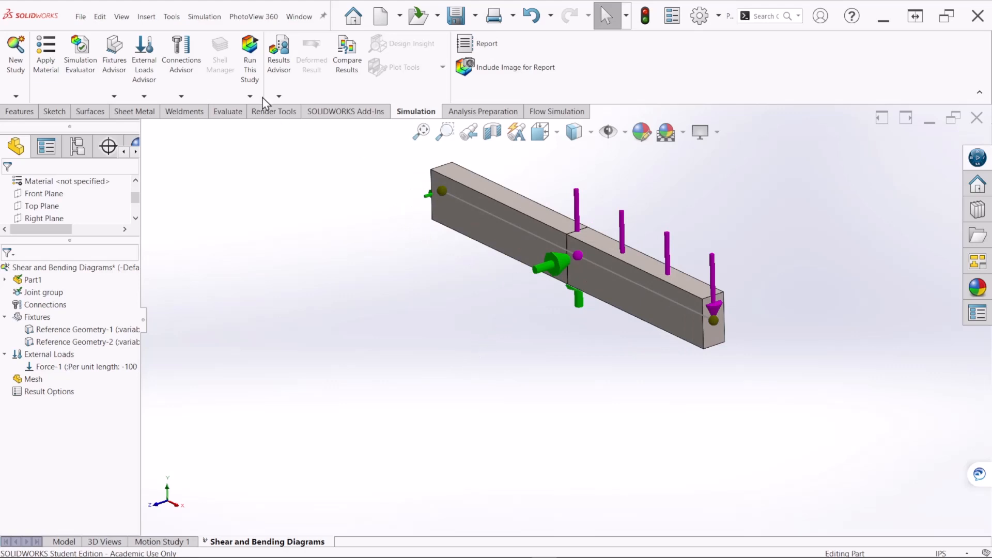
pyautogui.moveTo(250, 51)
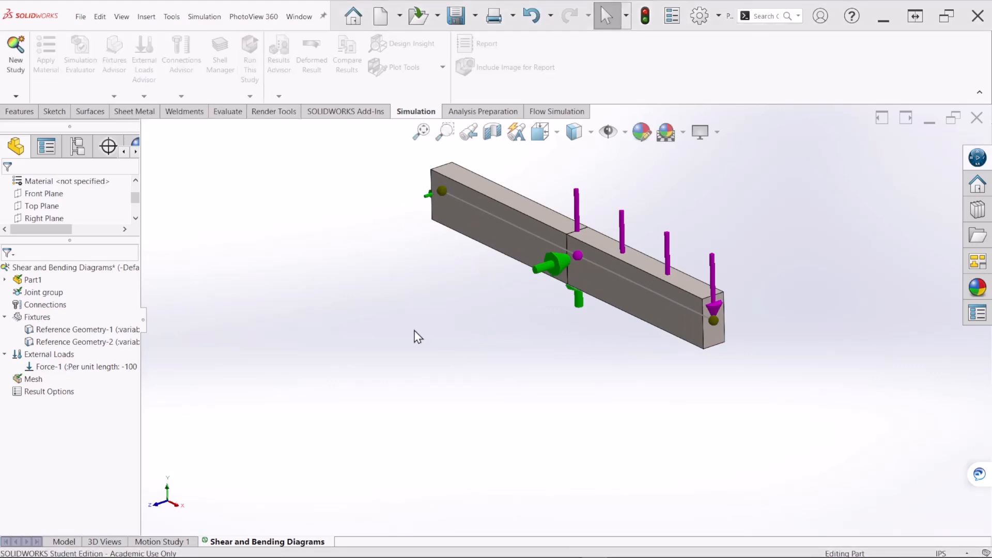
# Run the study to get Stress1 and Displacement1 results, then open the Results menu
pyautogui.click(249, 54)
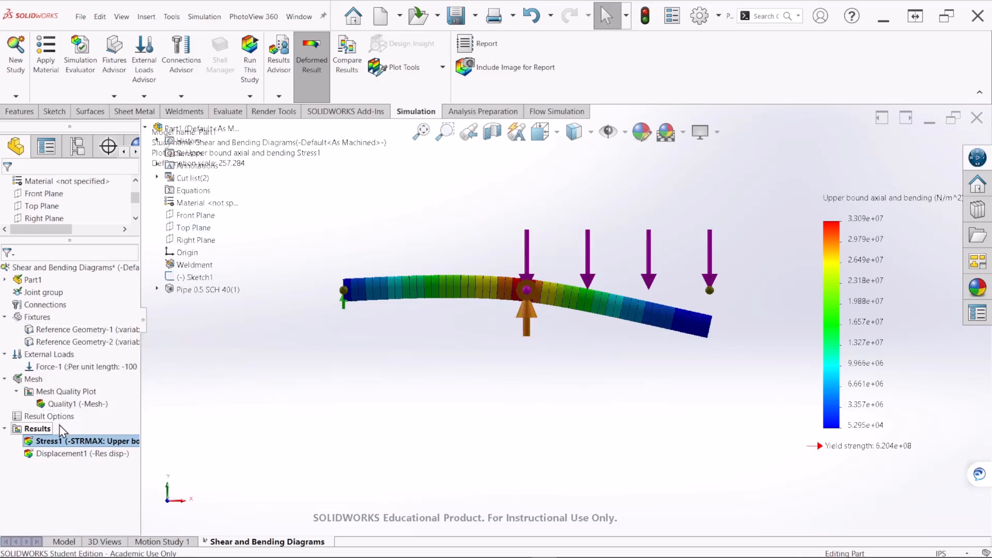
pyautogui.rightClick(37, 428)
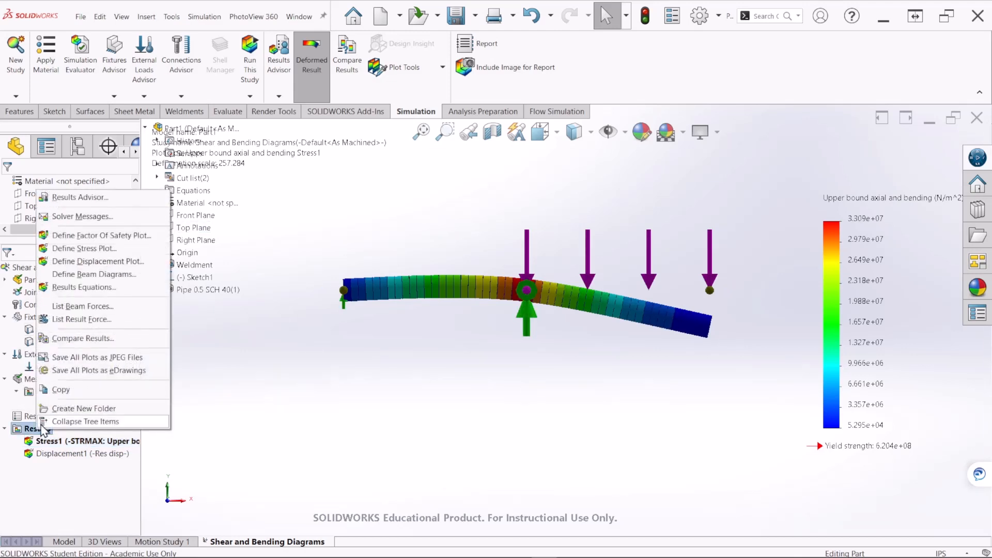
pyautogui.moveTo(94, 274)
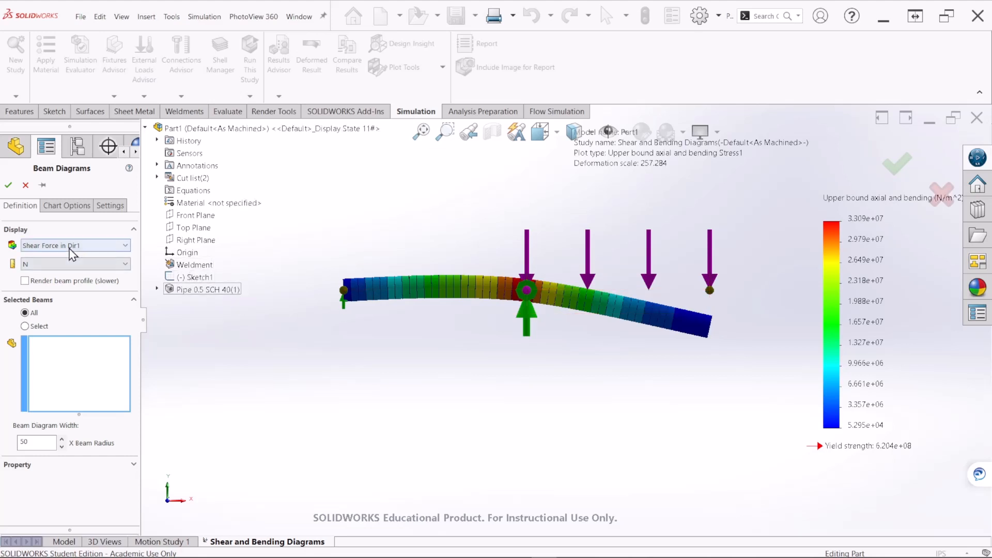
pyautogui.moveTo(70, 245)
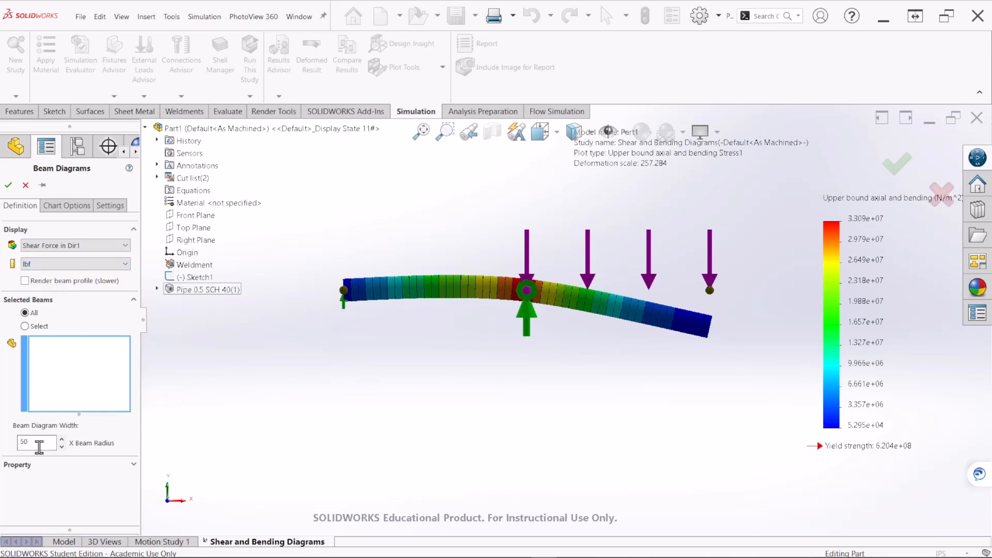
# Define the Dir1 shear diagram in lbf, entering 400, with floating-point chart number format
pyautogui.write('400')
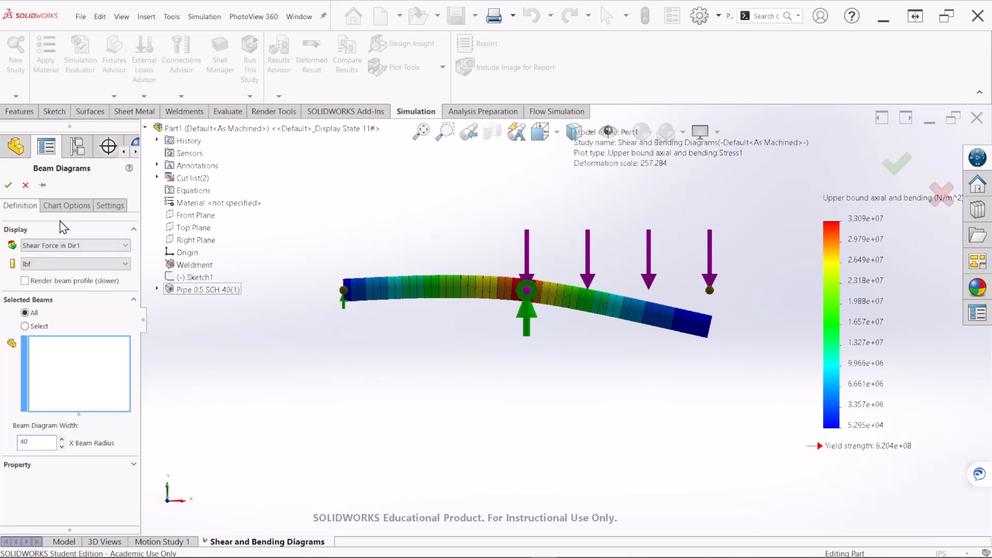
pyautogui.click(66, 205)
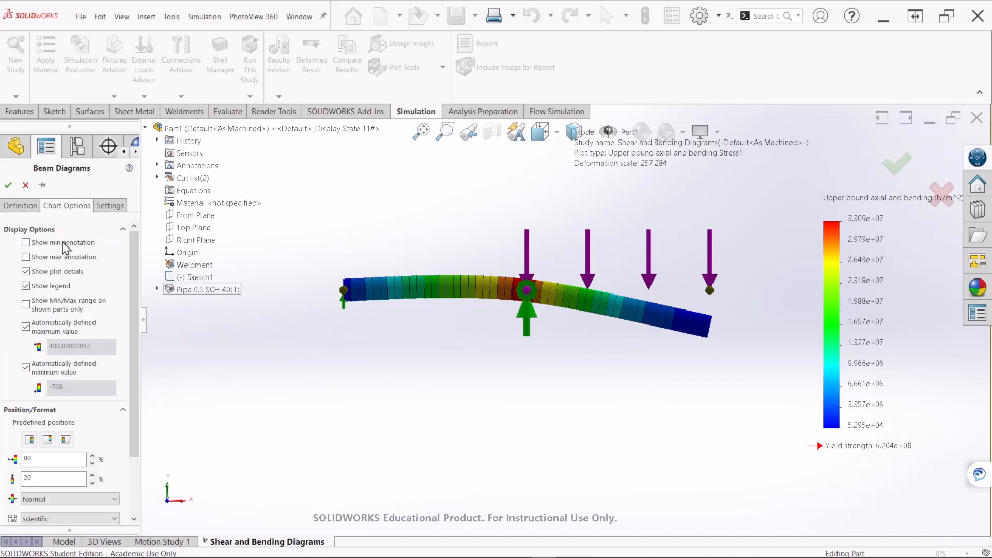
pyautogui.click(26, 243)
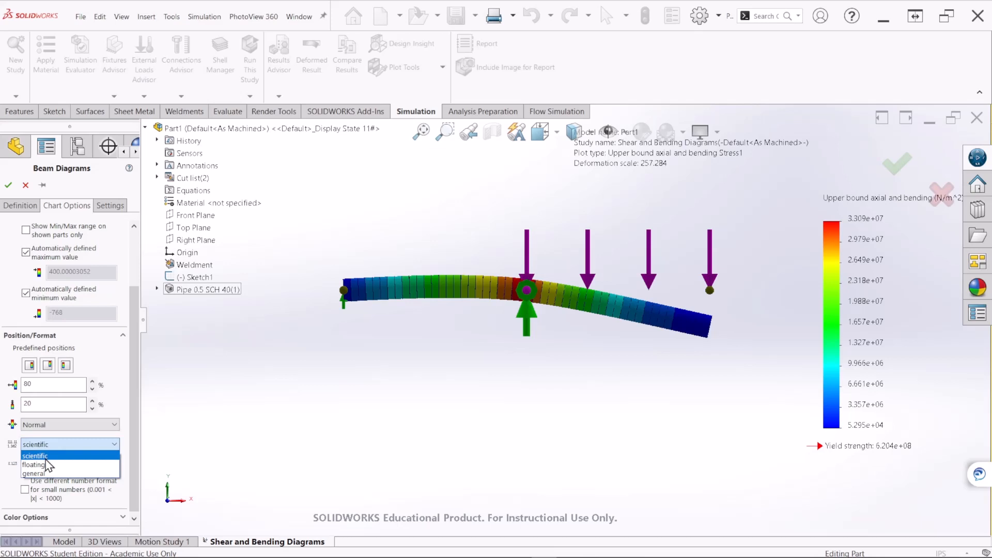
pyautogui.click(33, 464)
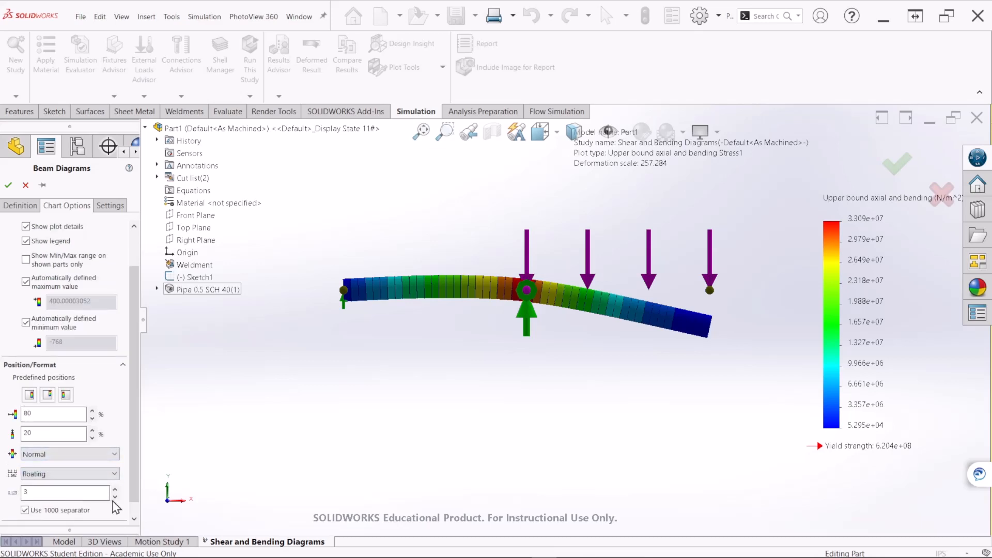
pyautogui.click(115, 496)
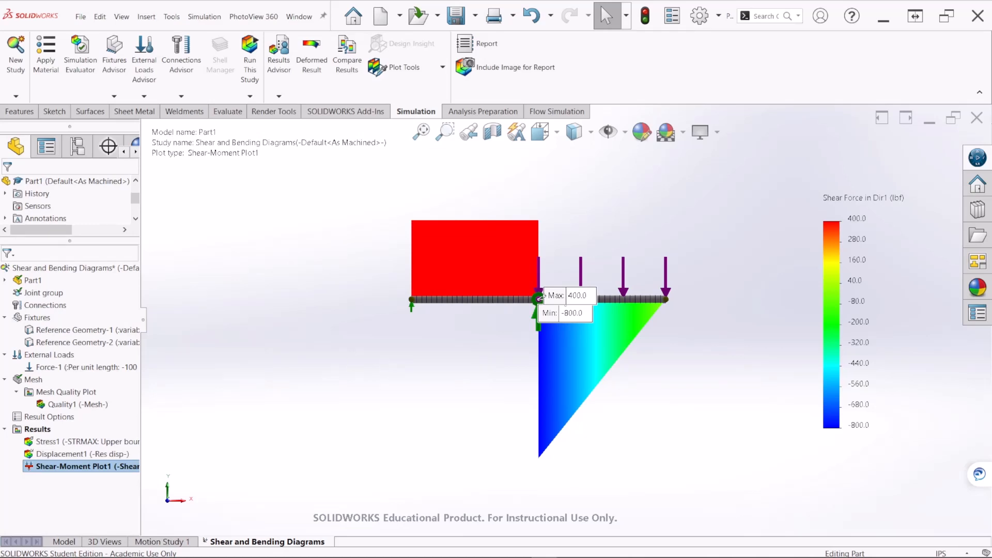
pyautogui.moveTo(70, 495)
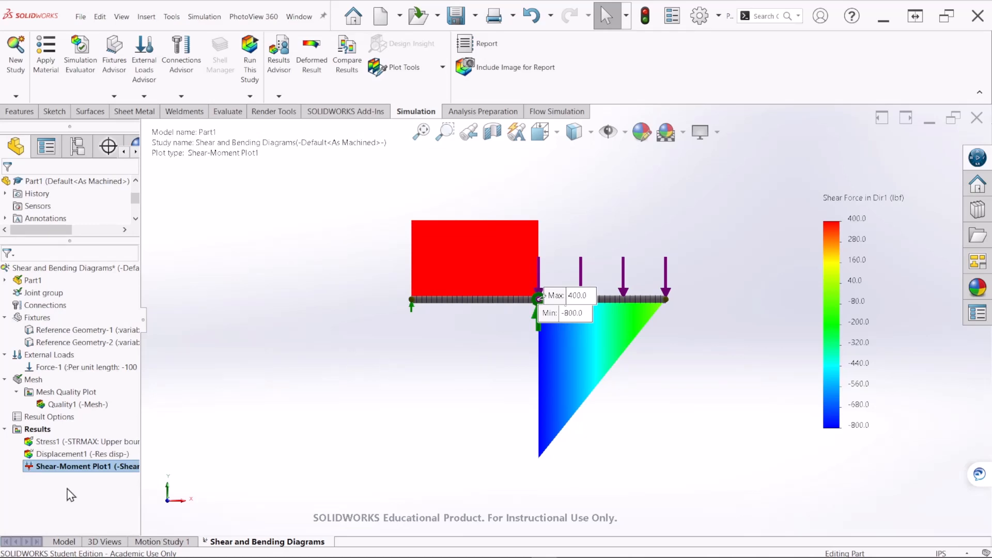
pyautogui.moveTo(195, 439)
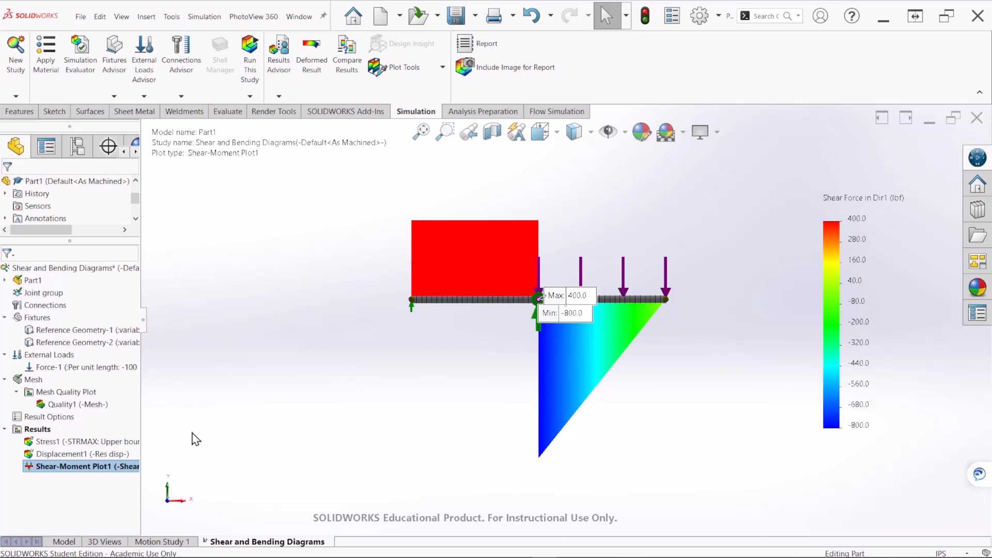
# Open the Results menu to define a second beam diagram
pyautogui.rightClick(38, 428)
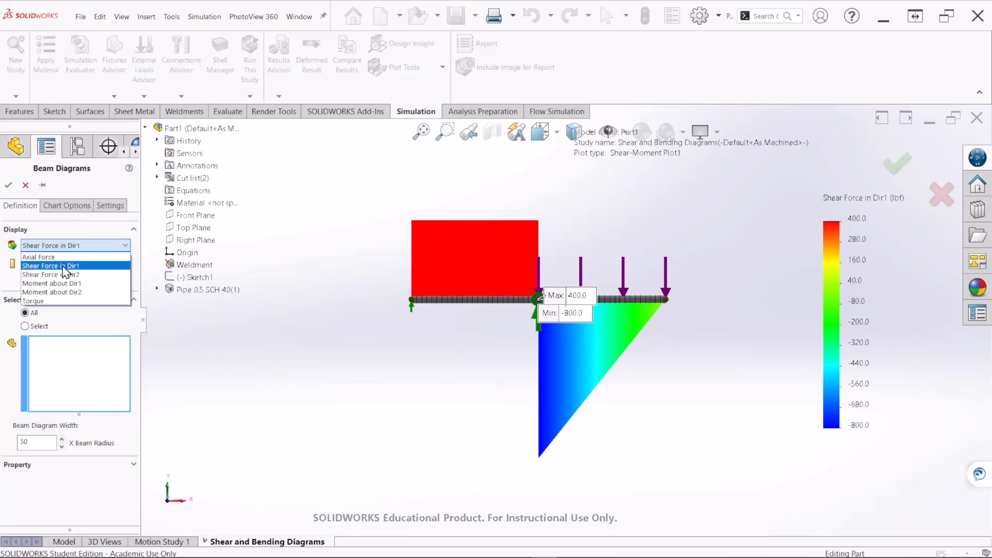
# Plot moment about Dir2 in lbf·in, width 40, with floating-point, one-decimal numbers
pyautogui.click(52, 291)
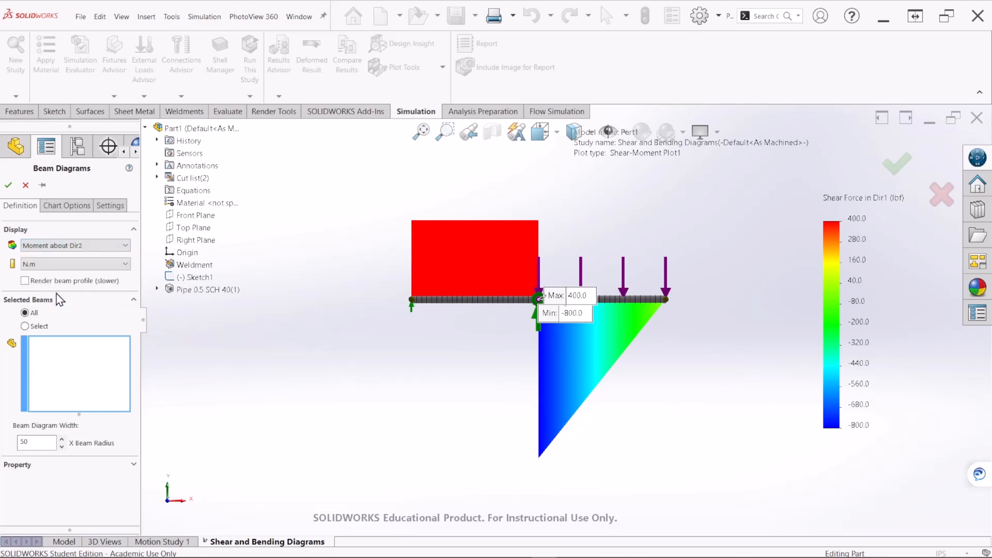
pyautogui.click(69, 264)
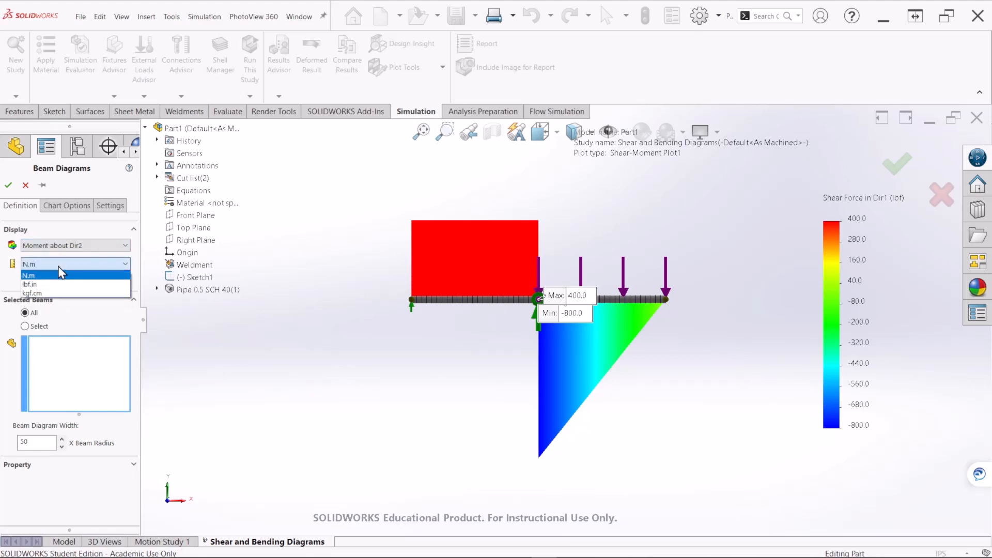
pyautogui.moveTo(53, 285)
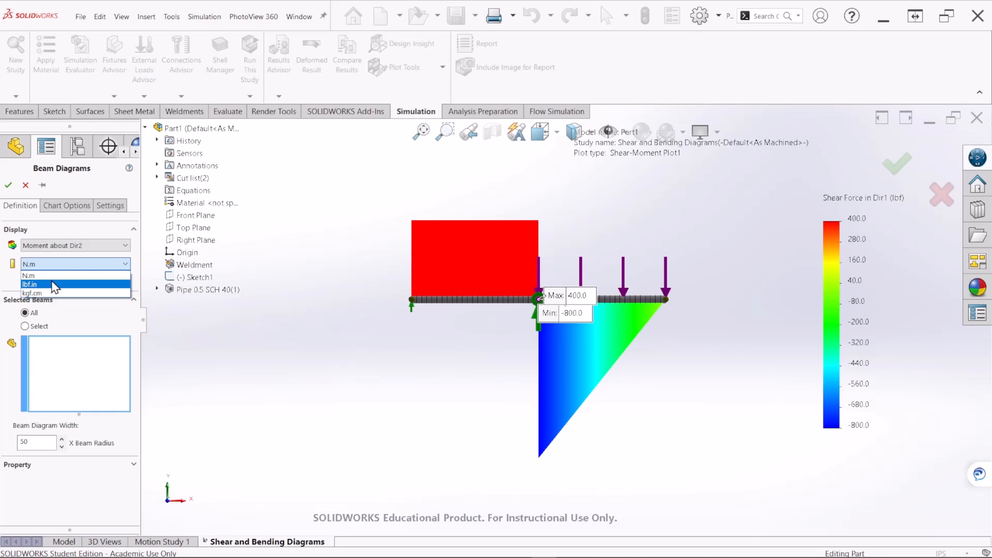
pyautogui.click(54, 284)
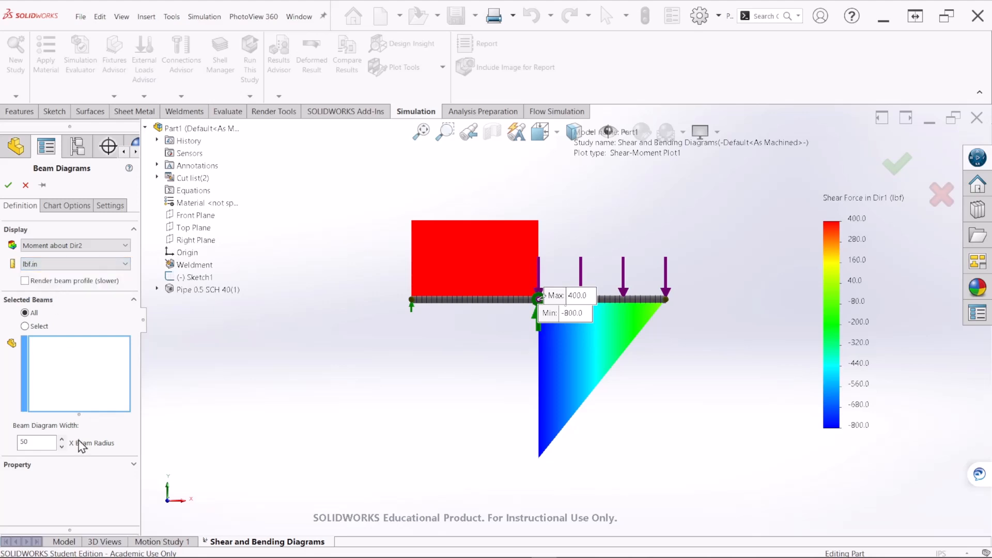
pyautogui.click(32, 442)
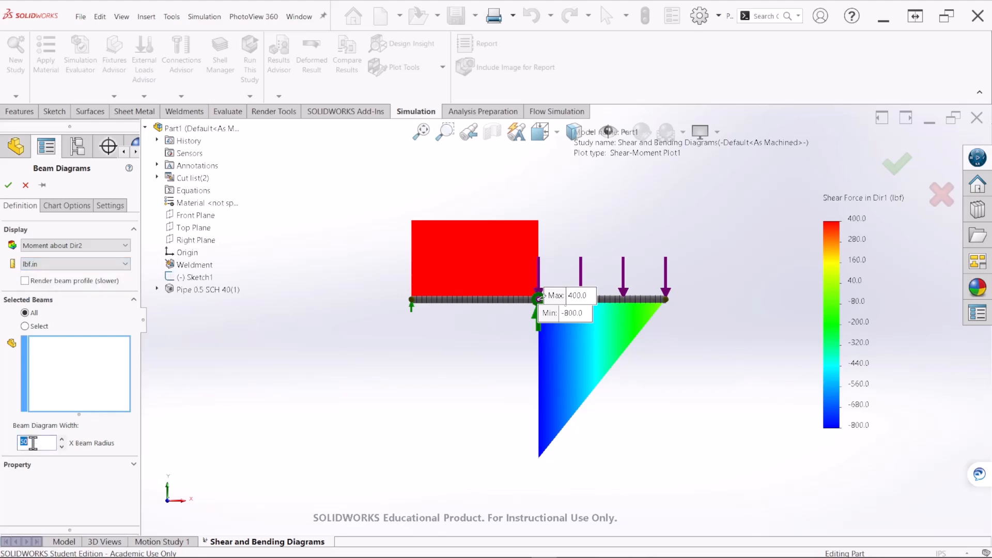
pyautogui.write('40')
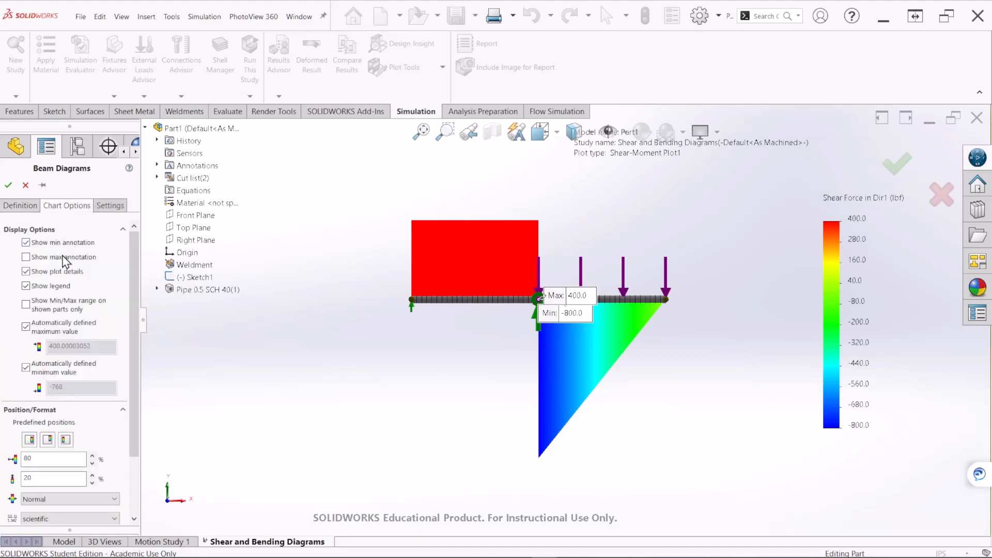
pyautogui.scroll(-3)
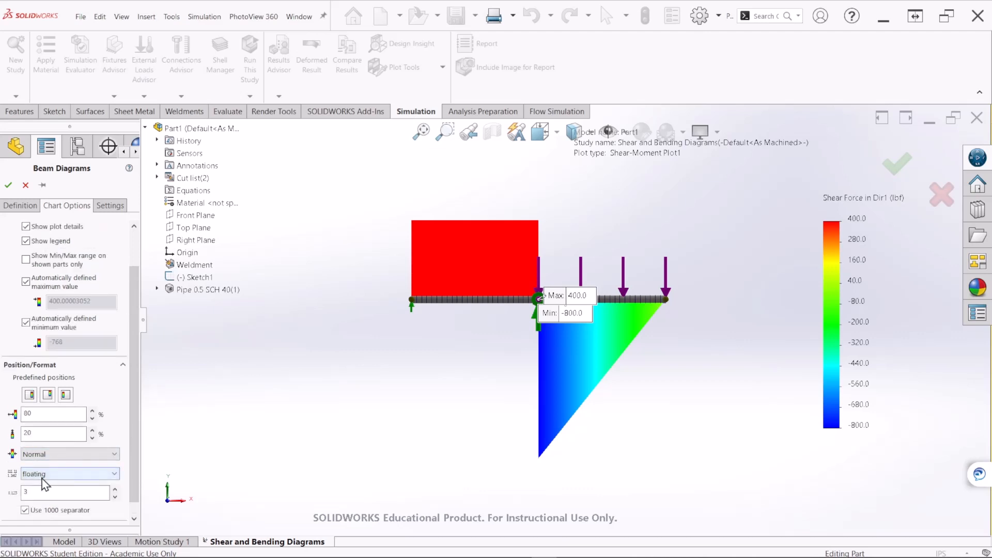
pyautogui.click(115, 500)
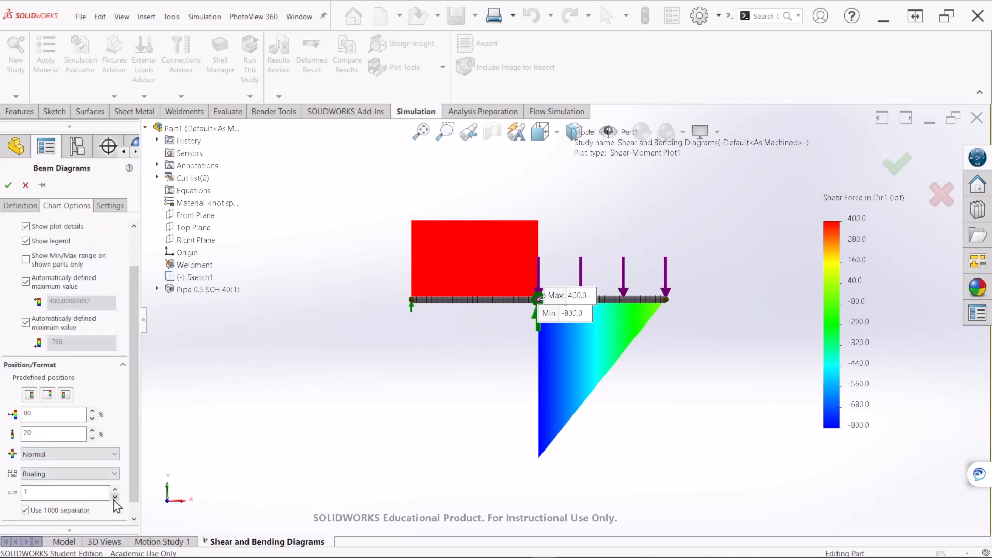
pyautogui.click(19, 205)
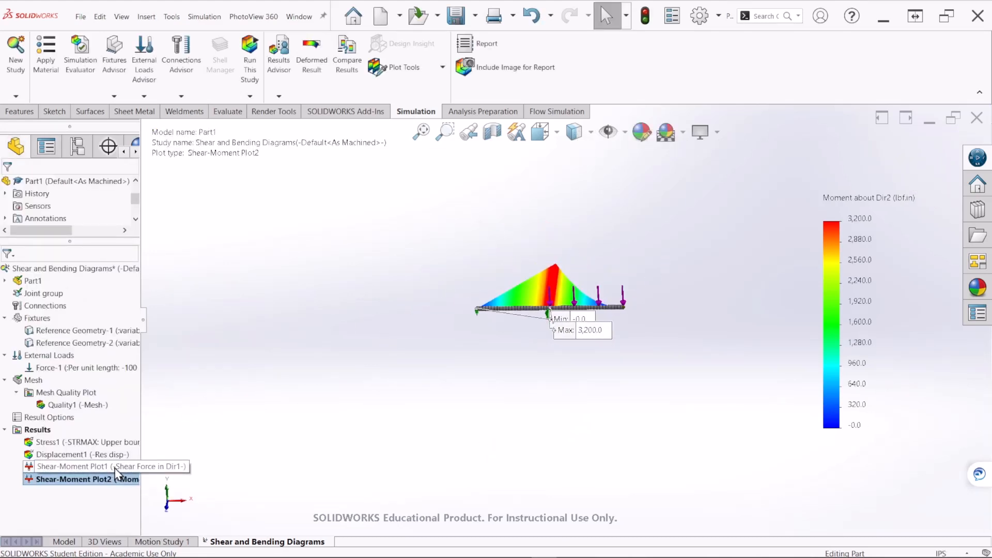
# Activate Shear-Moment Plot1 and move its 400.0 maximum label clear of the diagram
pyautogui.doubleClick(73, 466)
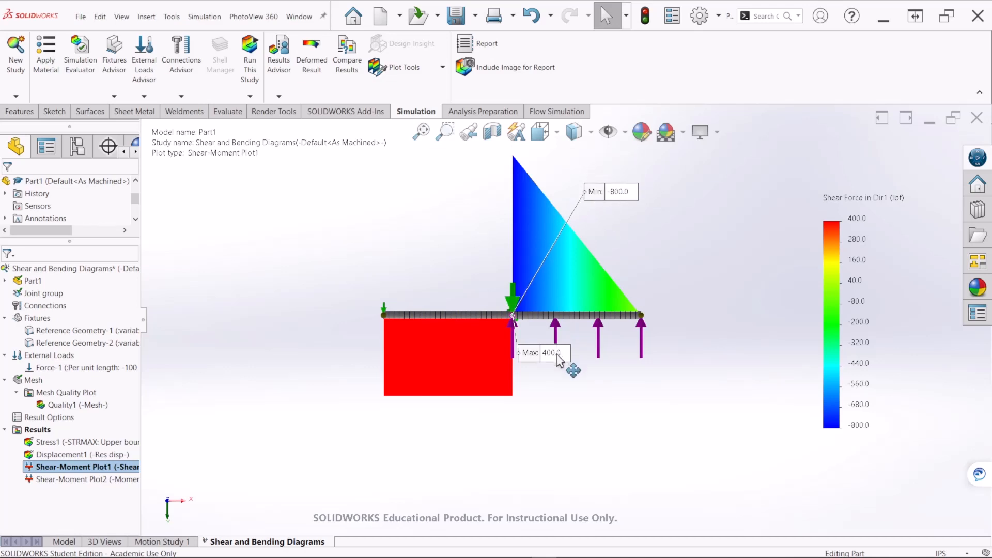
pyautogui.moveTo(550, 353); pyautogui.dragTo(338, 397)
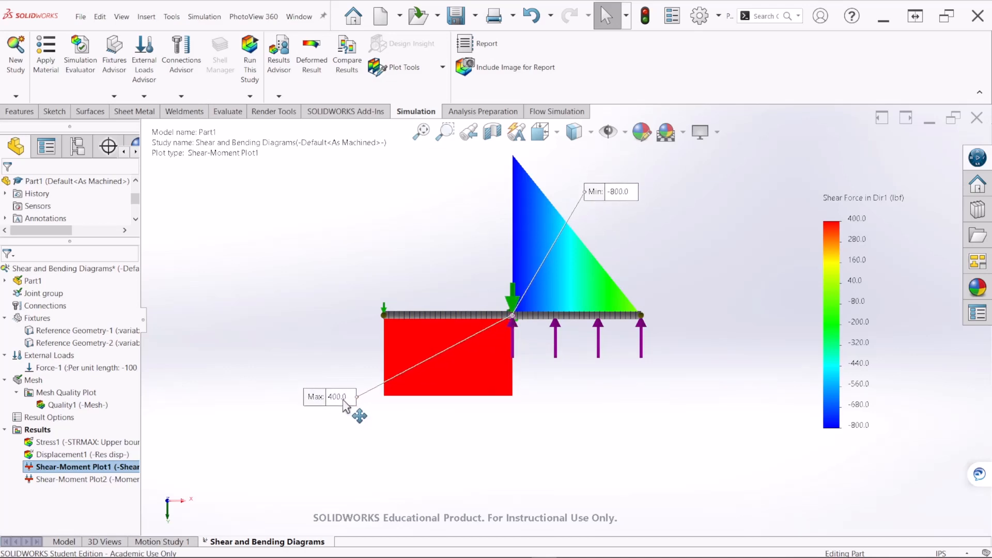
pyautogui.moveTo(326, 436)
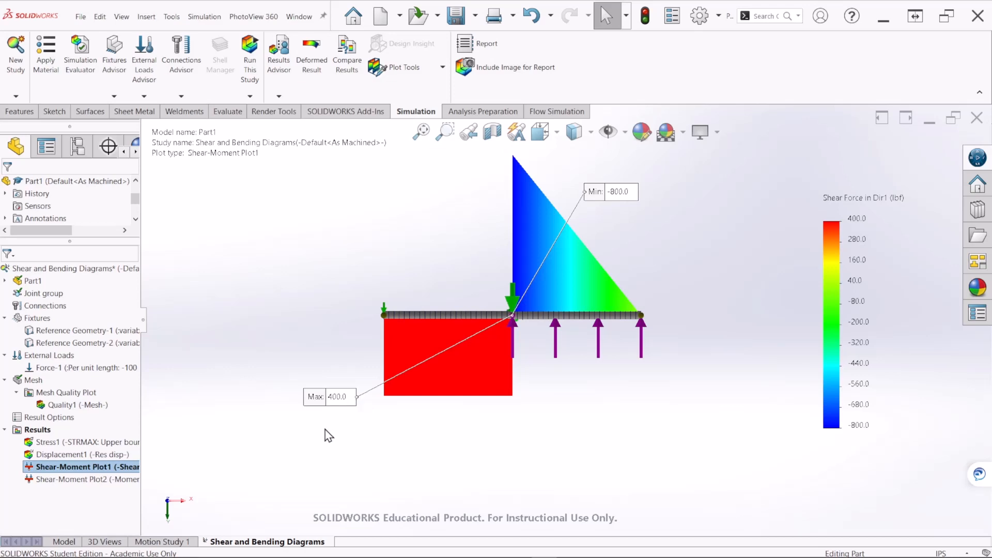
pyautogui.moveTo(23, 494)
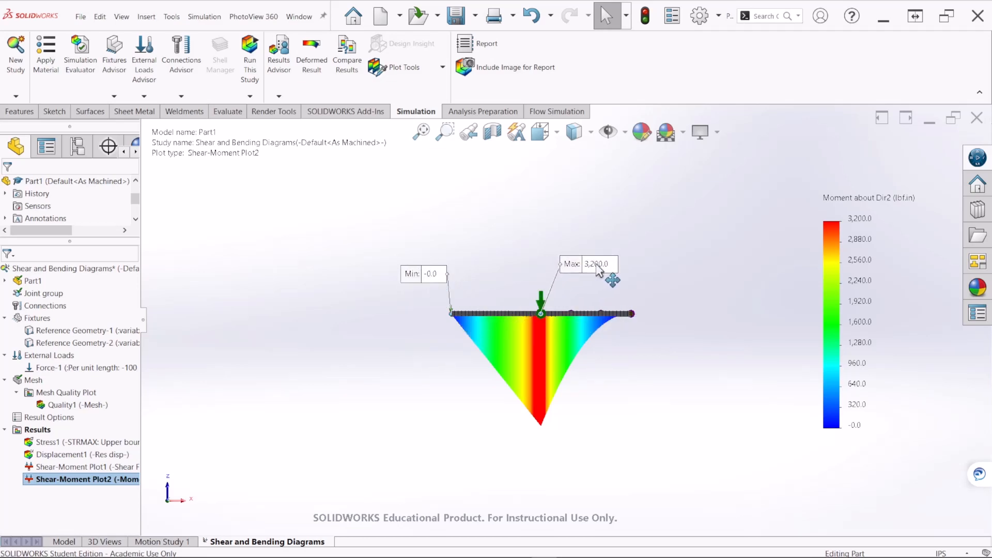
pyautogui.moveTo(640, 307)
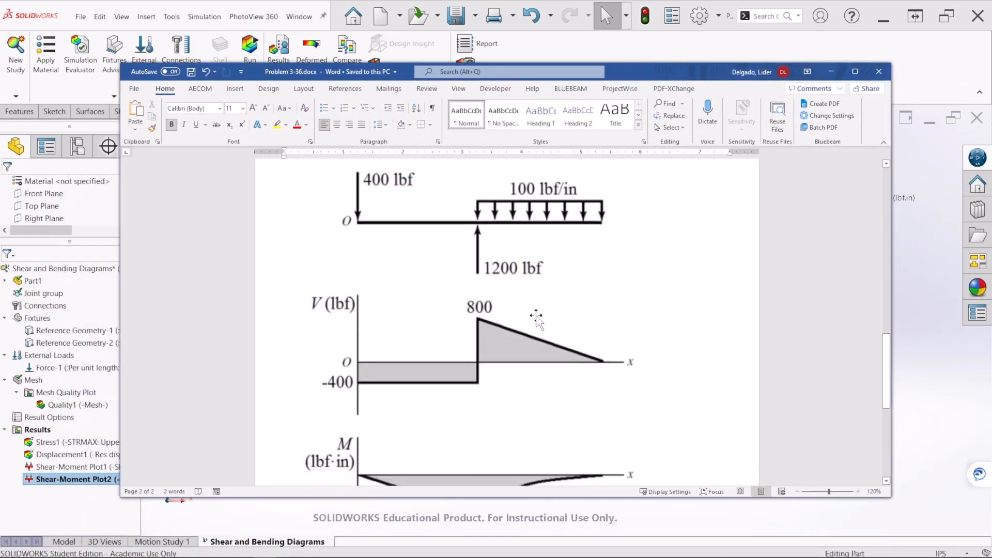
# Scroll Word to the reference shear (800, -400 lbf) and moment (-3200 lbf·in) diagrams
pyautogui.scroll(-3)
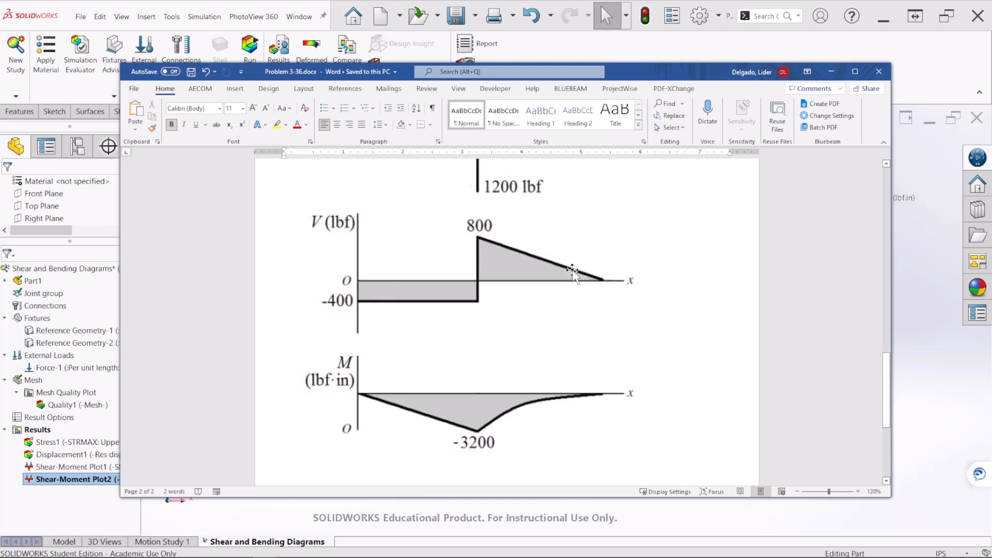
pyautogui.scroll(-3)
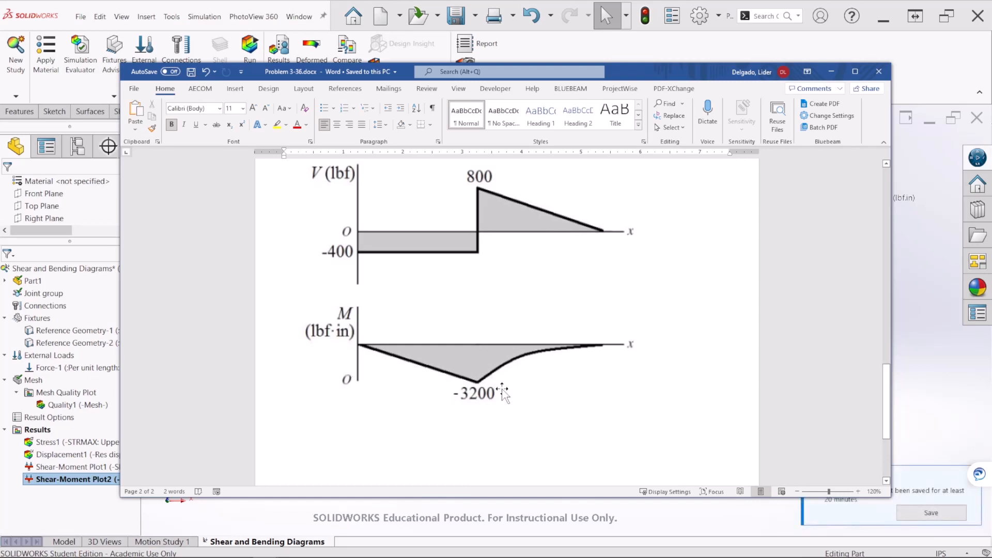
pyautogui.moveTo(520, 389)
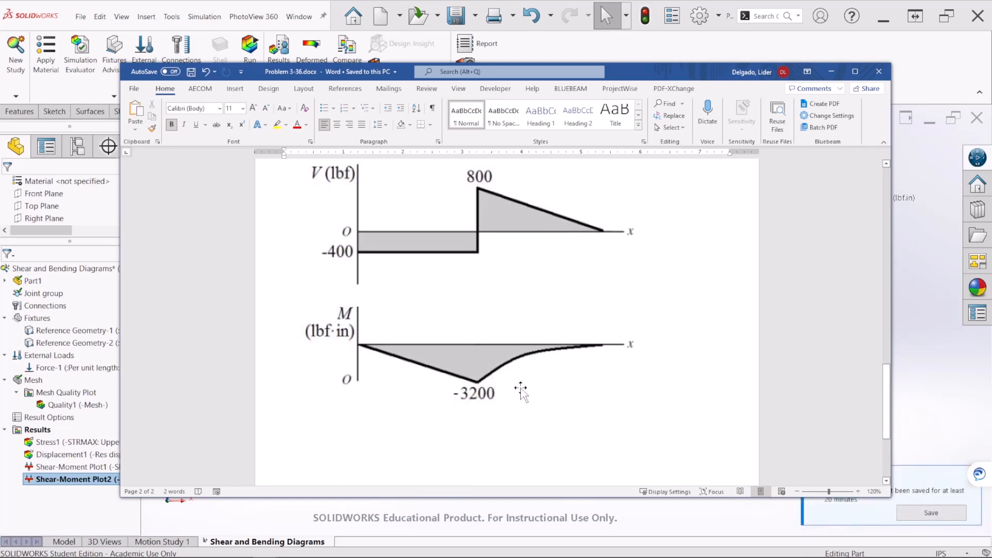
pyautogui.moveTo(643, 147)
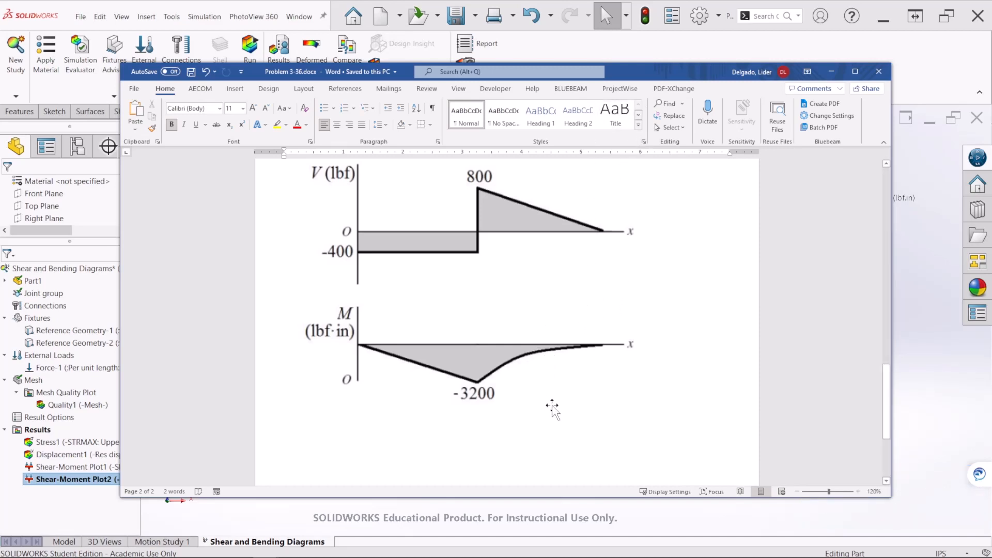
pyautogui.moveTo(650, 75)
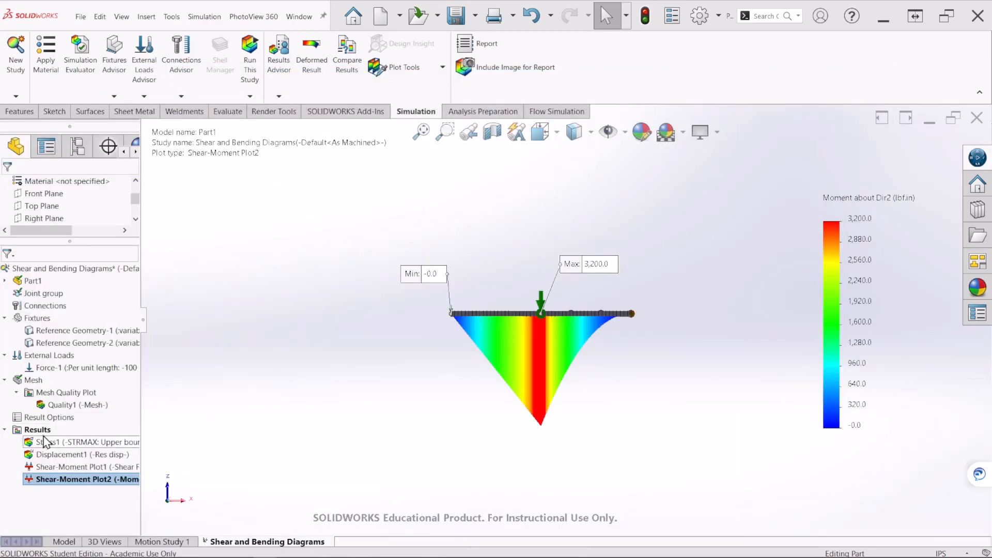
# Select the study's Results folder to reach List Result Force
pyautogui.click(38, 430)
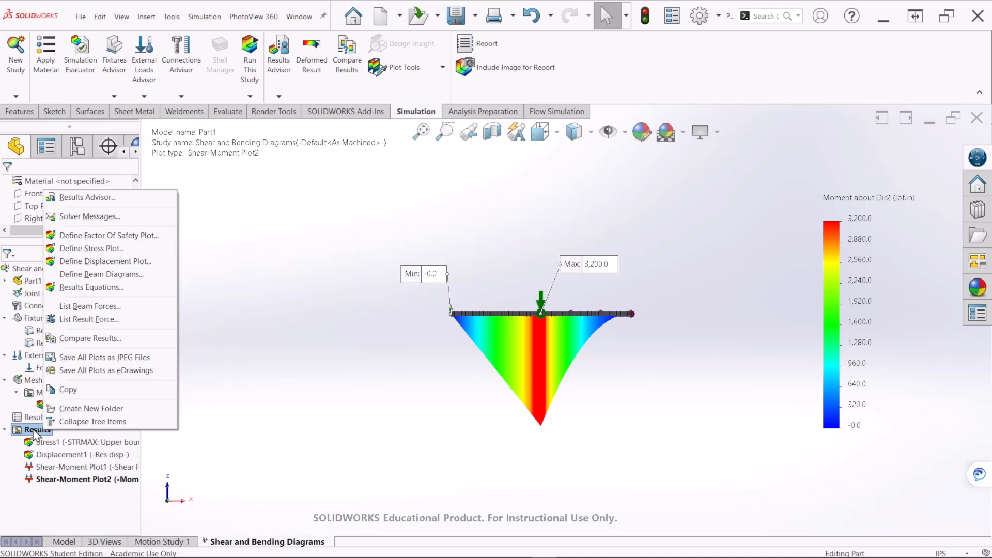
pyautogui.moveTo(88, 319)
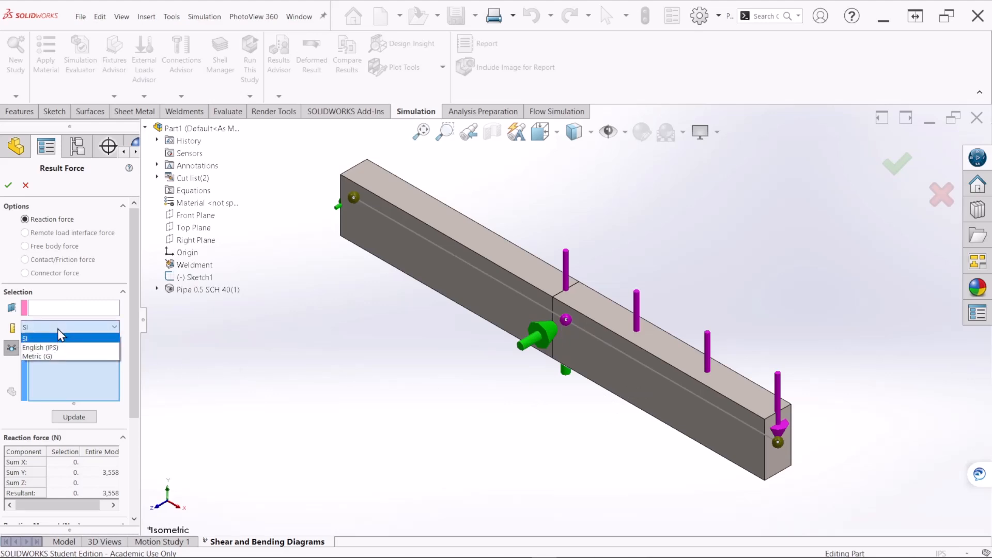
# List English-unit reactions at Joint<2,1> and Joint<3,1>: -400 lbf and 1.2e+03 lbf
pyautogui.click(40, 347)
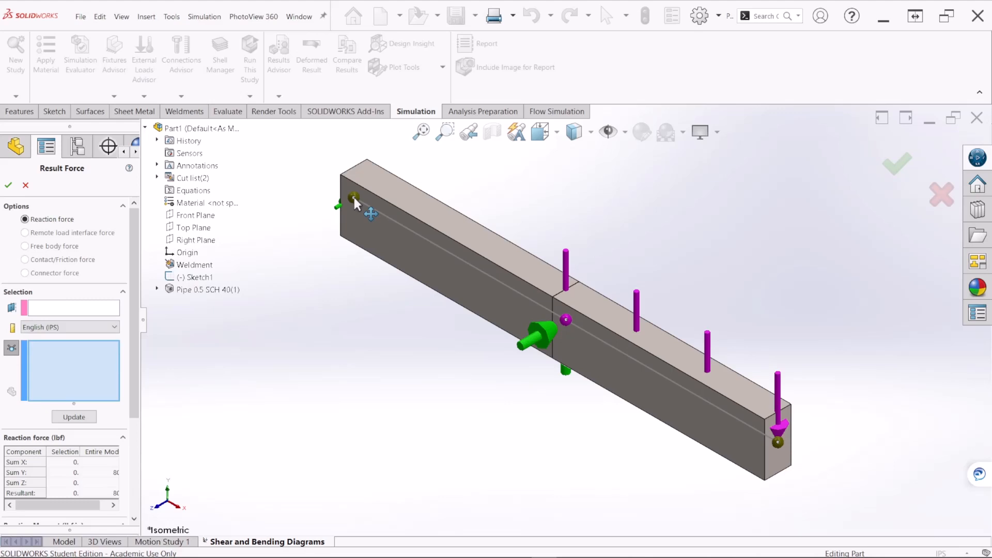
pyautogui.click(354, 197)
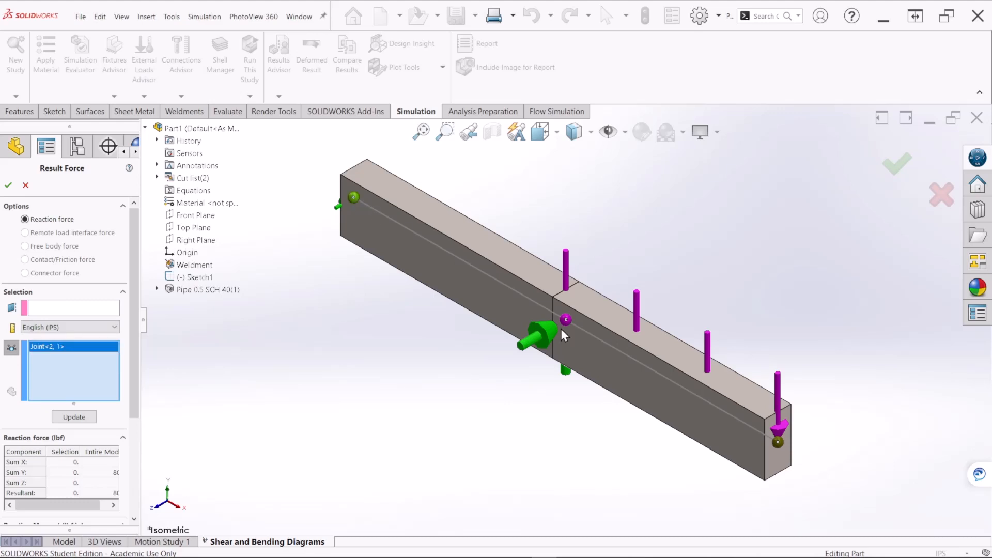
pyautogui.click(566, 320)
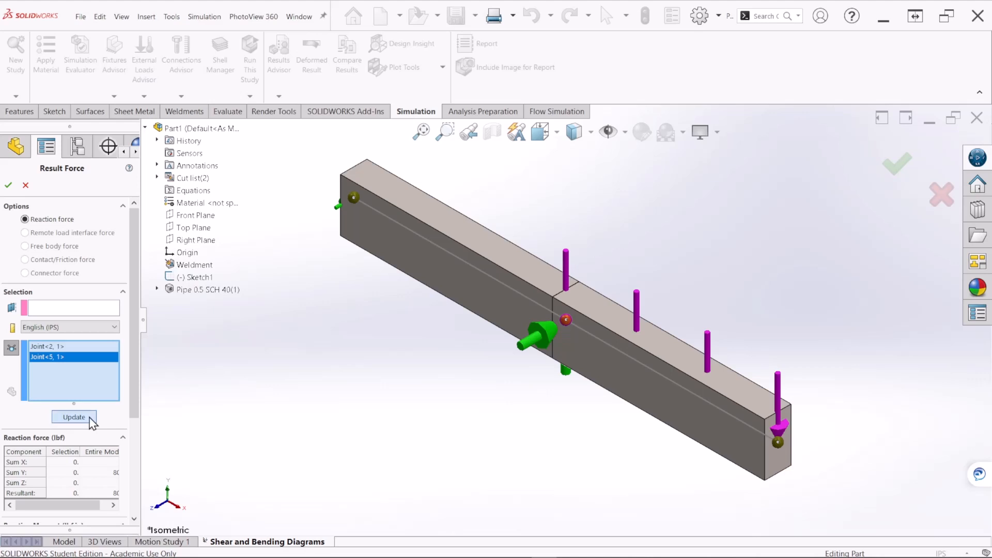
pyautogui.click(74, 417)
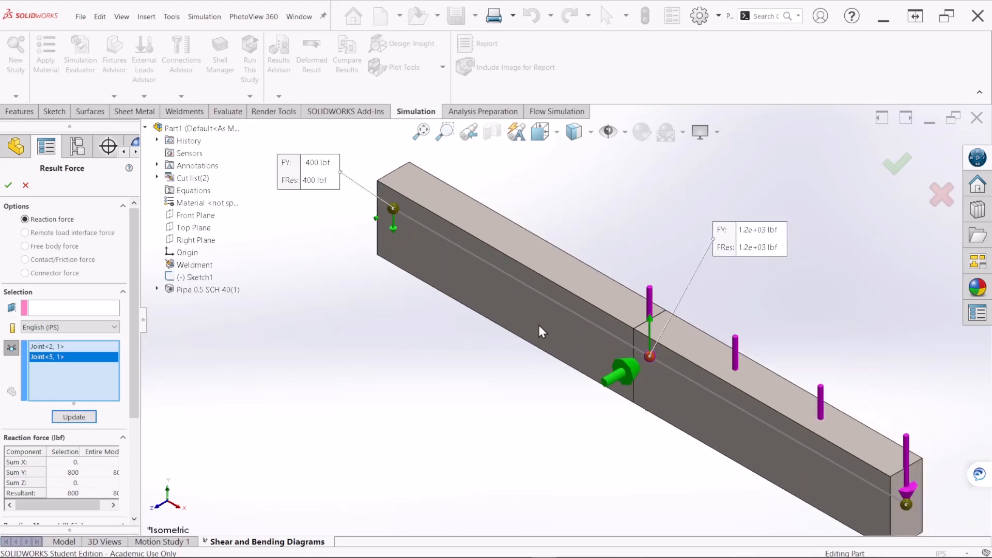
pyautogui.moveTo(396, 237)
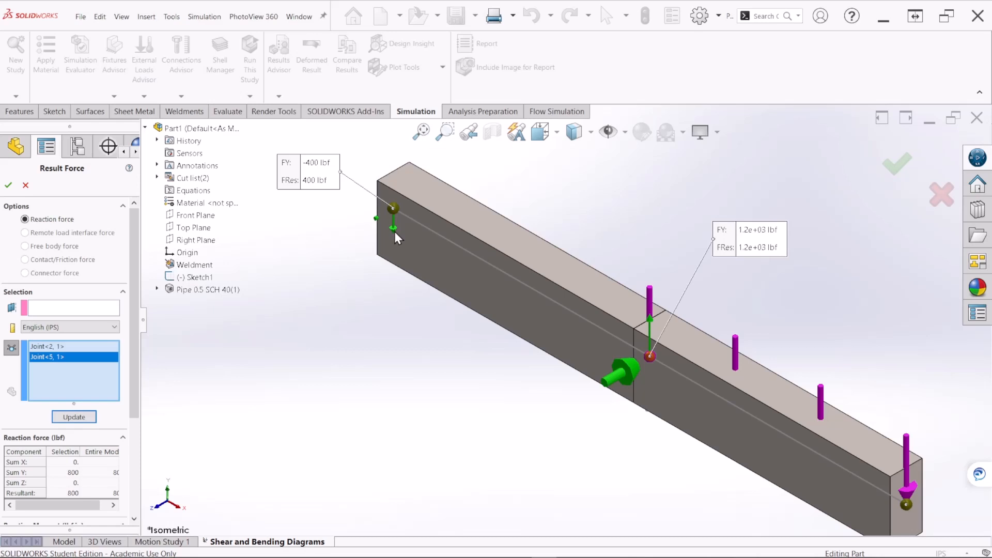
pyautogui.moveTo(651, 338)
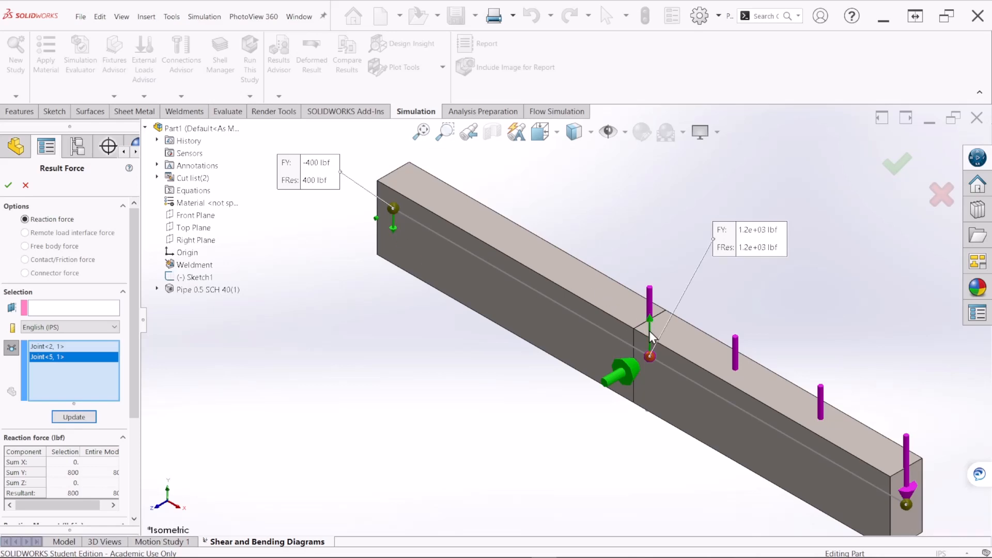
pyautogui.moveTo(478, 352)
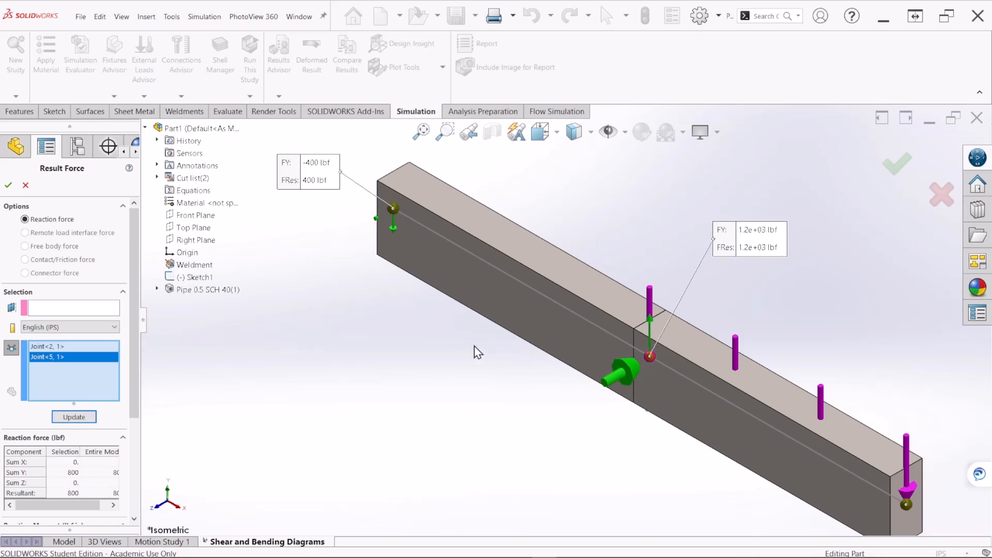
pyautogui.moveTo(318, 224)
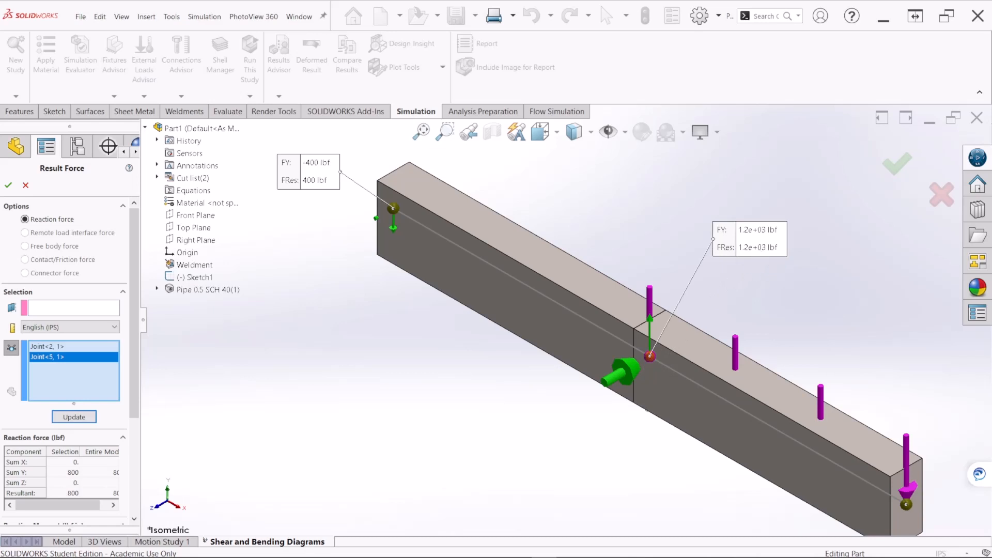
pyautogui.moveTo(707, 284)
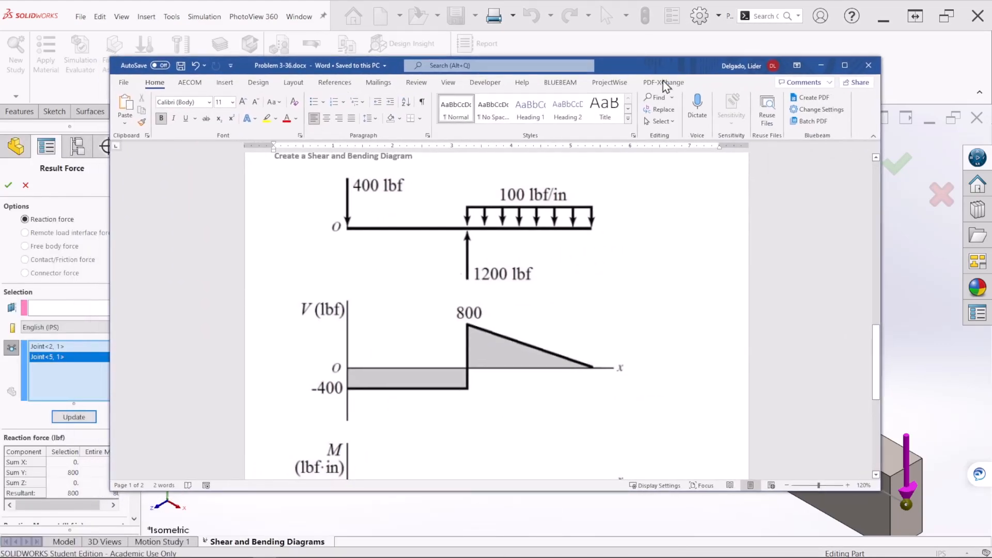
# Scroll the Word document to Problem 3-36's beam diagram with its 400 lbf and 1200 lbf forces
pyautogui.scroll(-3)
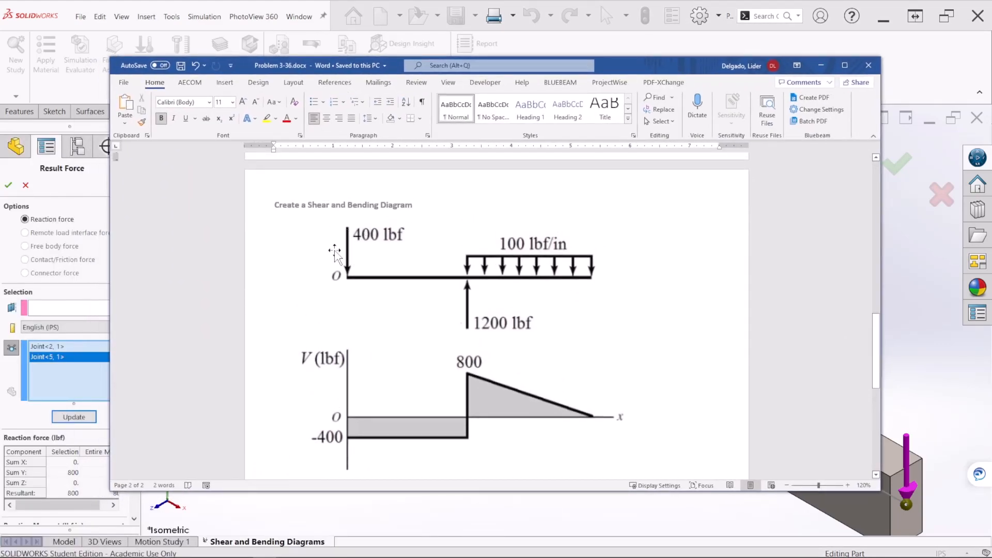
pyautogui.moveTo(473, 329)
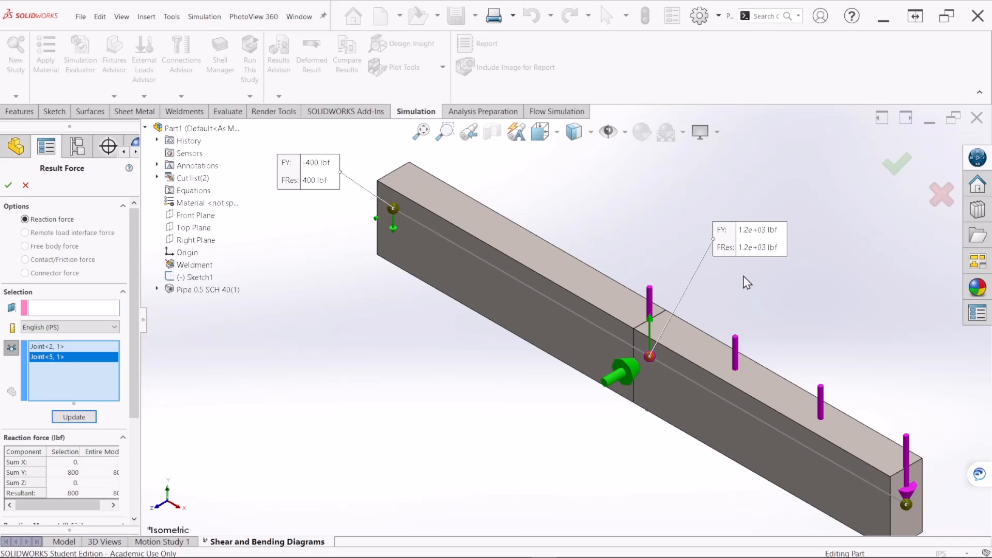
pyautogui.moveTo(173, 319)
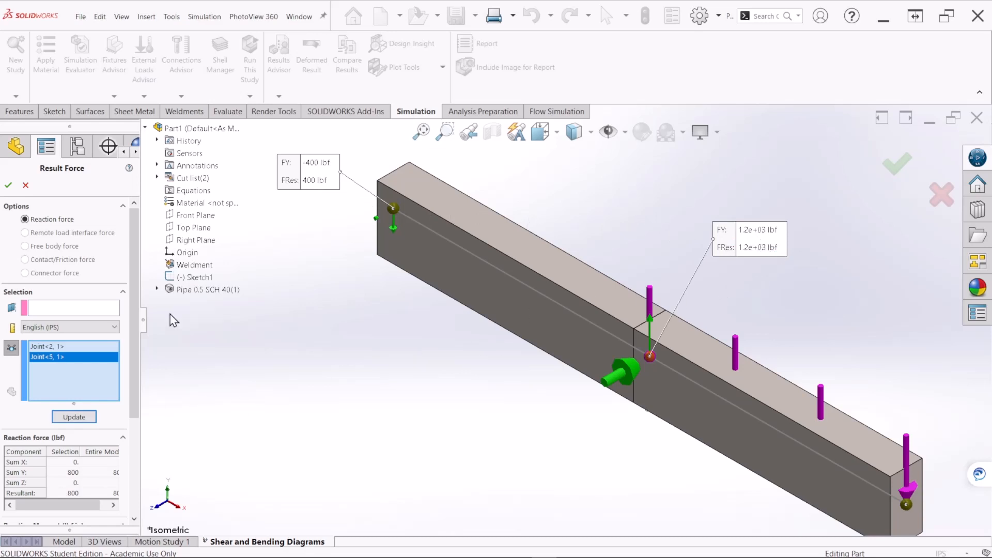